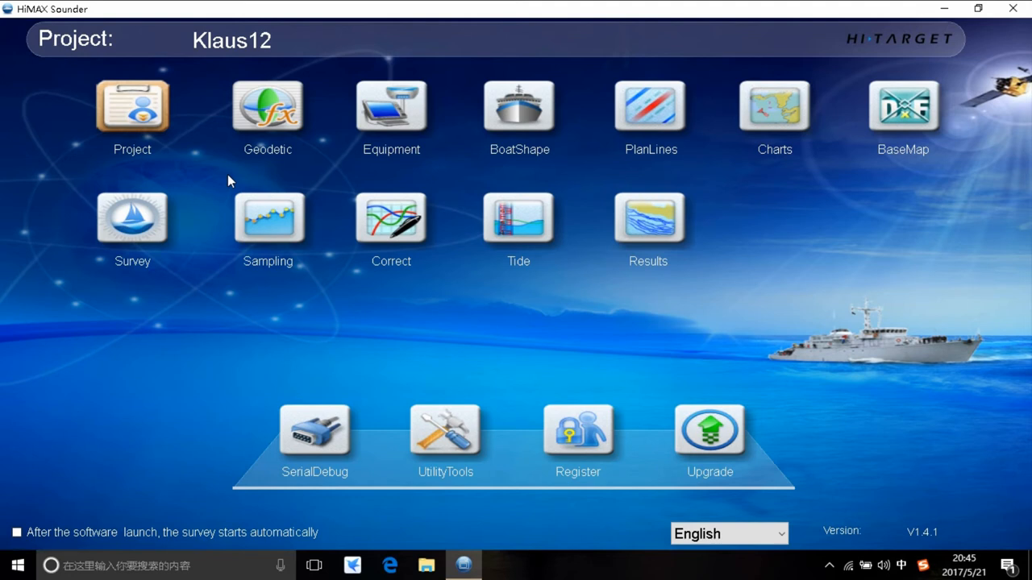
Create a new project named klaus122.
{"action": "left_click", "coordinate": [131, 105]}
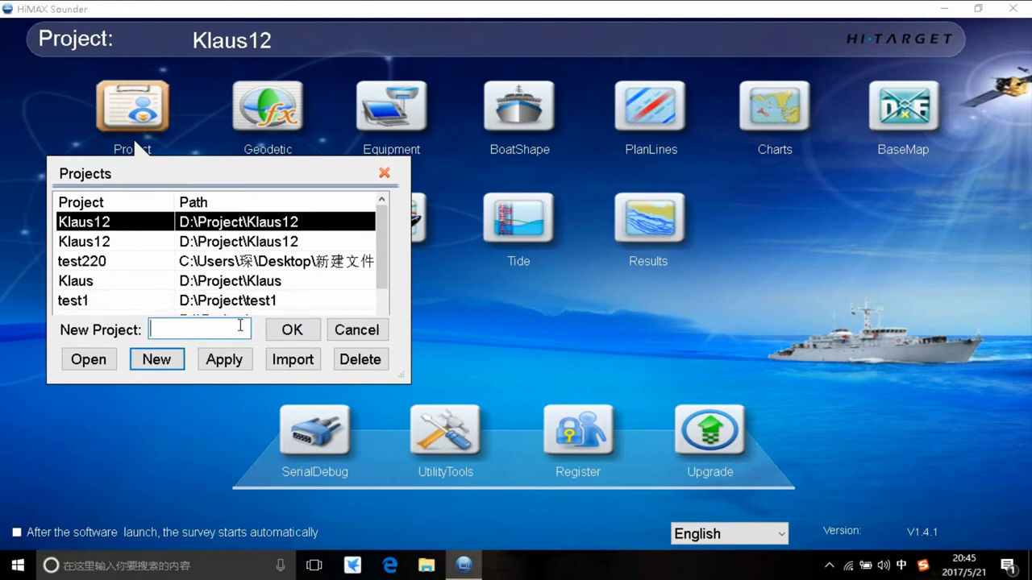
{"action": "type", "text": "klaus122"}
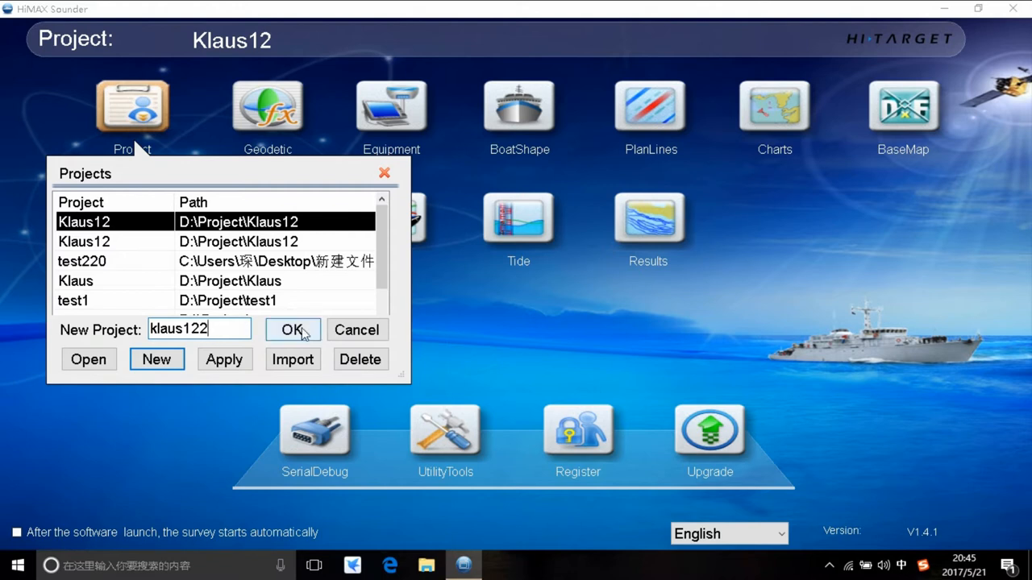
{"action": "left_click", "coordinate": [293, 330]}
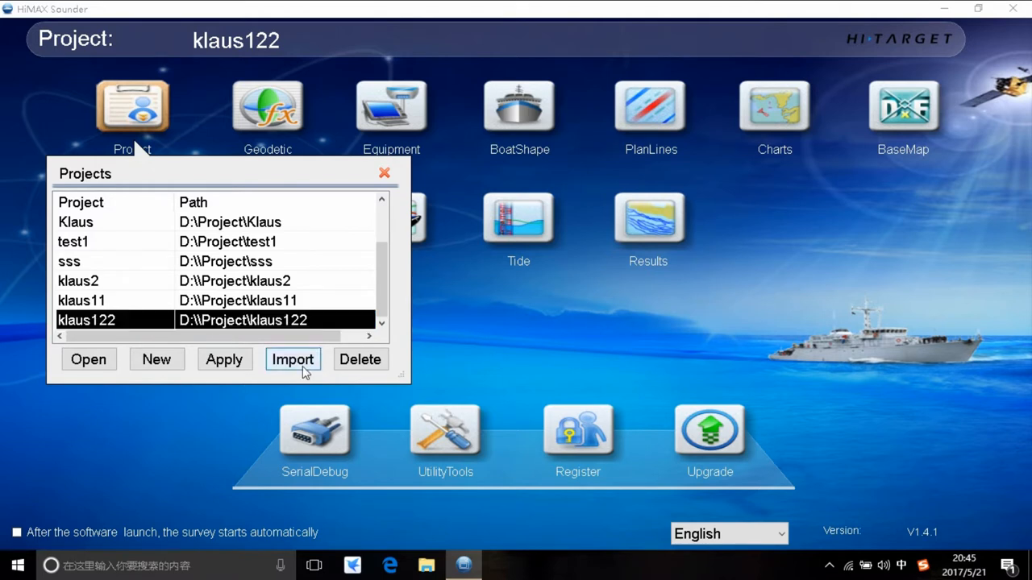
Import project 20170425, open it, and dismiss the success message.
{"action": "left_click", "coordinate": [293, 359]}
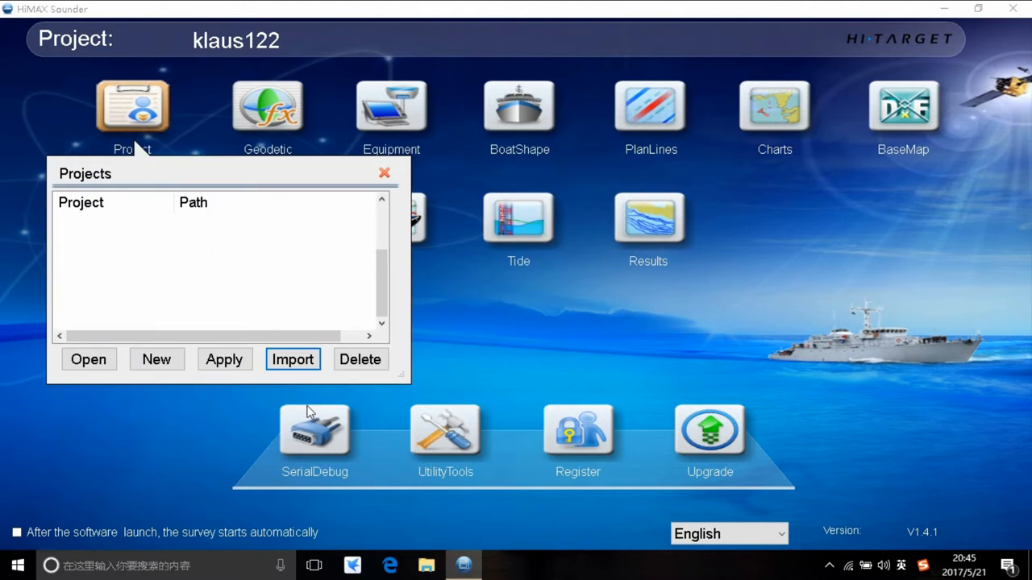
{"action": "left_click", "coordinate": [89, 359]}
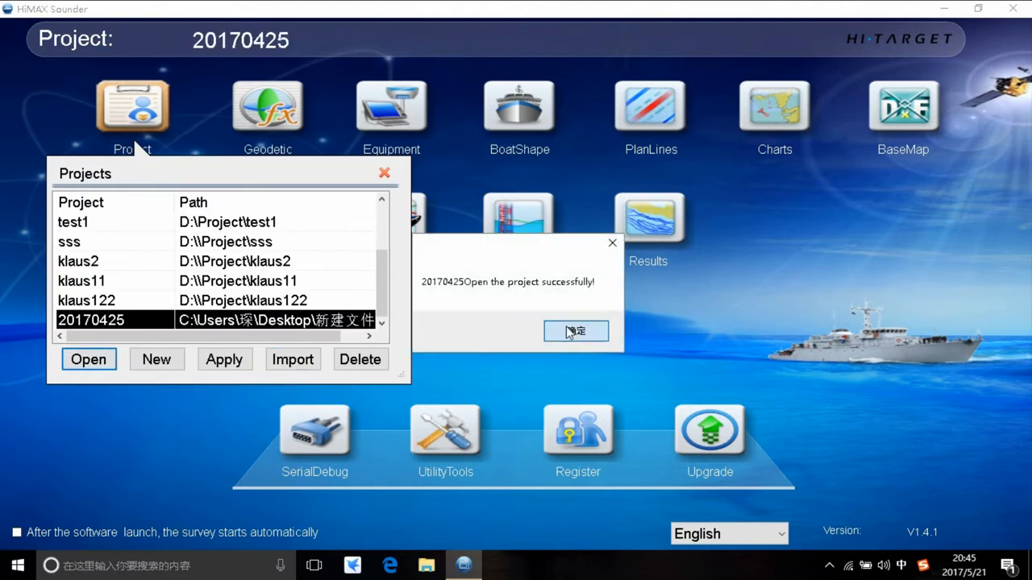
{"action": "left_click", "coordinate": [576, 331]}
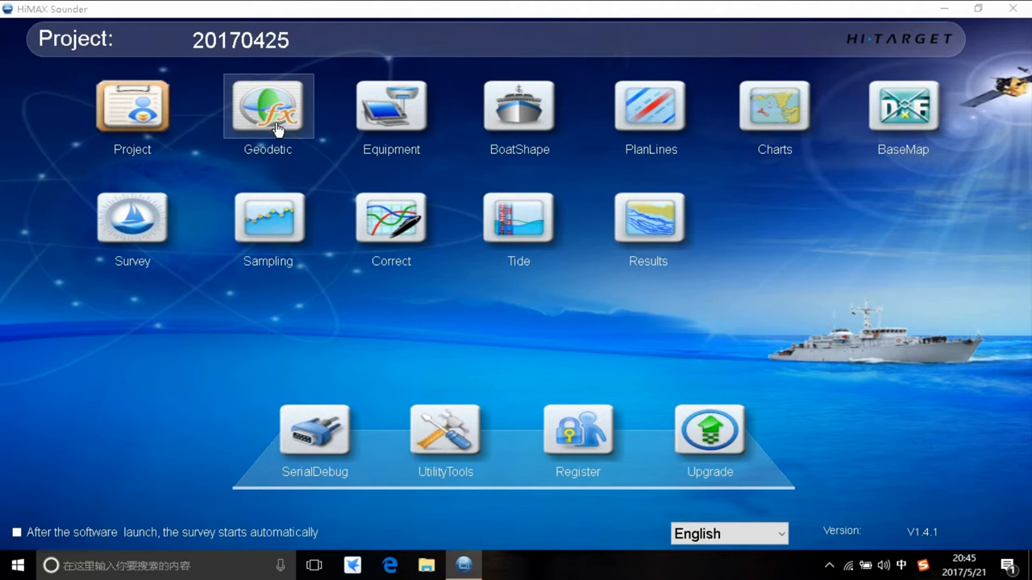
In Geodetic settings, set source ellipsoid Clarke 1880 for Palestine and target NWL 9D.
{"action": "left_click", "coordinate": [268, 105]}
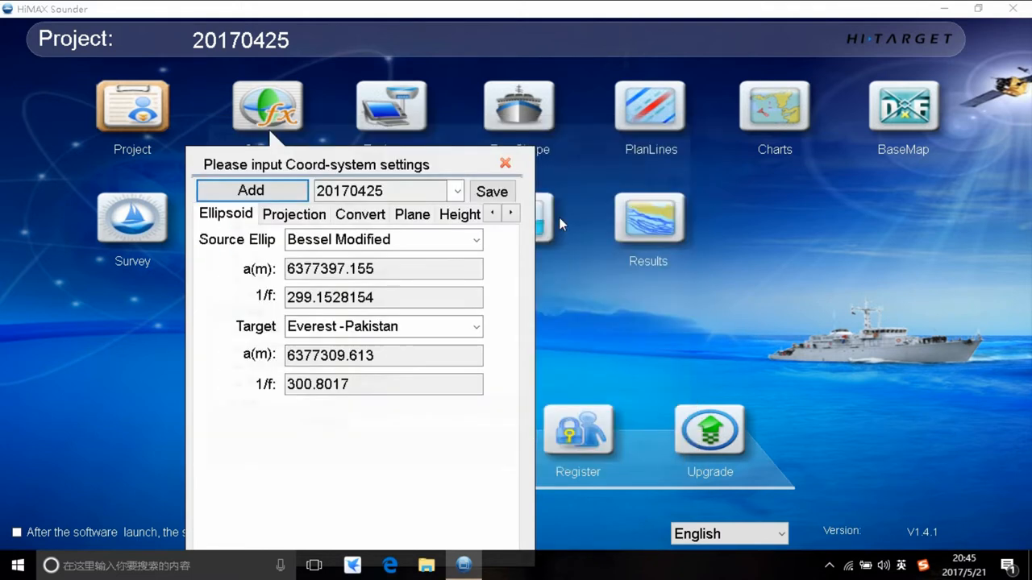
{"action": "mouse_move", "coordinate": [242, 254]}
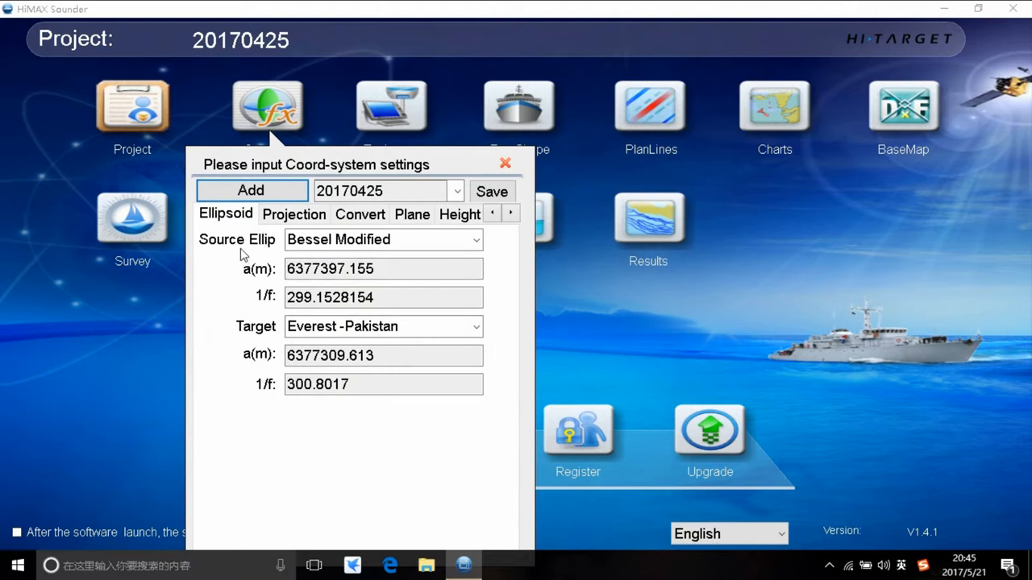
{"action": "mouse_move", "coordinate": [251, 247]}
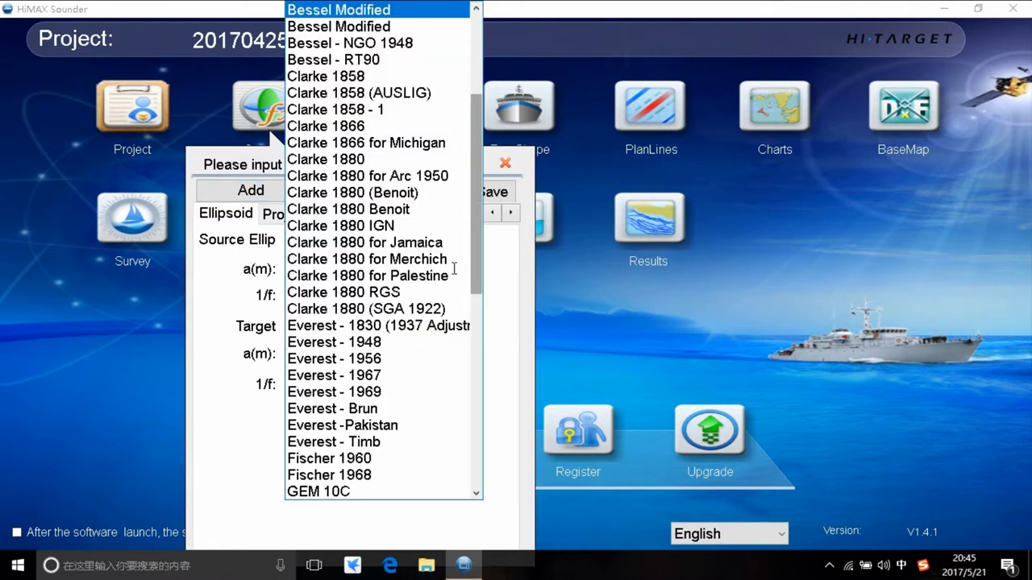
{"action": "left_click", "coordinate": [368, 275]}
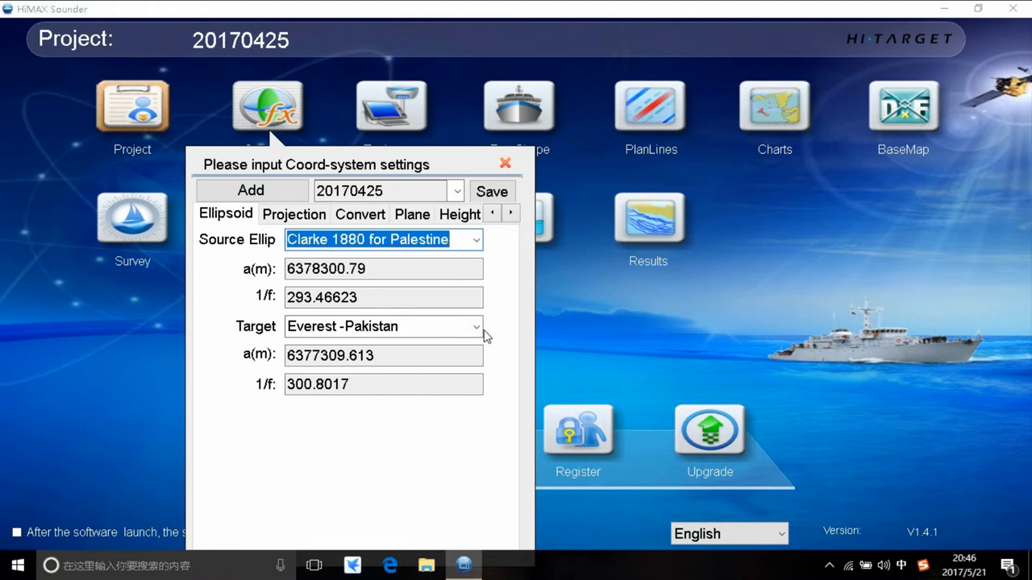
{"action": "left_click", "coordinate": [383, 326]}
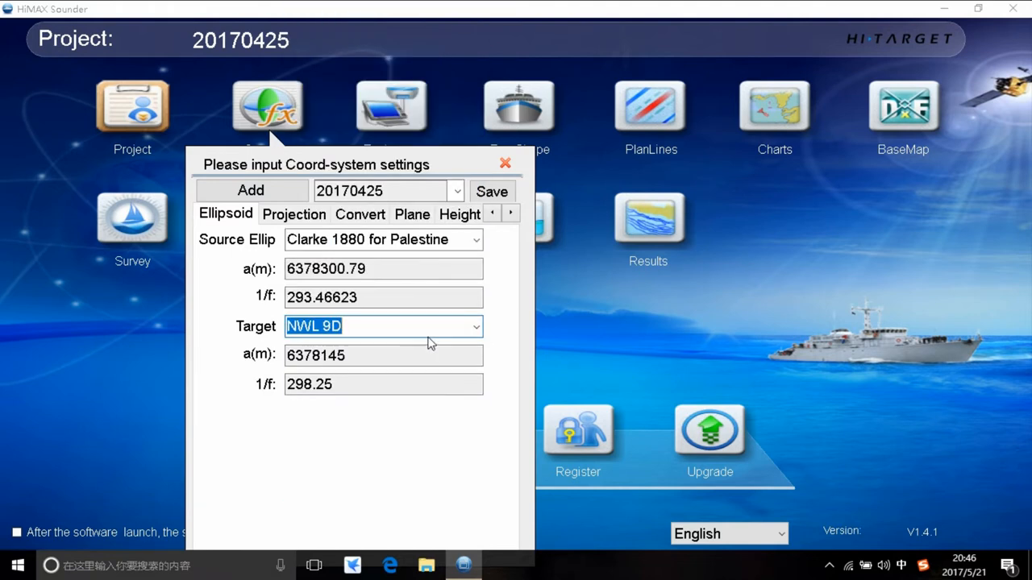
{"action": "left_click", "coordinate": [294, 214]}
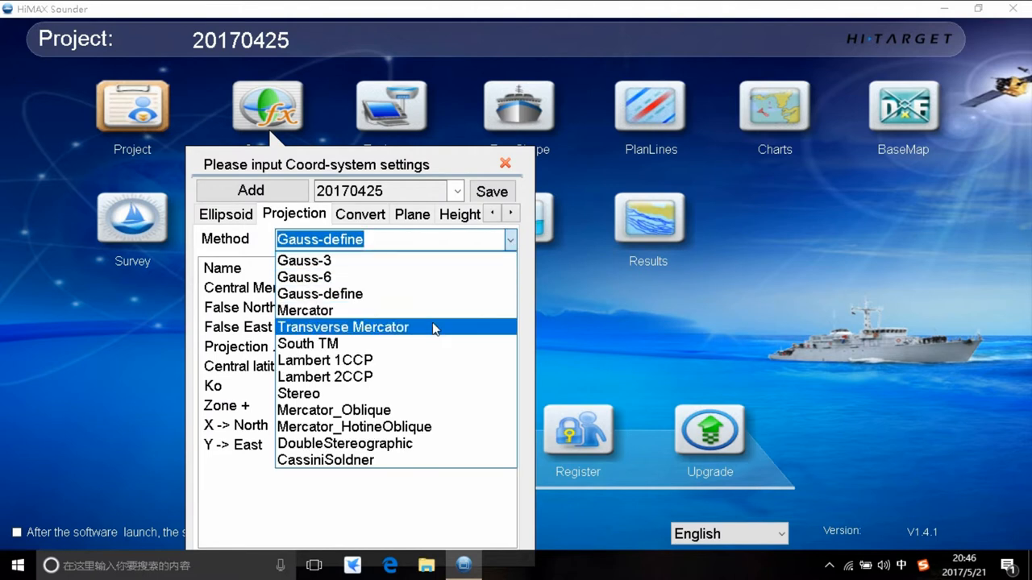
Keep Gauss-define, set central meridian 114, review Bursa-Wolf conversion values, and save.
{"action": "left_click", "coordinate": [319, 238]}
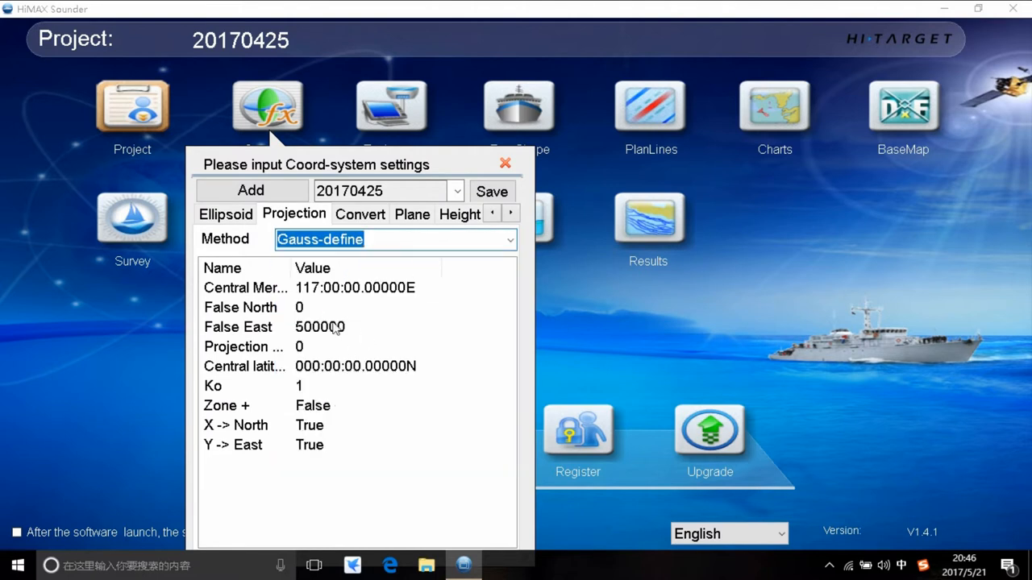
{"action": "left_click", "coordinate": [354, 288]}
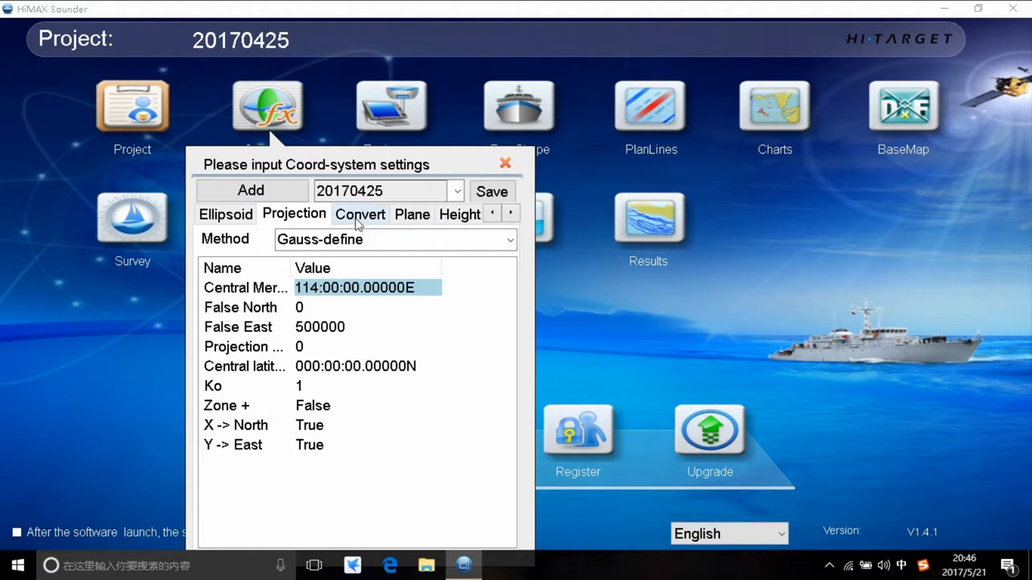
{"action": "left_click", "coordinate": [360, 214]}
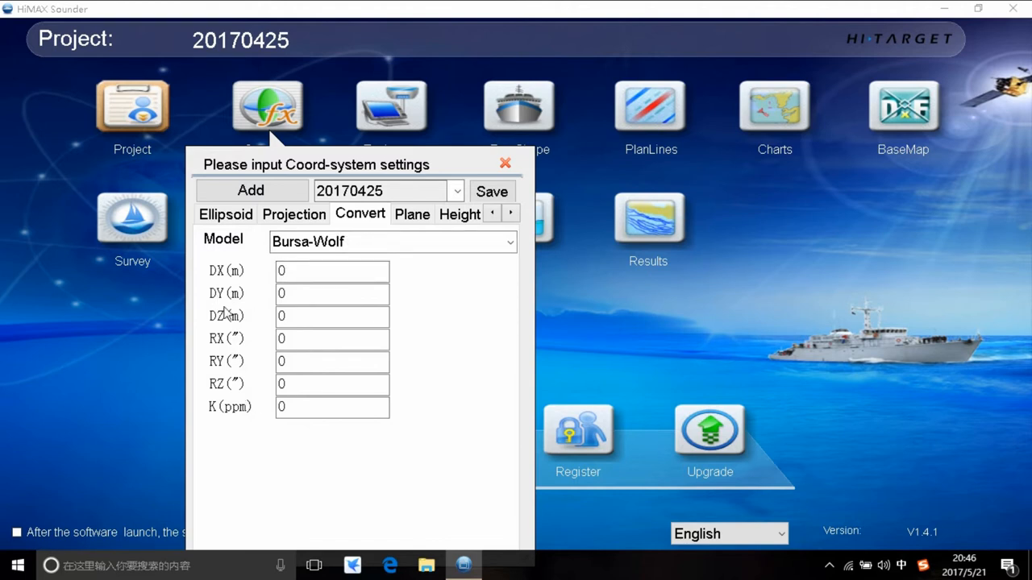
{"action": "left_click", "coordinate": [331, 293]}
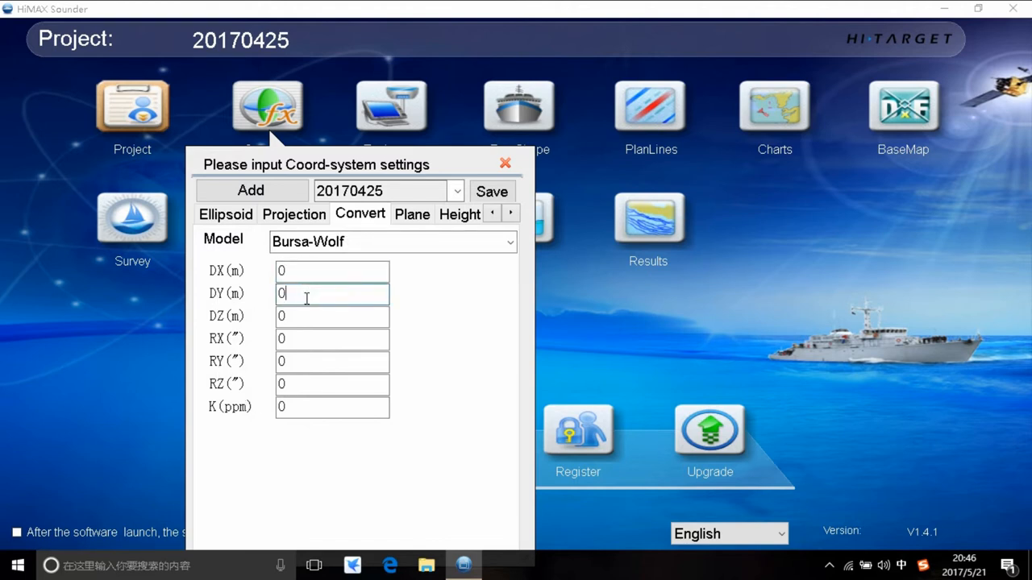
{"action": "left_click", "coordinate": [332, 361]}
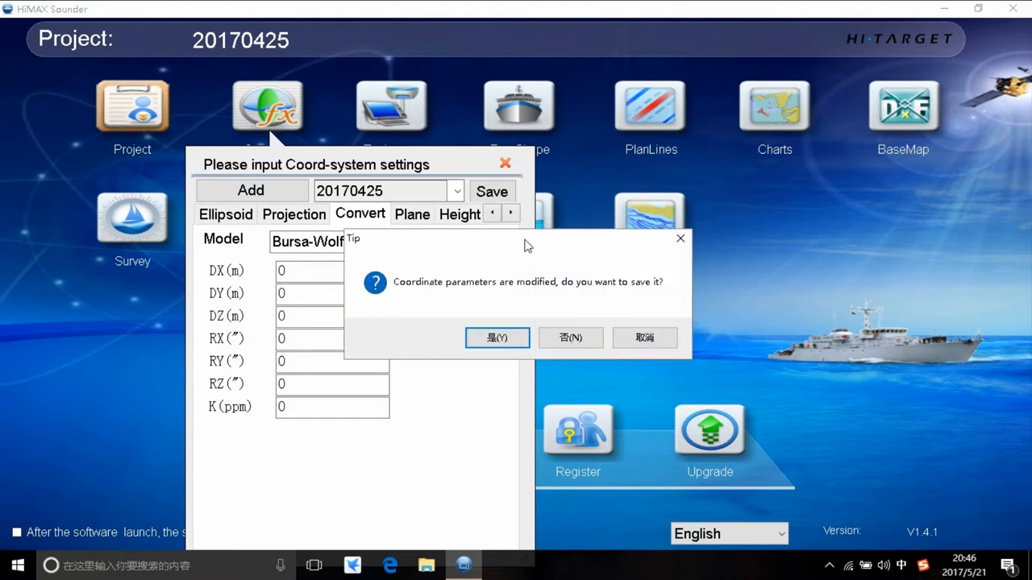
{"action": "left_click", "coordinate": [571, 338]}
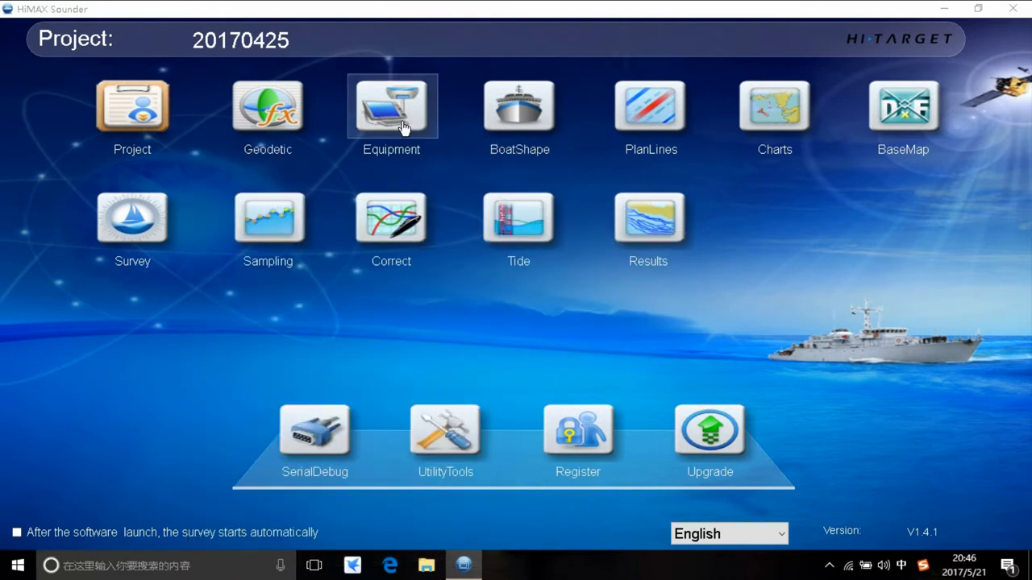
In Equipment settings, keep COM1 Other(NMEA-0183) GPS and enter antenna height 2.4.
{"action": "left_click", "coordinate": [391, 105]}
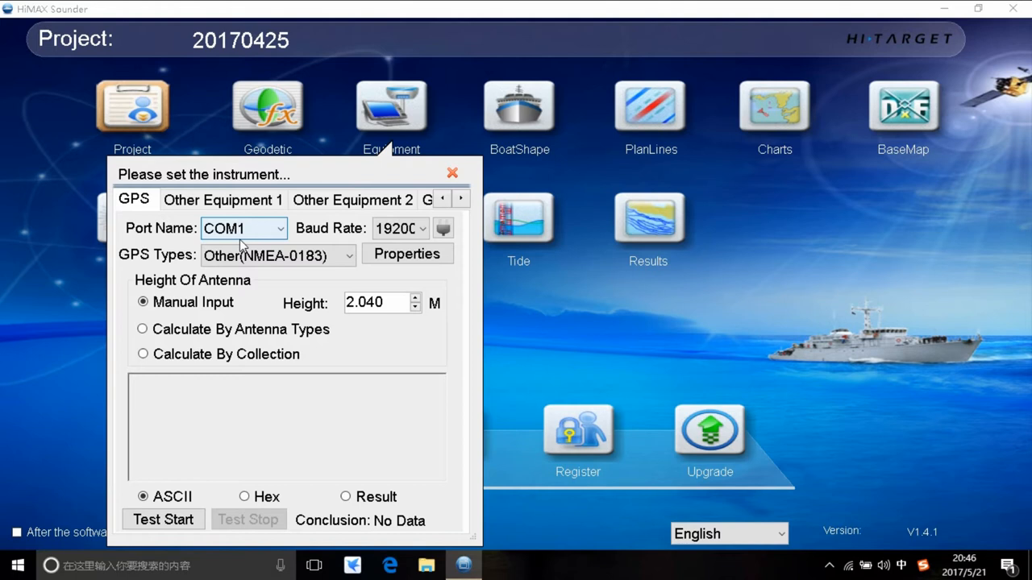
{"action": "mouse_move", "coordinate": [261, 234]}
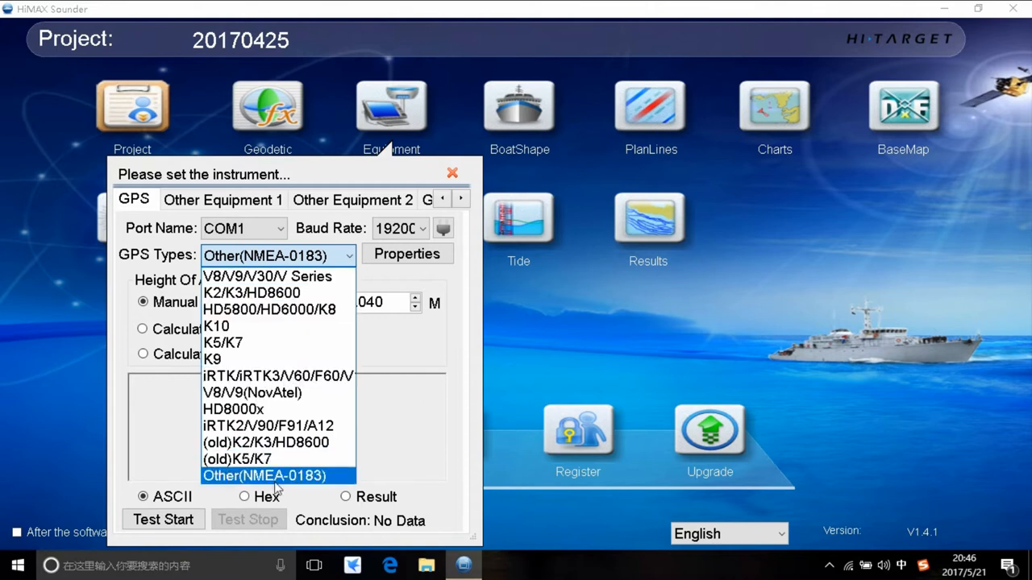
{"action": "left_click", "coordinate": [264, 476]}
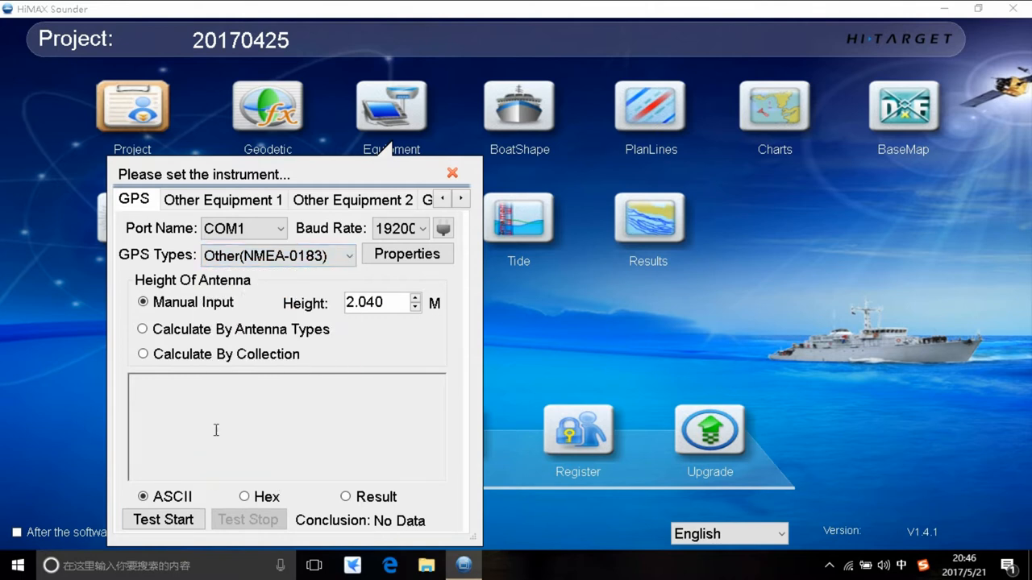
{"action": "mouse_move", "coordinate": [238, 408]}
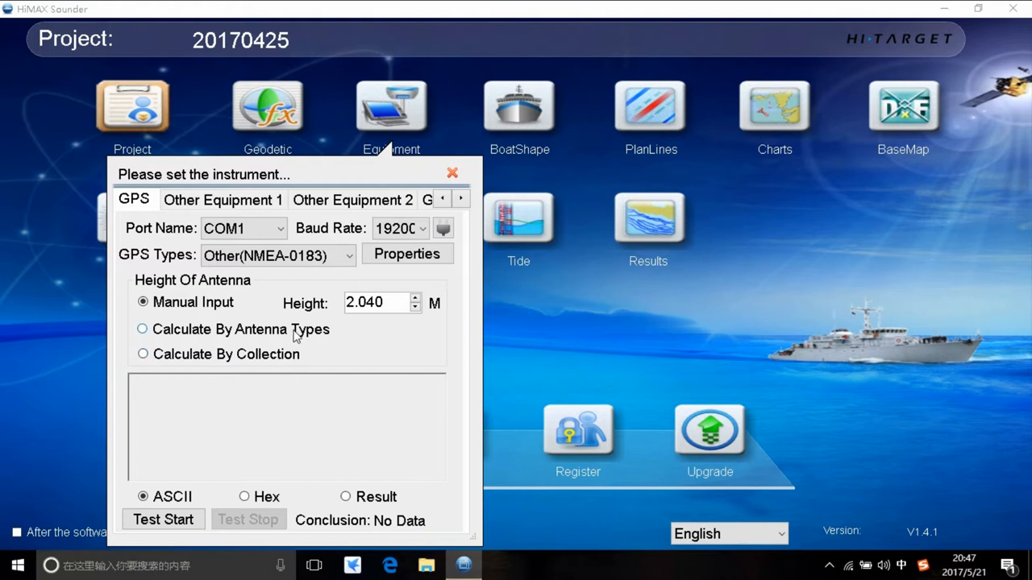
{"action": "mouse_move", "coordinate": [297, 336]}
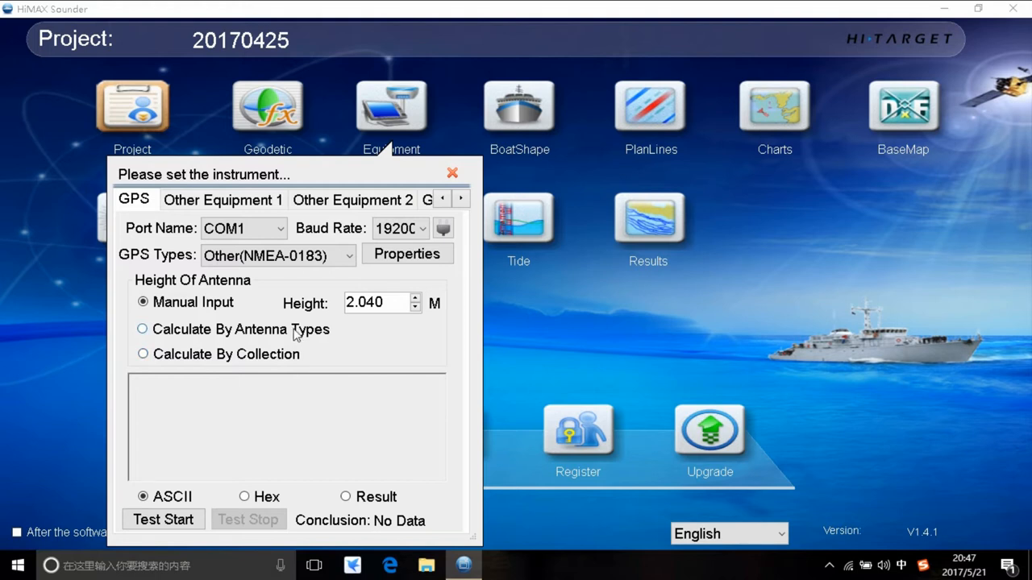
{"action": "mouse_move", "coordinate": [329, 305]}
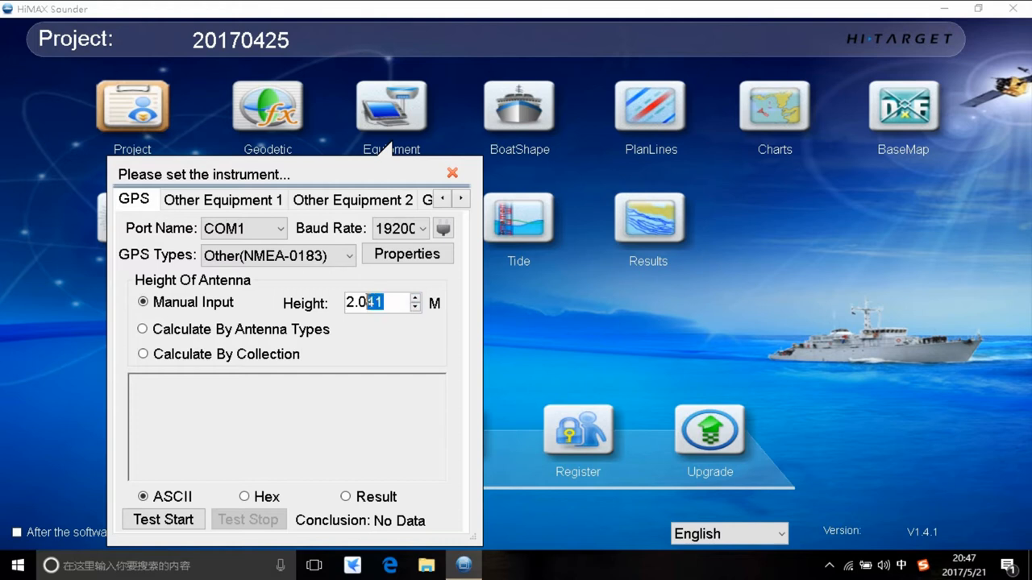
{"action": "type", "text": "2.4"}
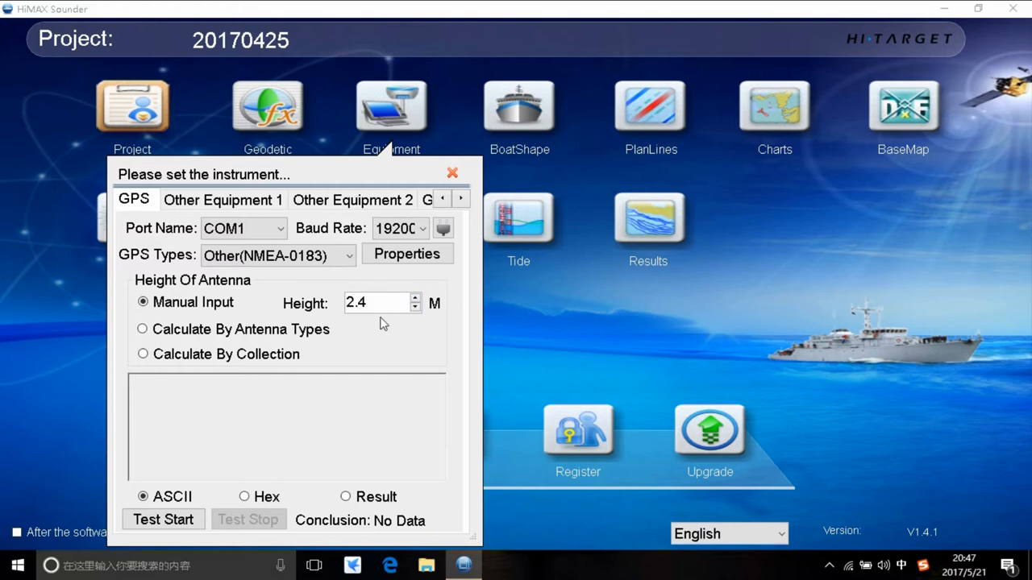
{"action": "mouse_move", "coordinate": [359, 380]}
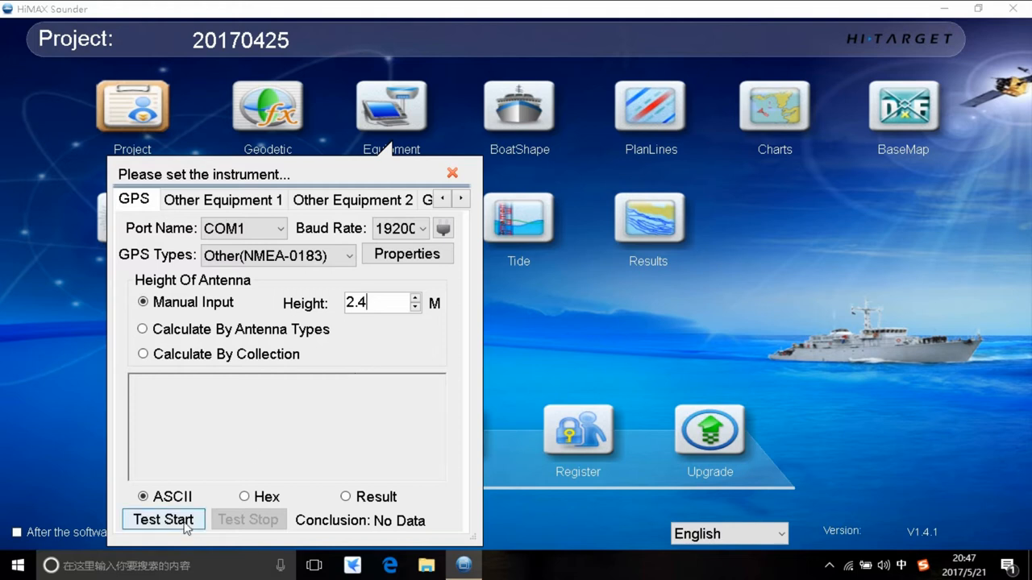
{"action": "mouse_move", "coordinate": [185, 532]}
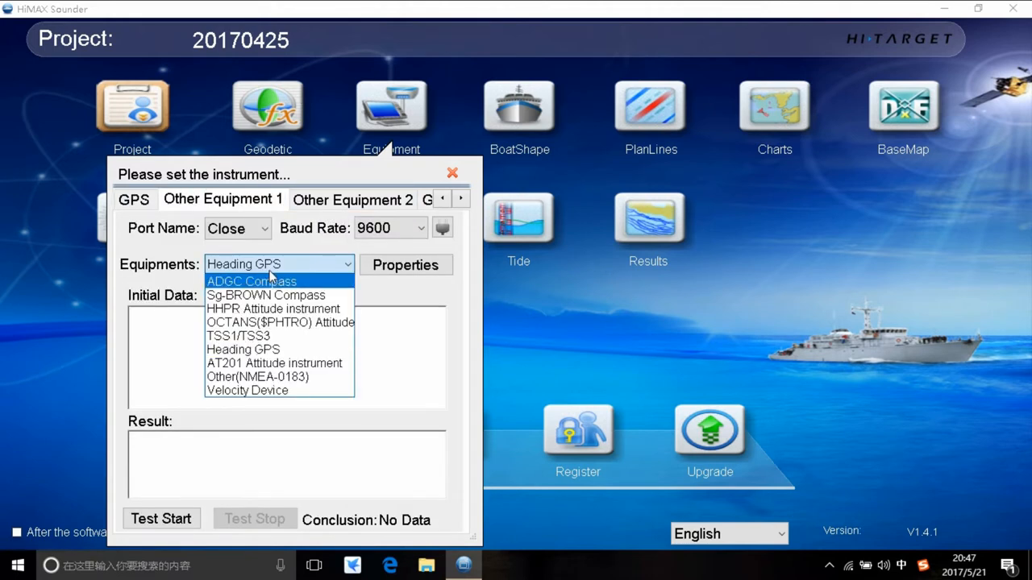
{"action": "mouse_move", "coordinate": [274, 363]}
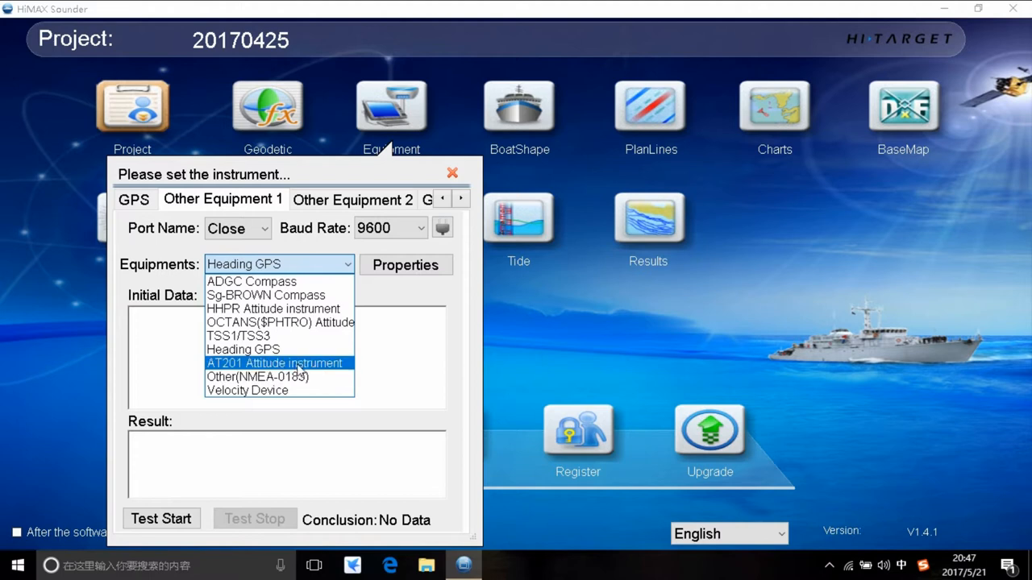
Choose AT201 Attitude instrument as Other Equipment 1.
{"action": "left_click", "coordinate": [274, 363]}
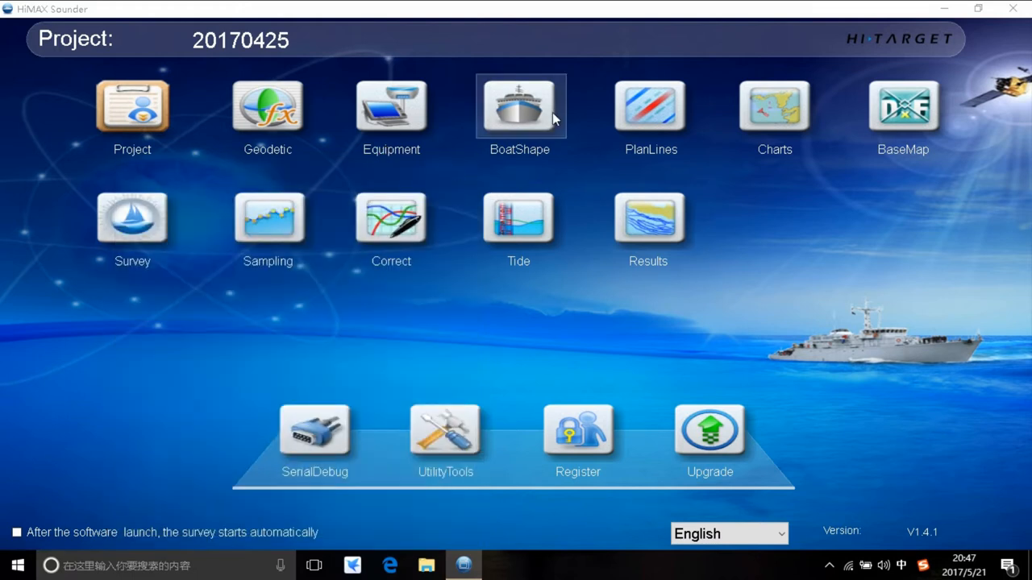
Keep ShipA, enter bow offset 2.00 and starboard 1.00, and close BoatShape.
{"action": "left_click", "coordinate": [519, 106]}
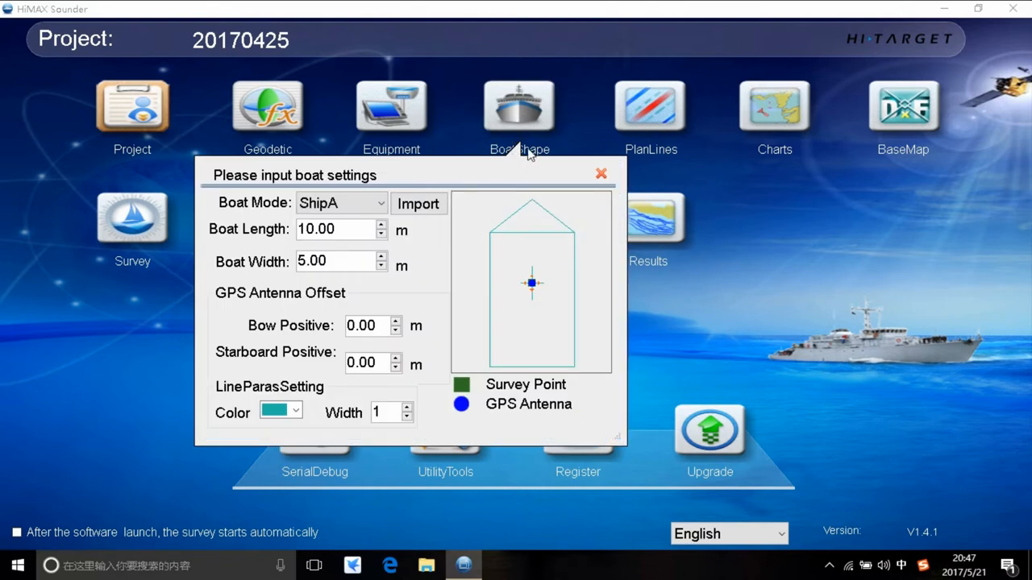
{"action": "mouse_move", "coordinate": [413, 223]}
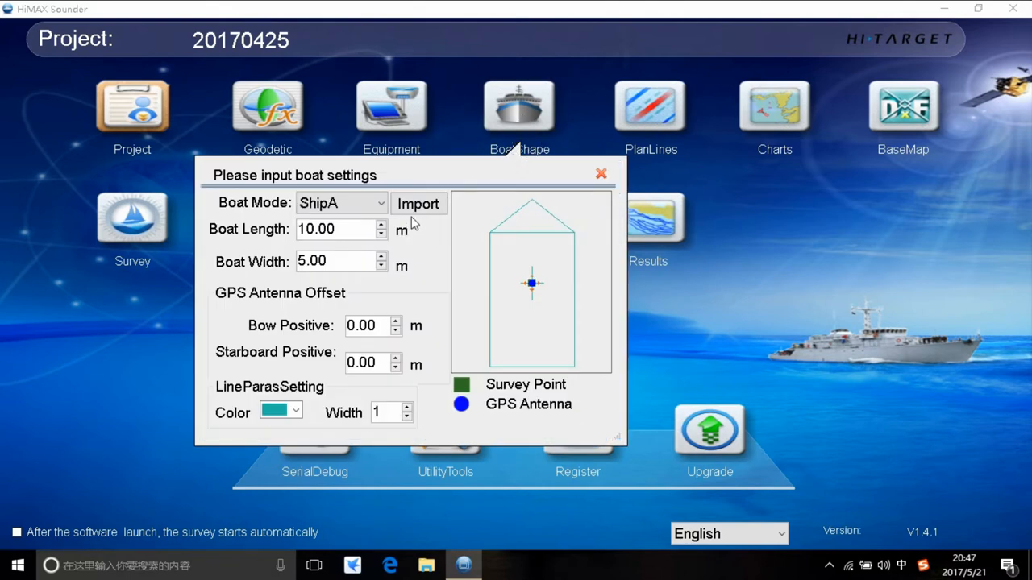
{"action": "left_click", "coordinate": [371, 202]}
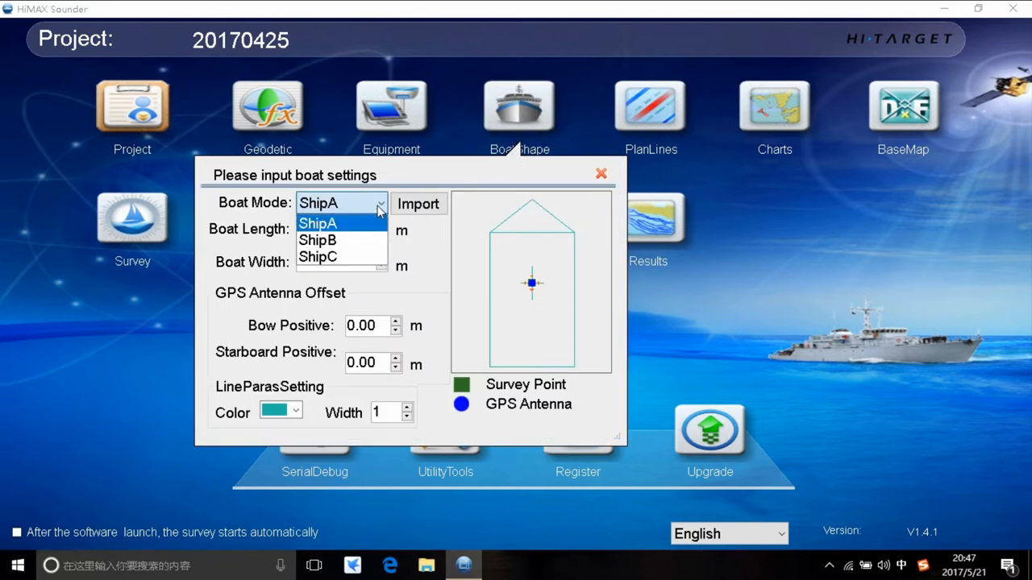
{"action": "left_click", "coordinate": [316, 239]}
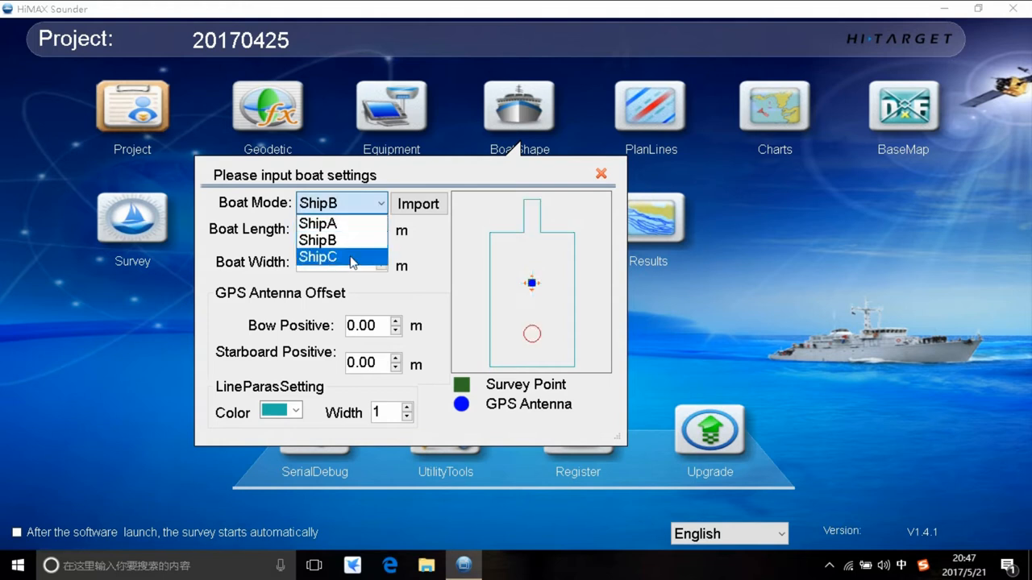
{"action": "left_click", "coordinate": [317, 223]}
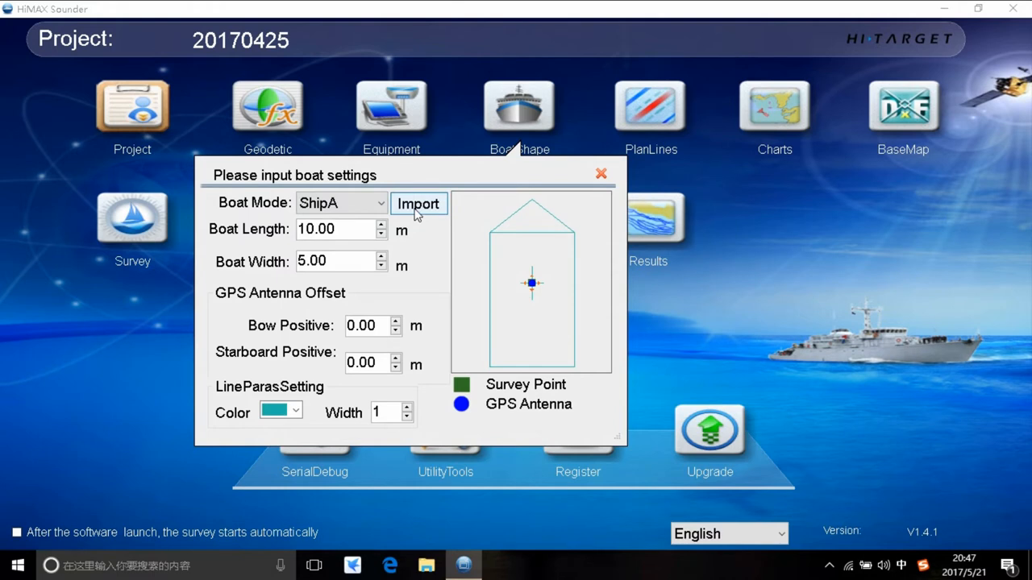
{"action": "mouse_move", "coordinate": [413, 217]}
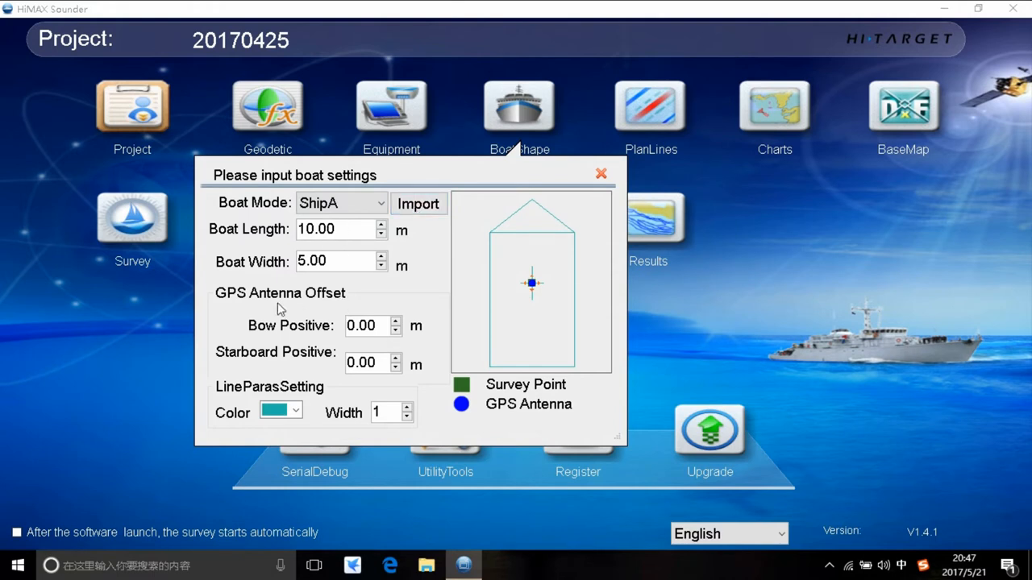
{"action": "mouse_move", "coordinate": [327, 326]}
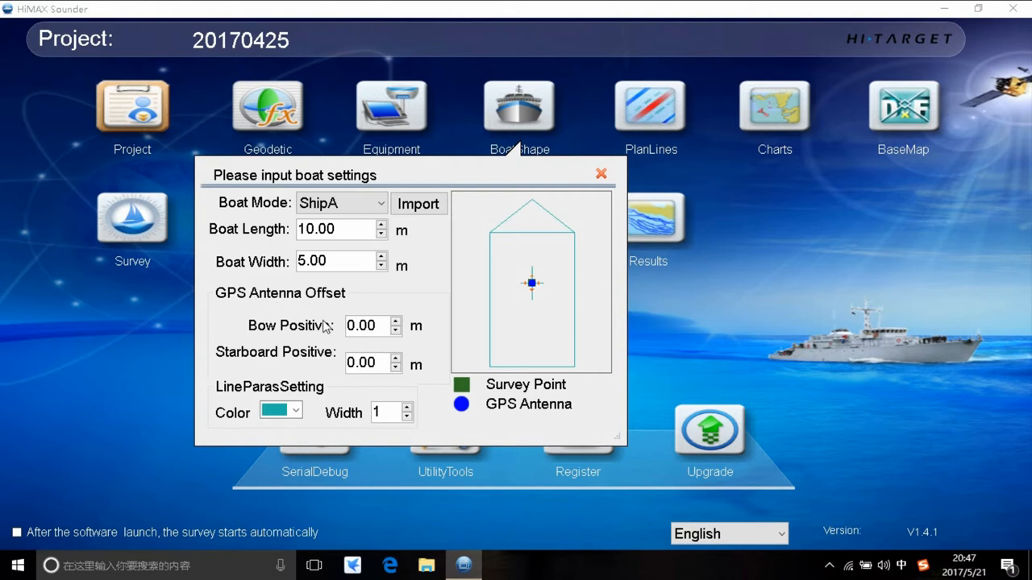
{"action": "mouse_move", "coordinate": [383, 315]}
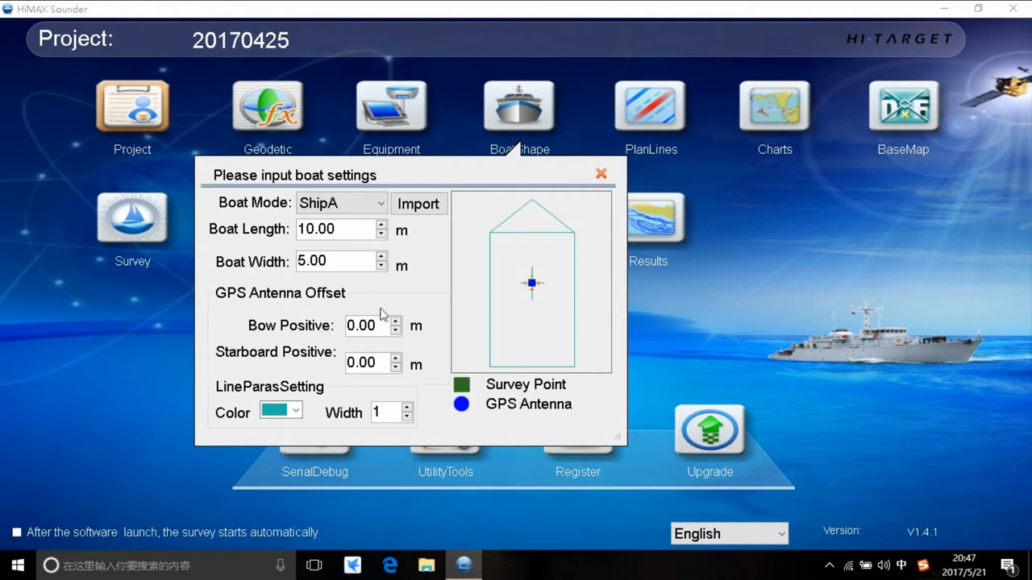
{"action": "mouse_move", "coordinate": [443, 337]}
{"action": "type", "text": "20"}
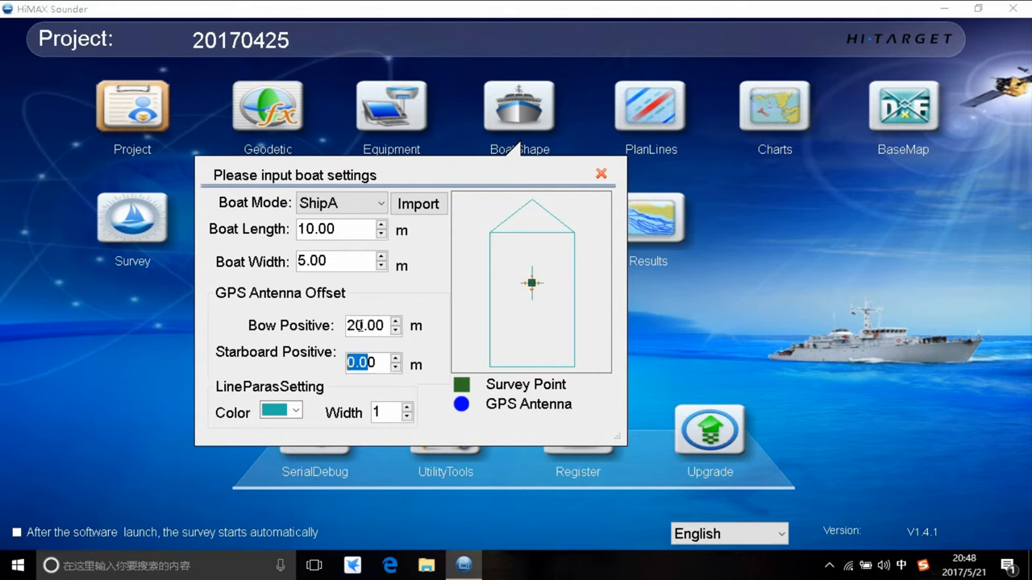
{"action": "type", "text": "2.00"}
{"action": "type", "text": "1"}
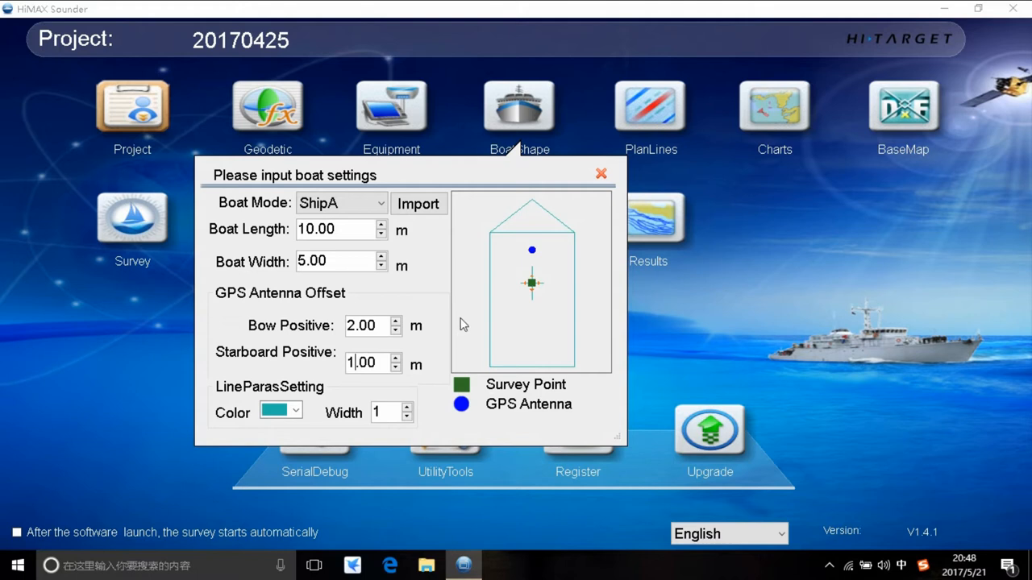
{"action": "mouse_move", "coordinate": [525, 292]}
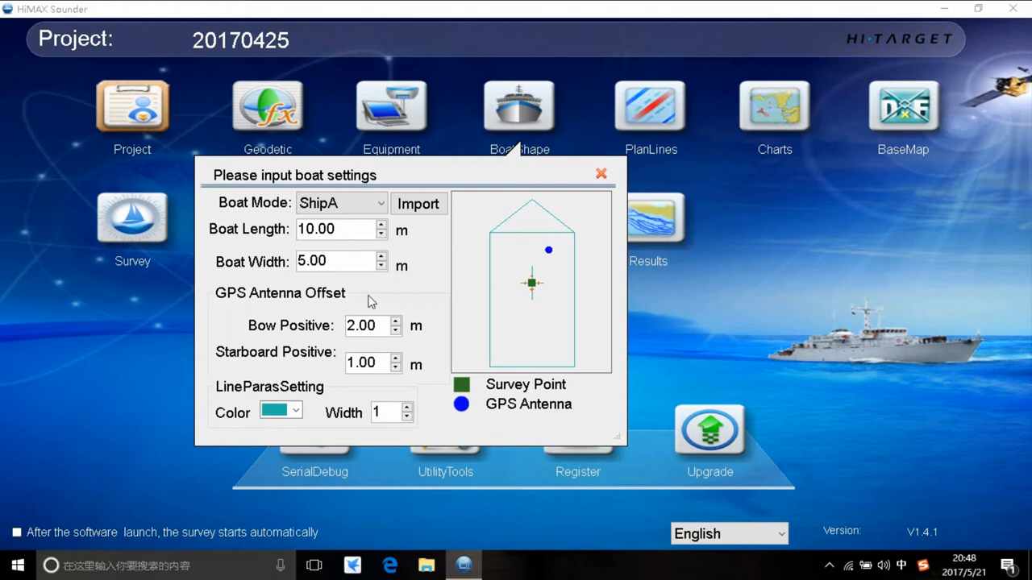
{"action": "mouse_move", "coordinate": [617, 161]}
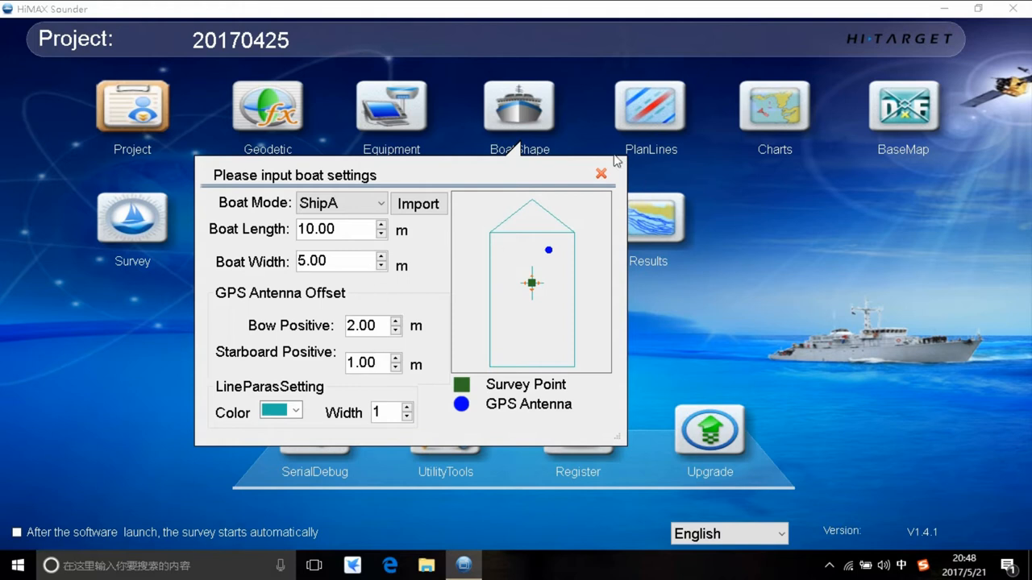
{"action": "left_click", "coordinate": [600, 174]}
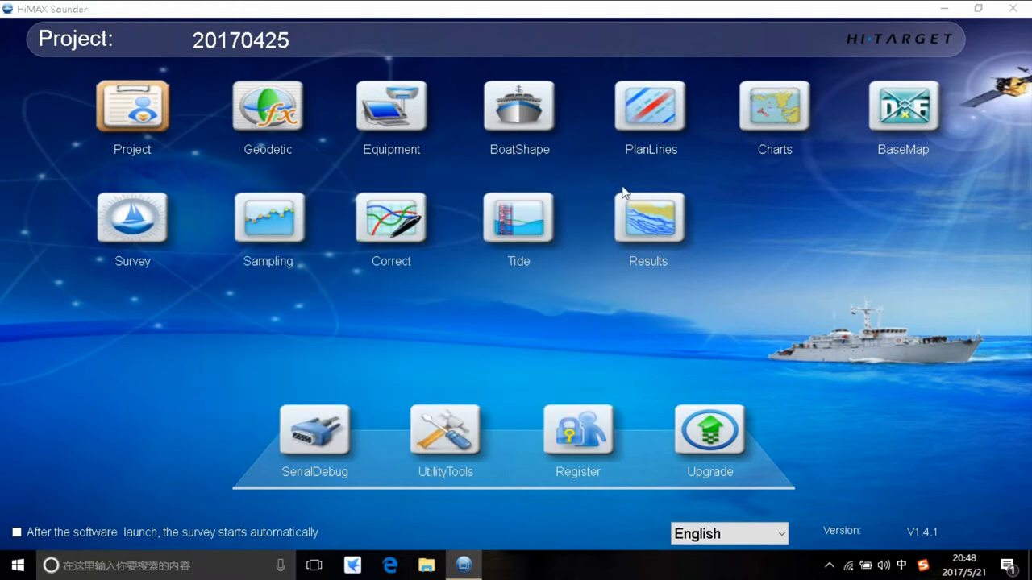
{"action": "mouse_move", "coordinate": [723, 125]}
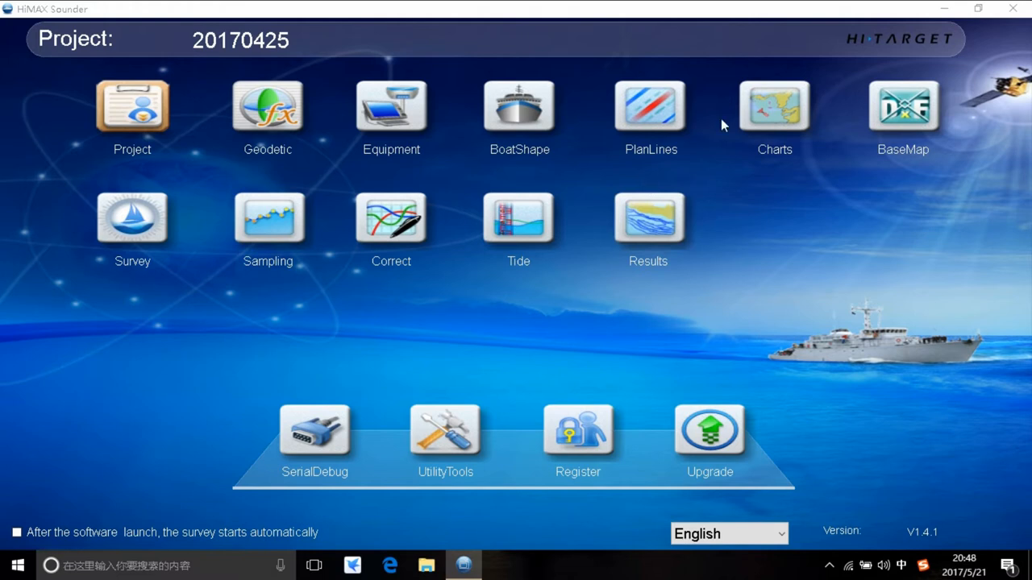
Open PlanLines and draw plan line 1 across the grid with start and end points.
{"action": "left_click", "coordinate": [131, 218]}
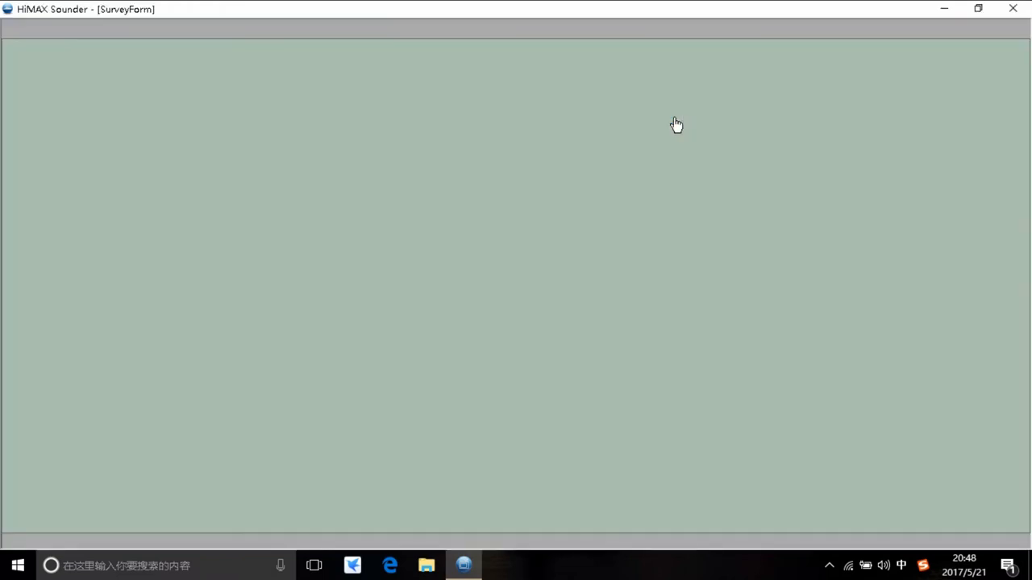
{"action": "left_click", "coordinate": [241, 28]}
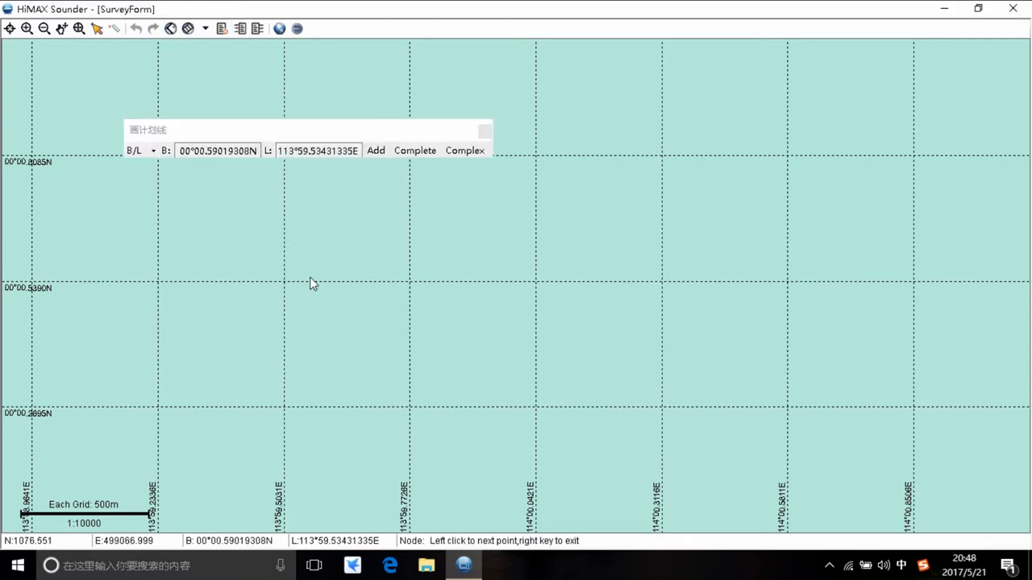
{"action": "left_click", "coordinate": [564, 185]}
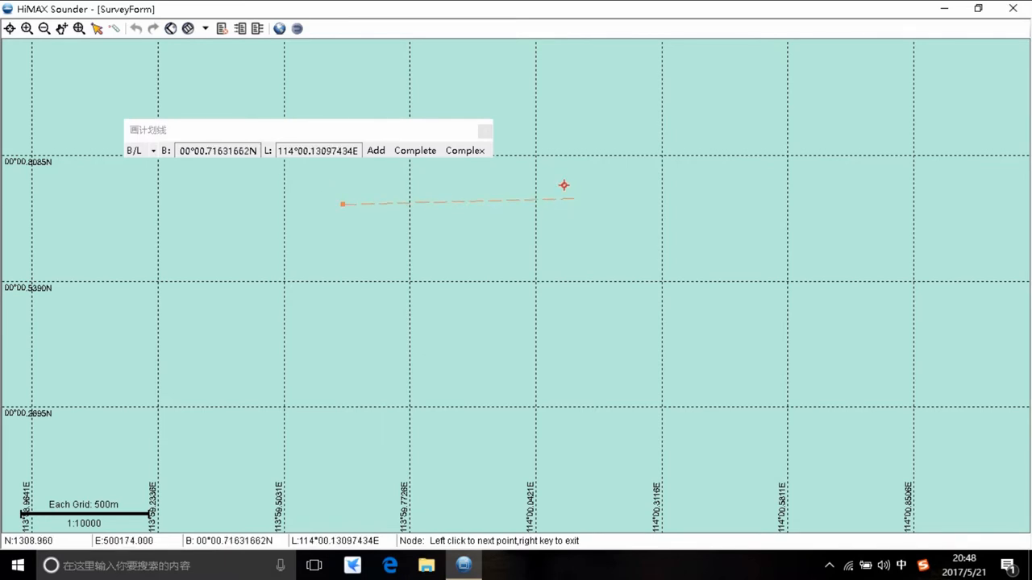
{"action": "left_click", "coordinate": [567, 201]}
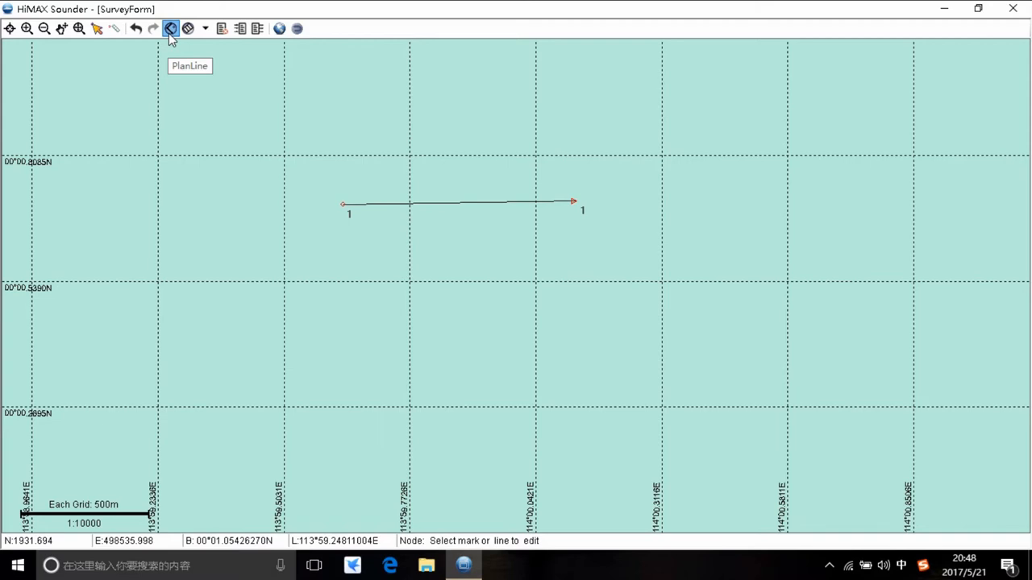
{"action": "left_click", "coordinate": [169, 28]}
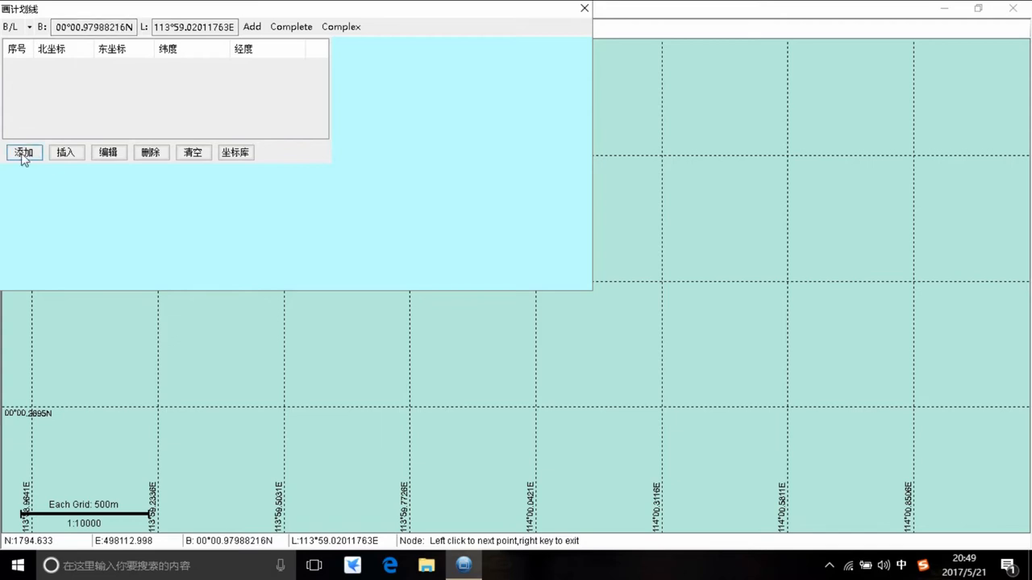
{"action": "left_click", "coordinate": [24, 152]}
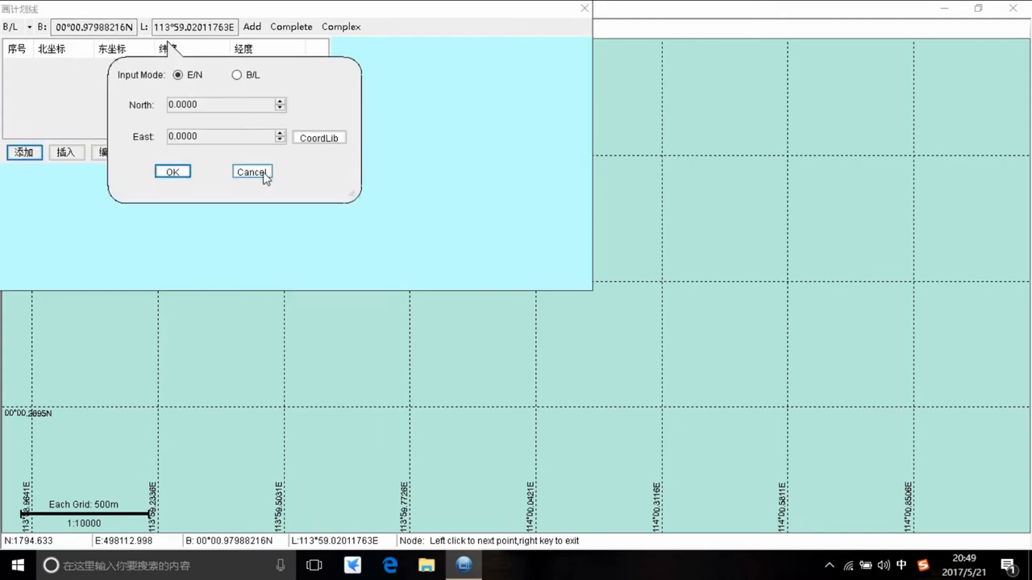
{"action": "left_click", "coordinate": [251, 171]}
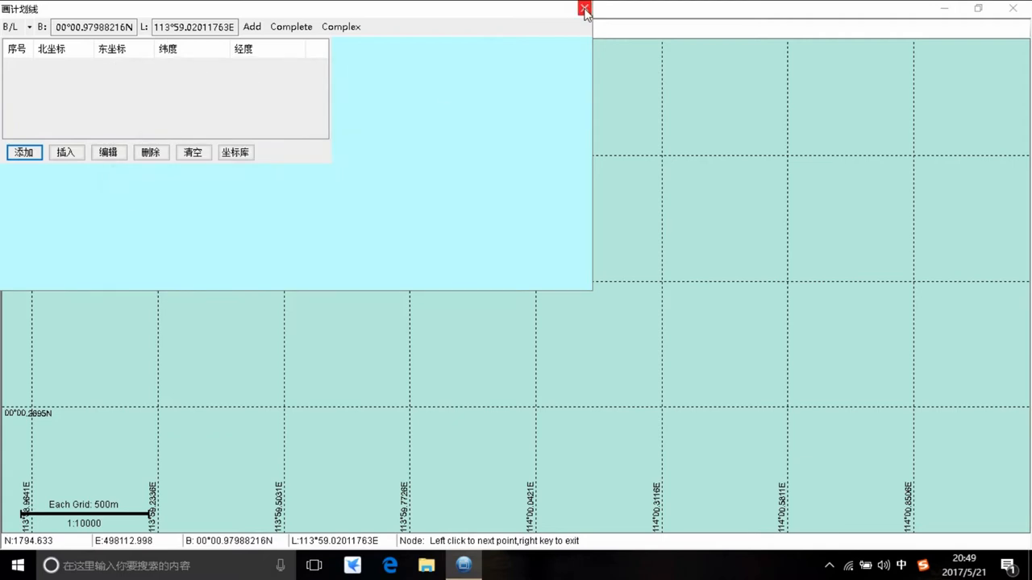
{"action": "mouse_move", "coordinate": [585, 9]}
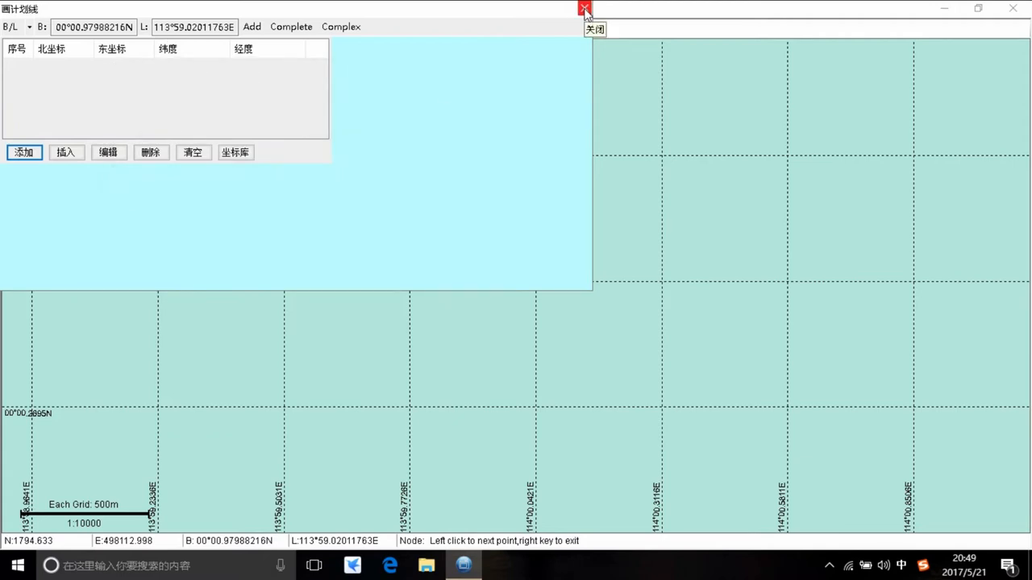
{"action": "left_click", "coordinate": [584, 9]}
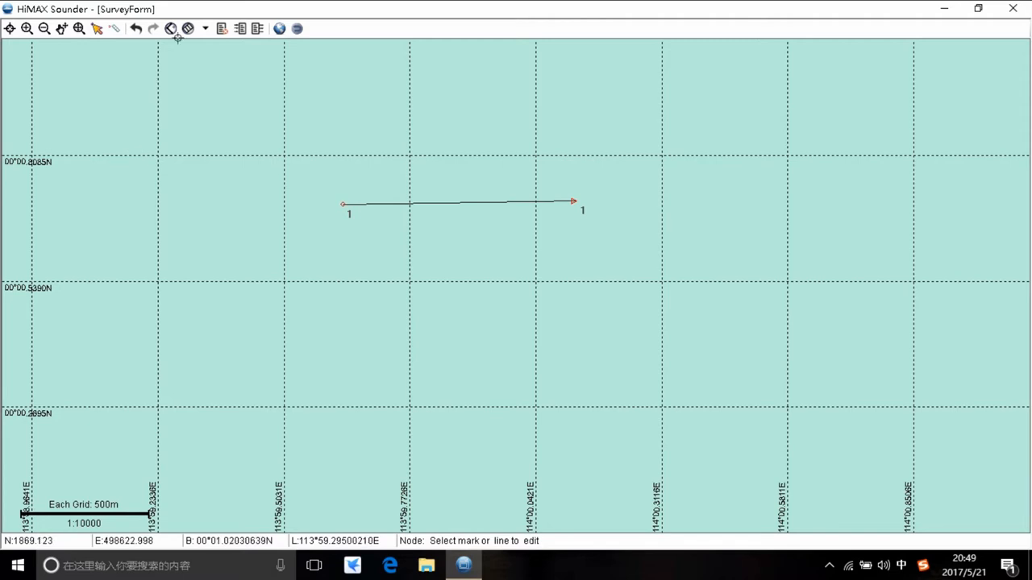
Plan an area survey with value 90 and line interval 5, closing the boundary.
{"action": "left_click", "coordinate": [171, 28]}
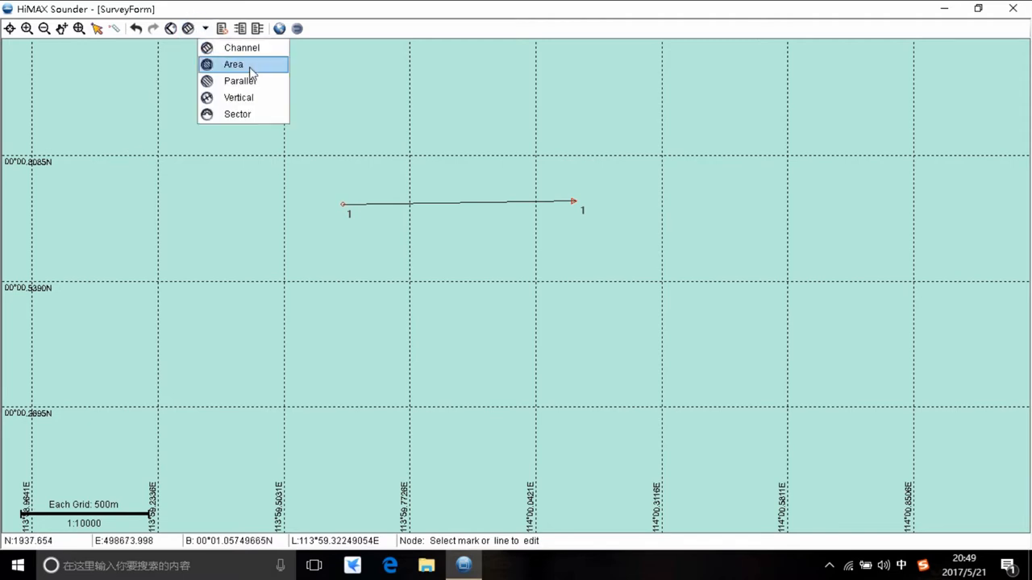
{"action": "left_click", "coordinate": [233, 64]}
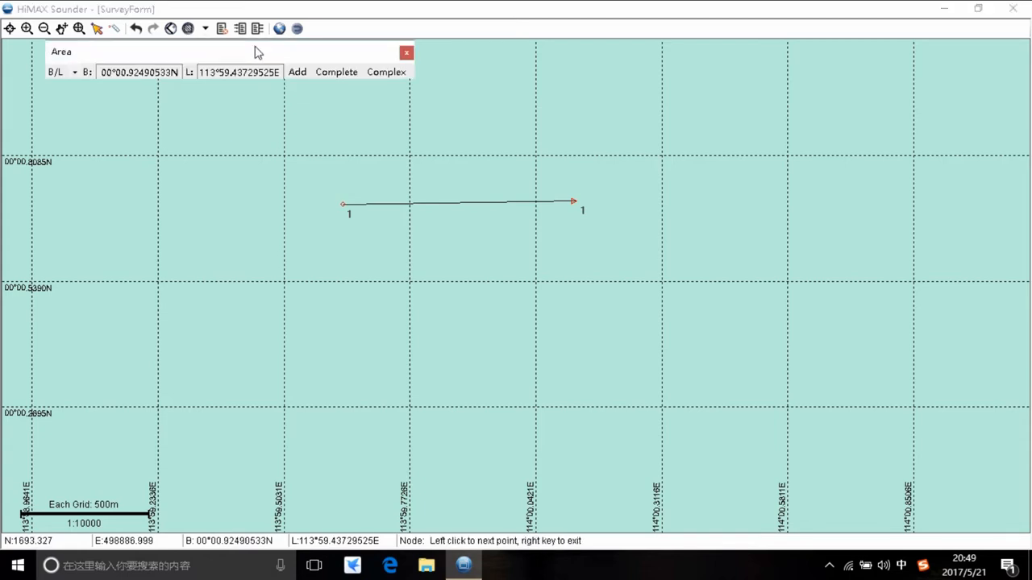
{"action": "left_click", "coordinate": [336, 71]}
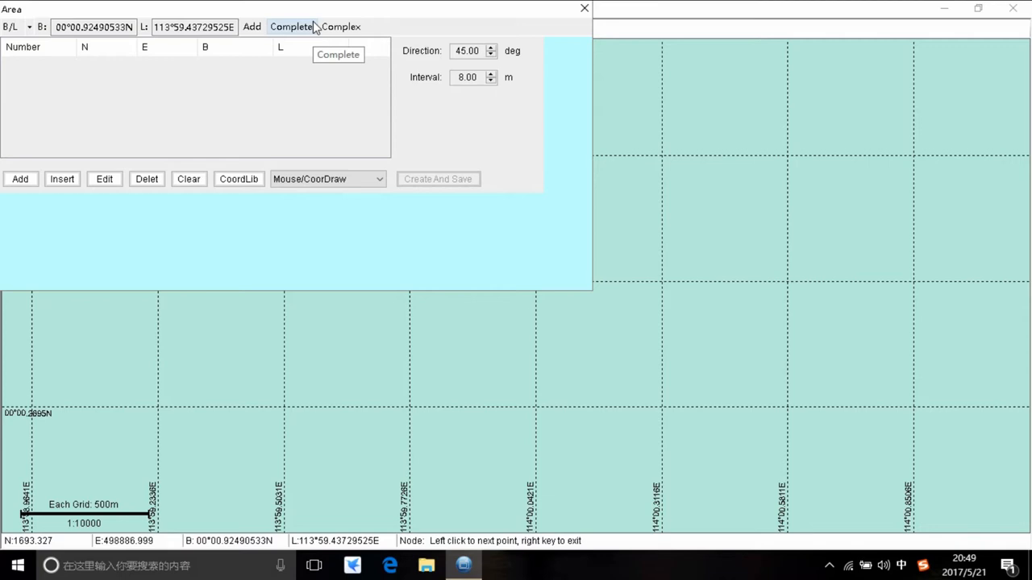
{"action": "mouse_move", "coordinate": [374, 30]}
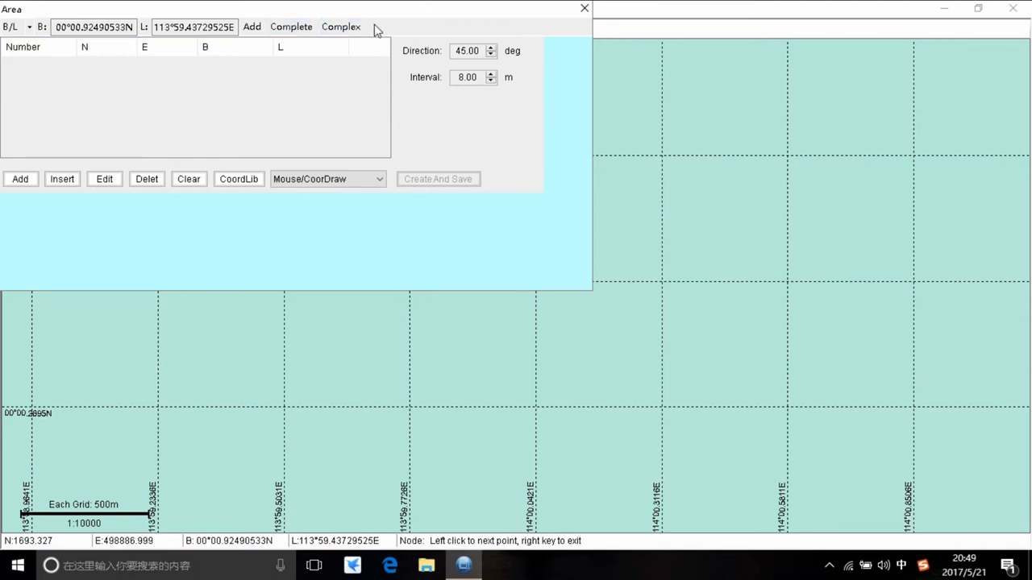
{"action": "mouse_move", "coordinate": [386, 14]}
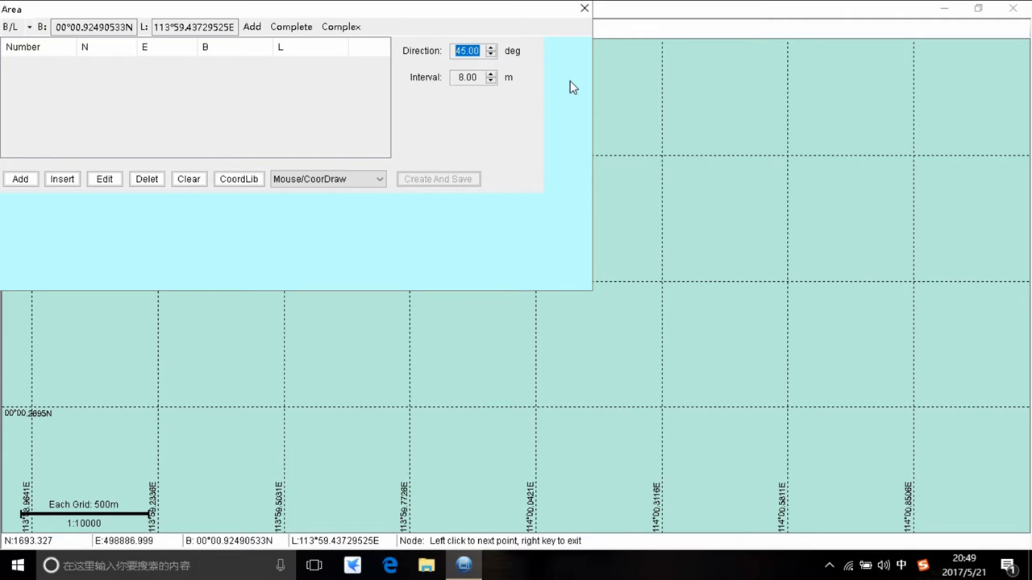
{"action": "type", "text": "90"}
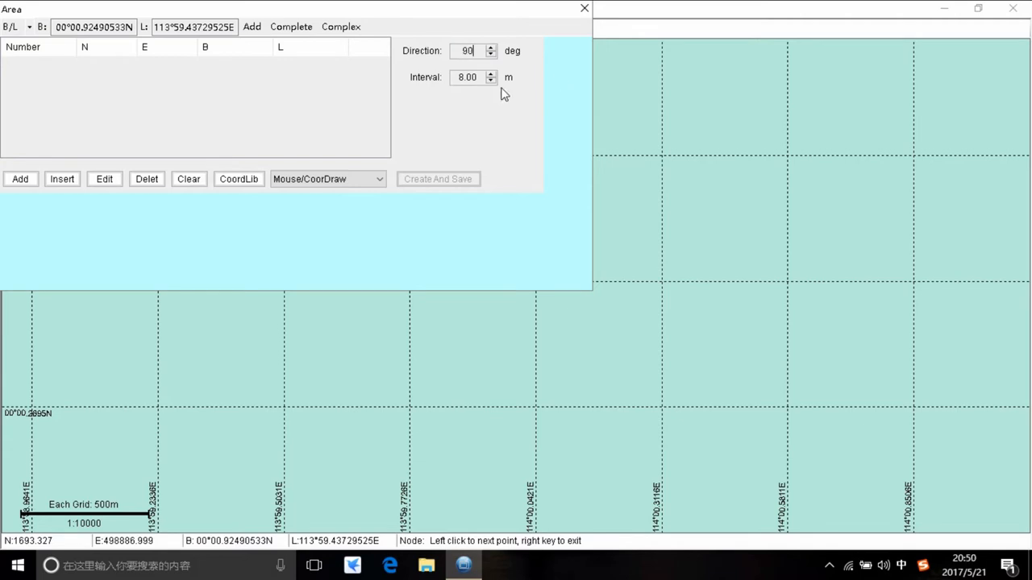
{"action": "left_click", "coordinate": [649, 182]}
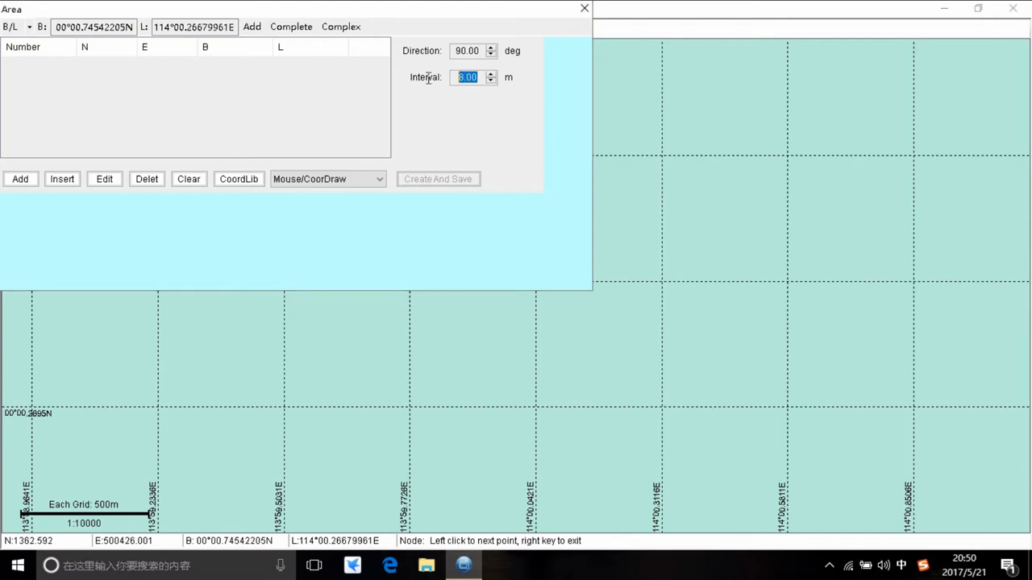
{"action": "type", "text": "5"}
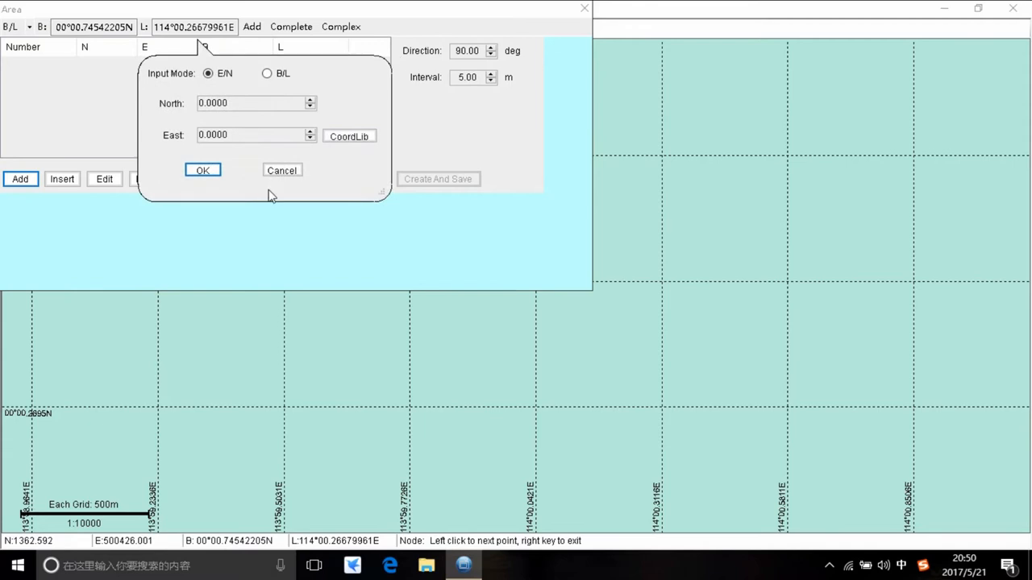
{"action": "left_click", "coordinate": [202, 170]}
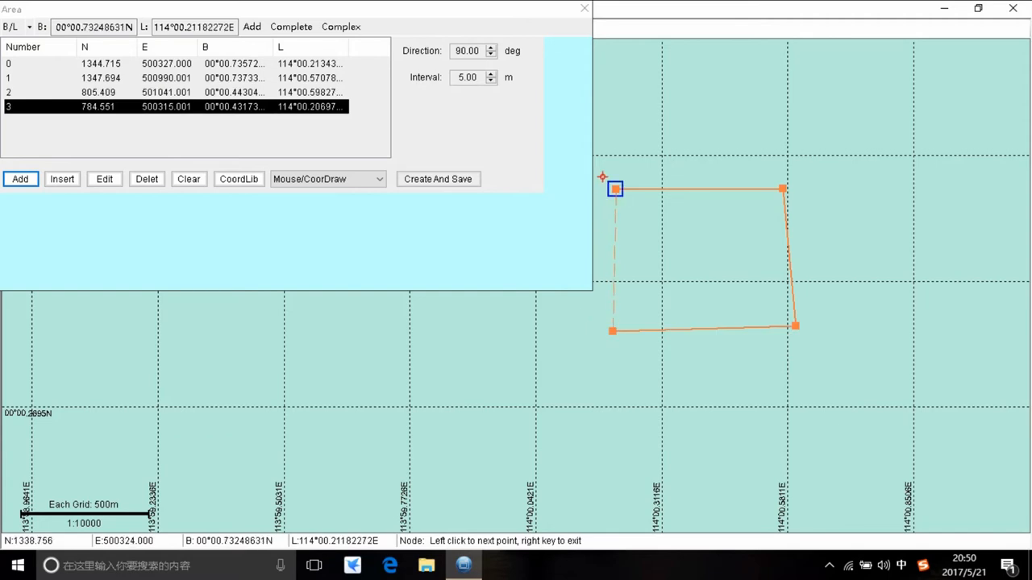
{"action": "left_click", "coordinate": [438, 179]}
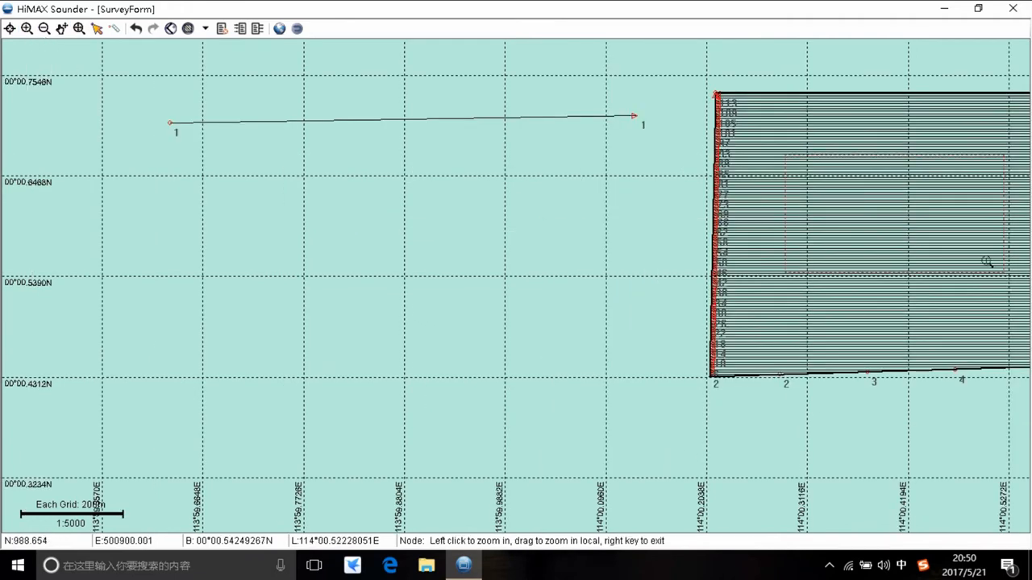
Zoom in once more, then zoom out to show the whole line block.
{"action": "left_click", "coordinate": [43, 29]}
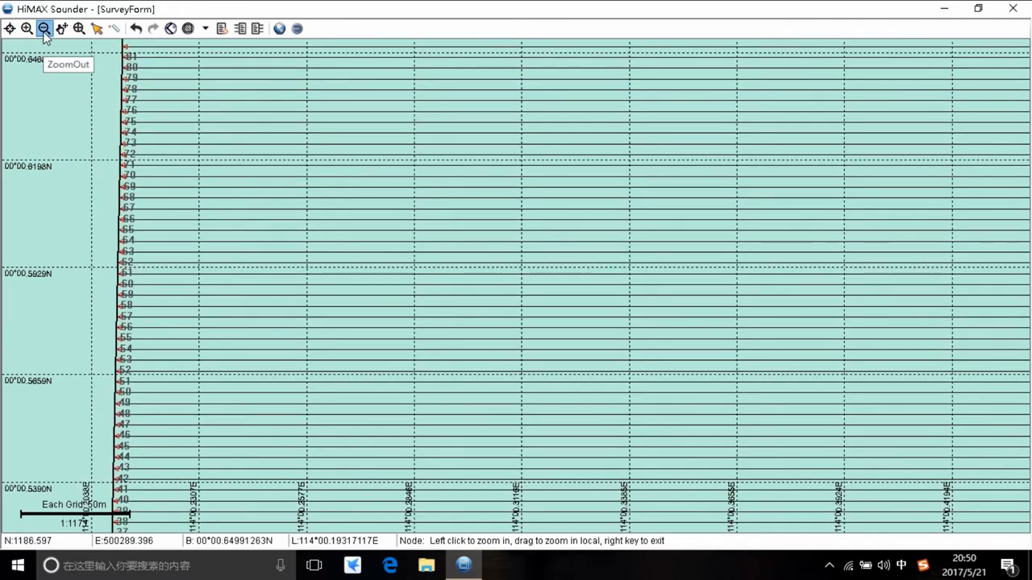
{"action": "left_click", "coordinate": [79, 28]}
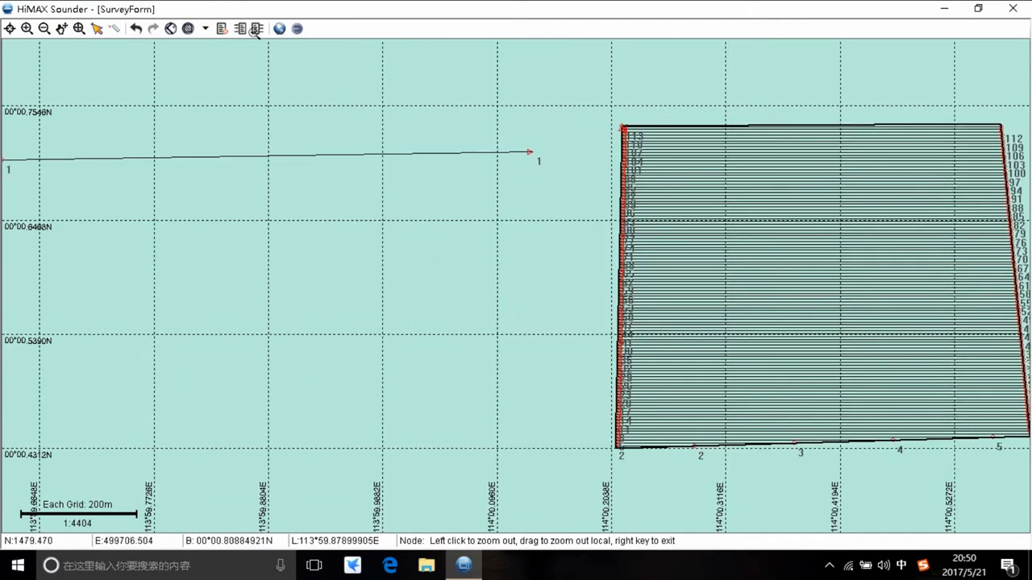
{"action": "mouse_move", "coordinate": [258, 29]}
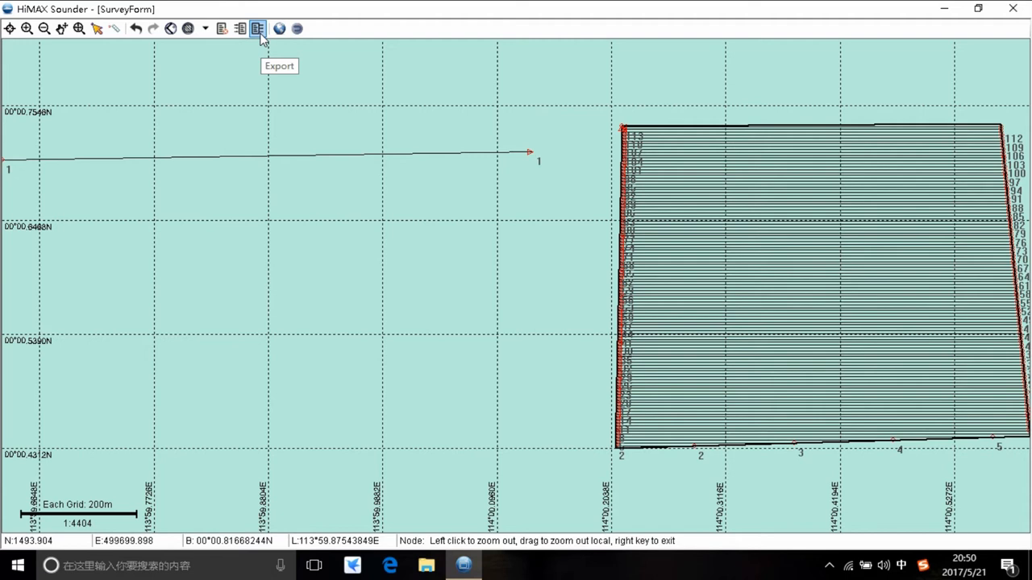
{"action": "mouse_move", "coordinate": [297, 28]}
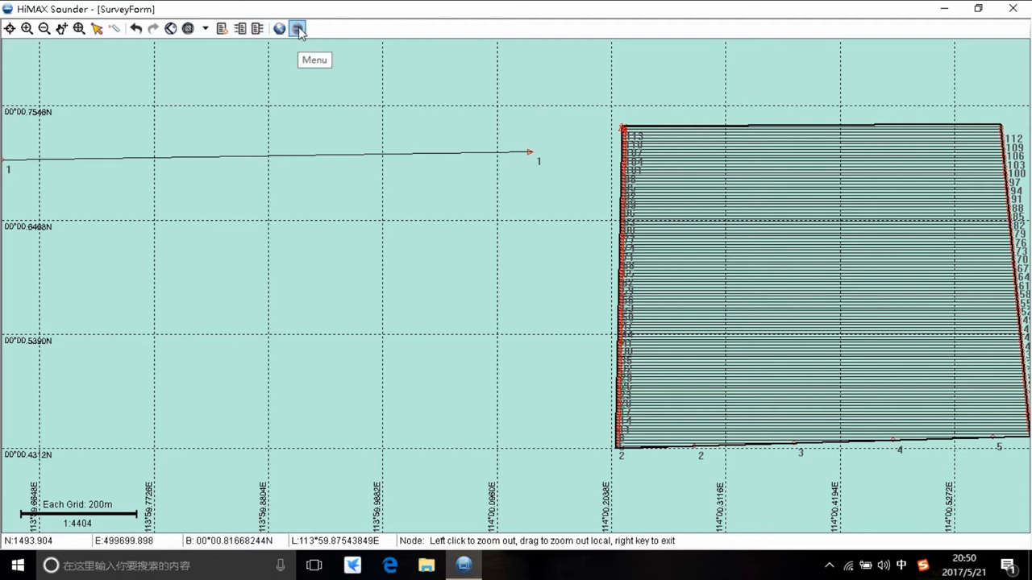
Return to the main menu, try Charts, and dismiss the licence and software dog messages.
{"action": "left_click", "coordinate": [298, 28]}
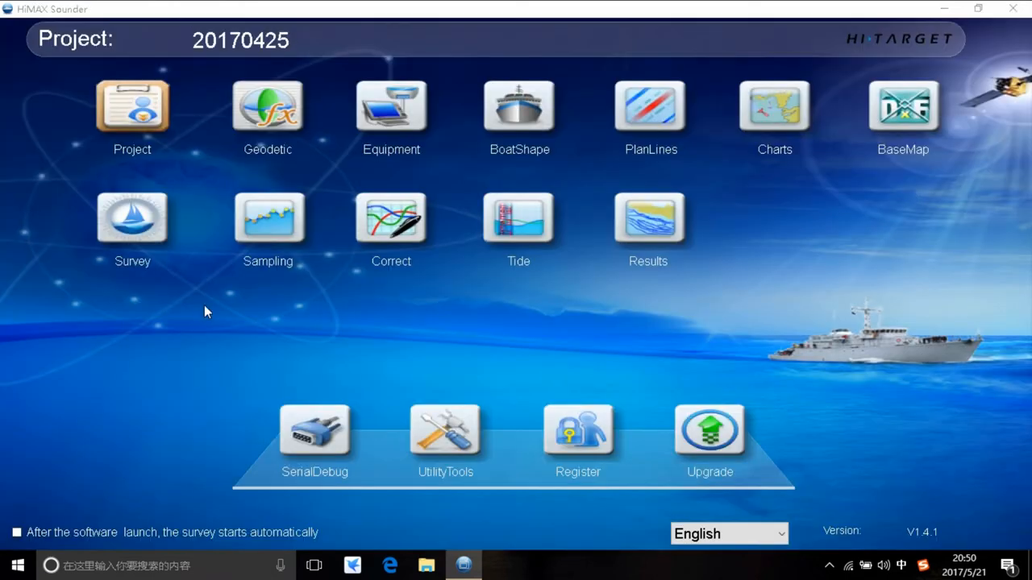
{"action": "mouse_move", "coordinate": [576, 338]}
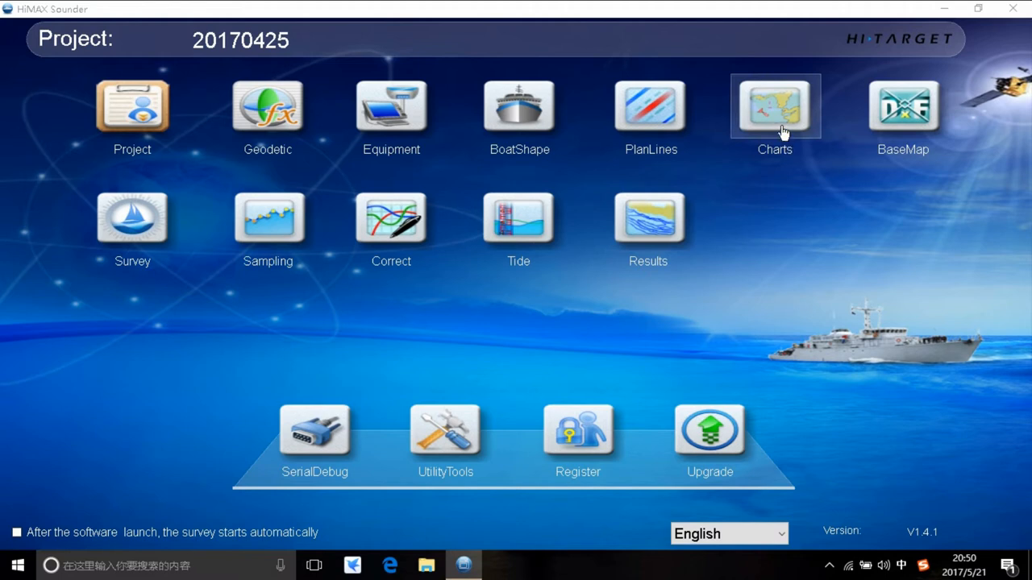
{"action": "left_click", "coordinate": [774, 105]}
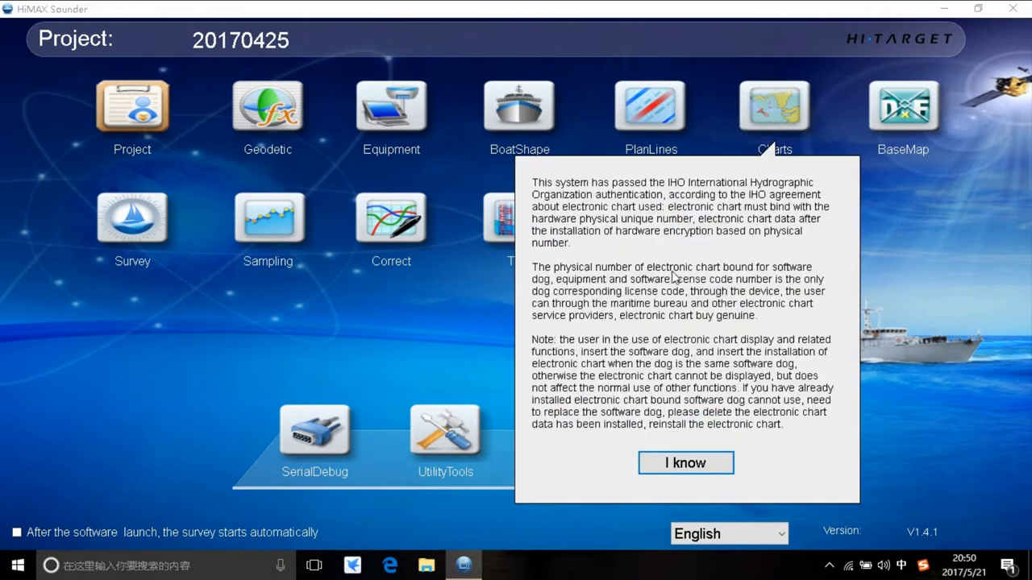
{"action": "mouse_move", "coordinate": [701, 226]}
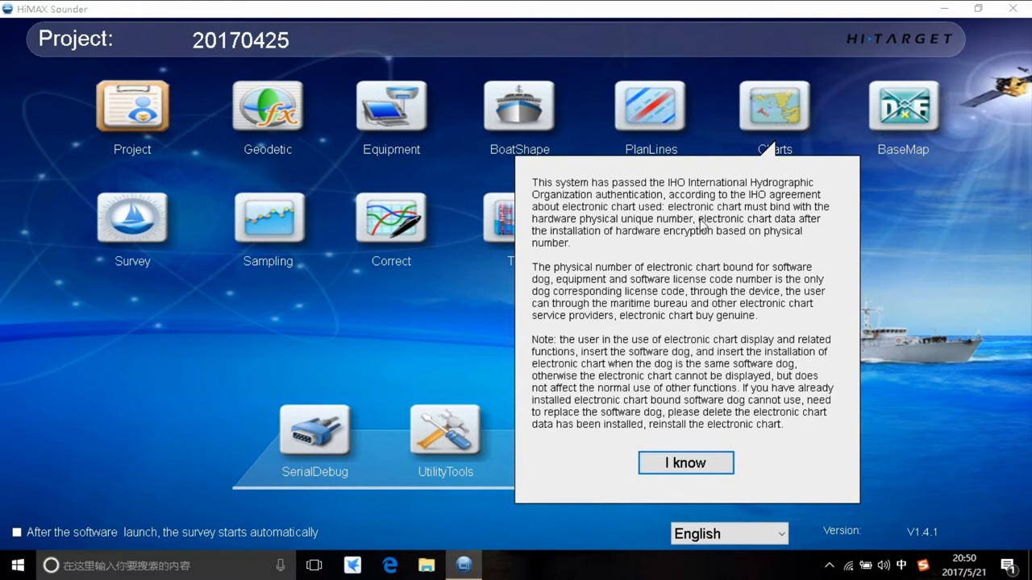
{"action": "mouse_move", "coordinate": [689, 319]}
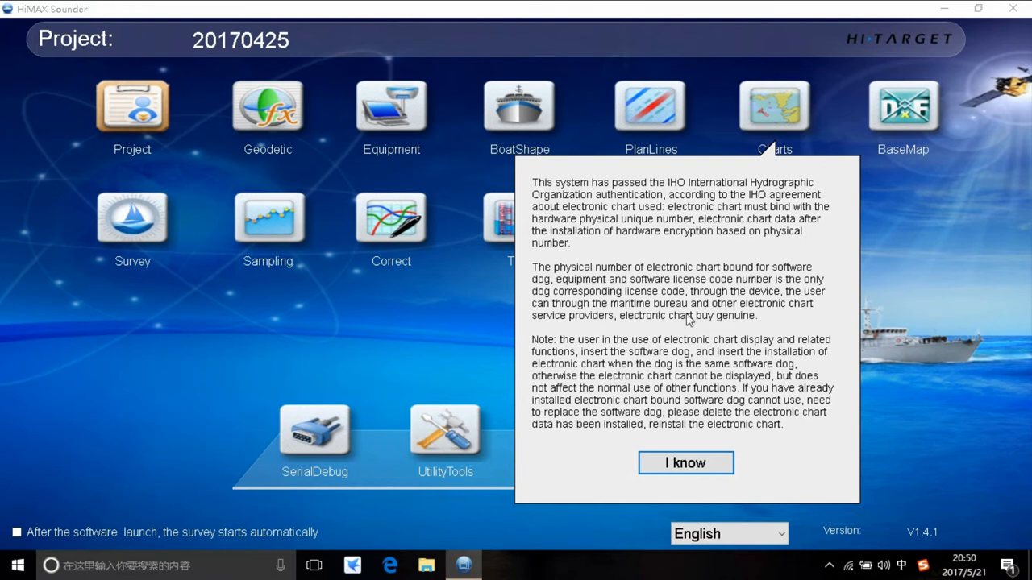
{"action": "mouse_move", "coordinate": [690, 319]}
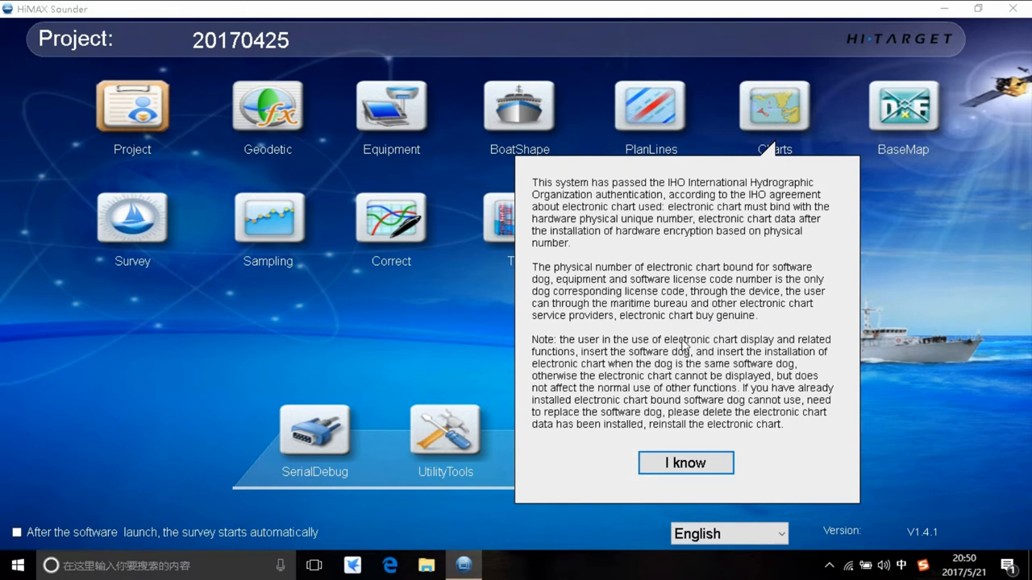
{"action": "mouse_move", "coordinate": [649, 357]}
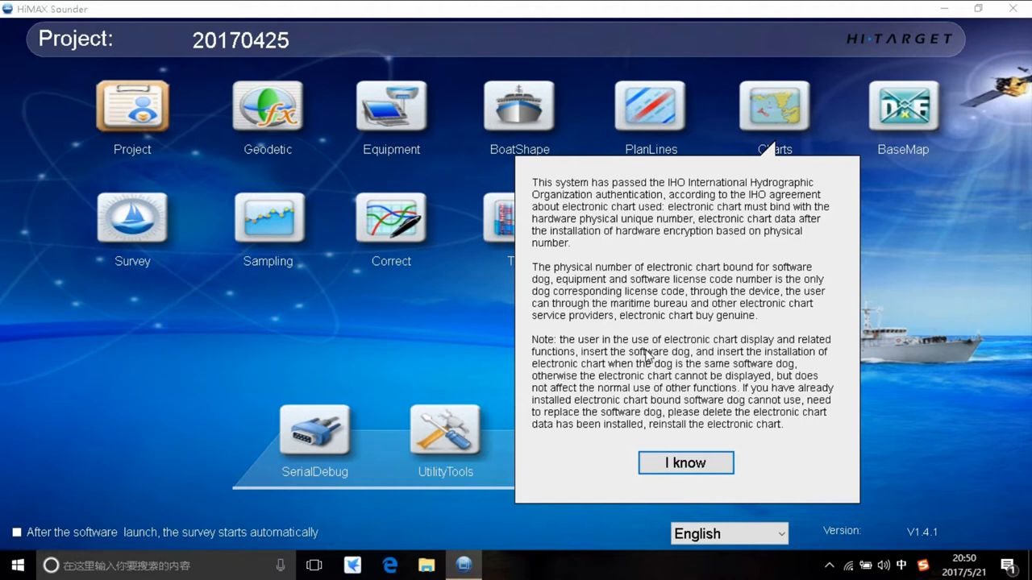
{"action": "left_click", "coordinate": [685, 462]}
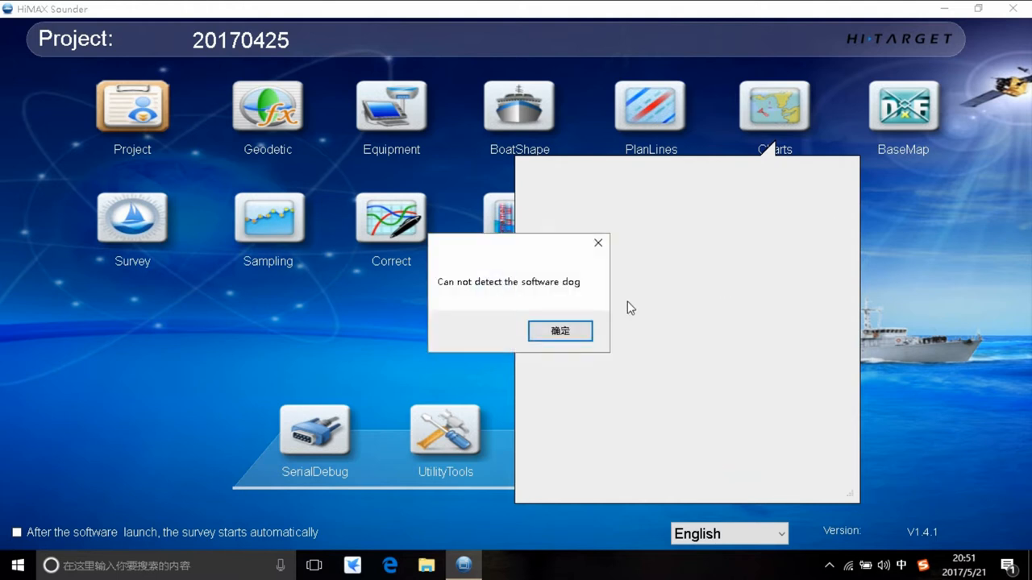
{"action": "left_click", "coordinate": [560, 332]}
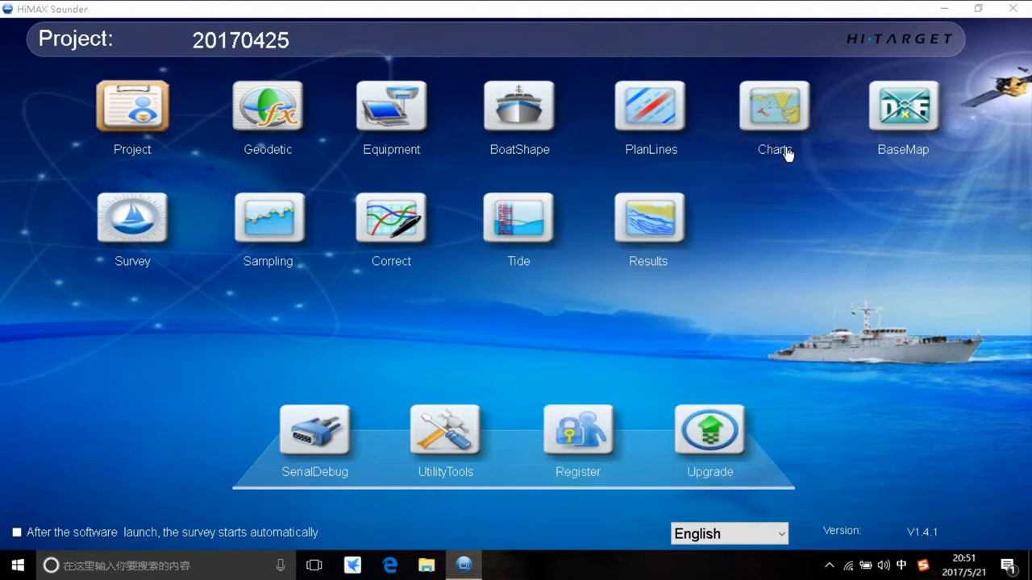
{"action": "mouse_move", "coordinate": [795, 272]}
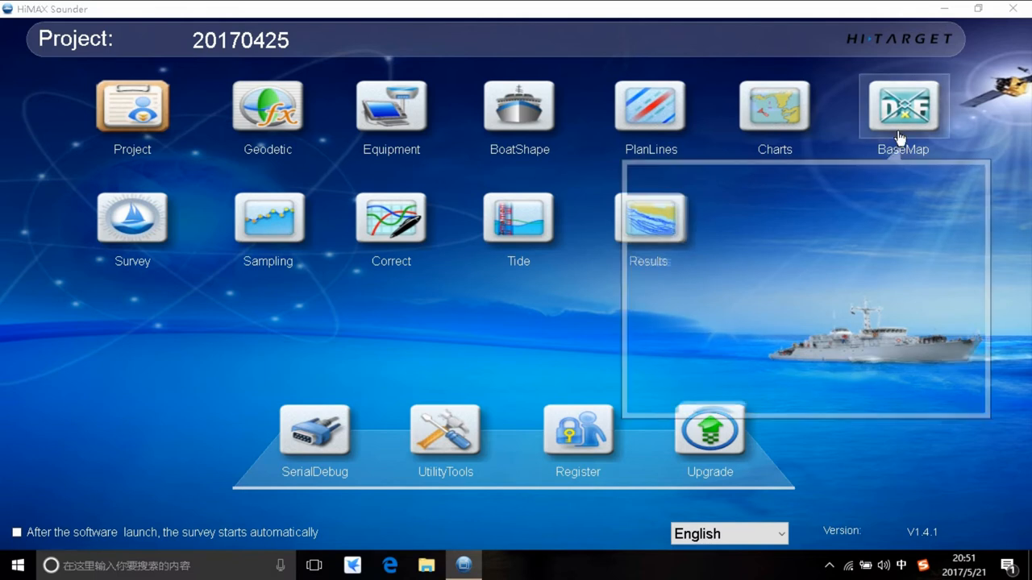
{"action": "left_click", "coordinate": [903, 105]}
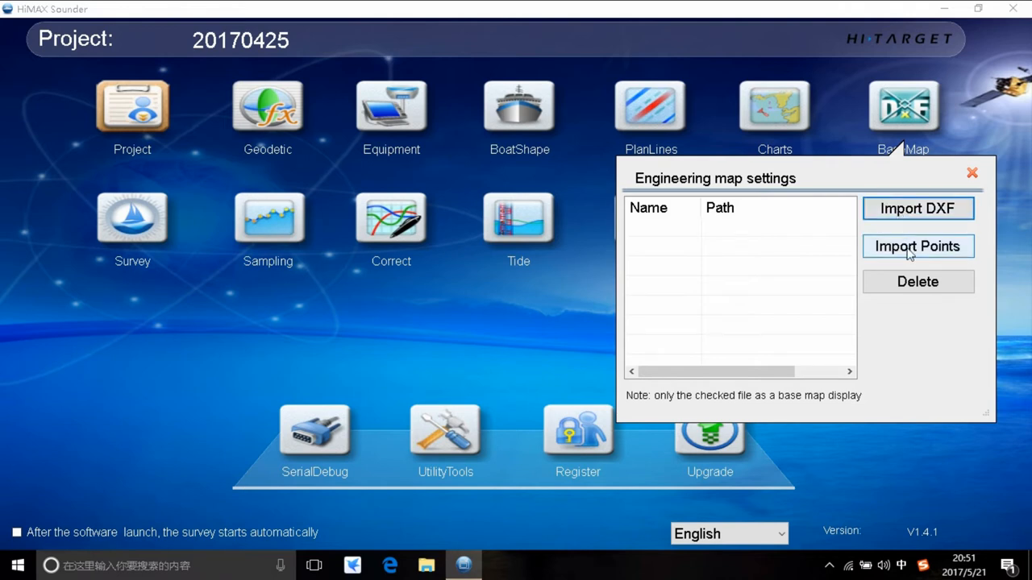
{"action": "left_click", "coordinate": [971, 173]}
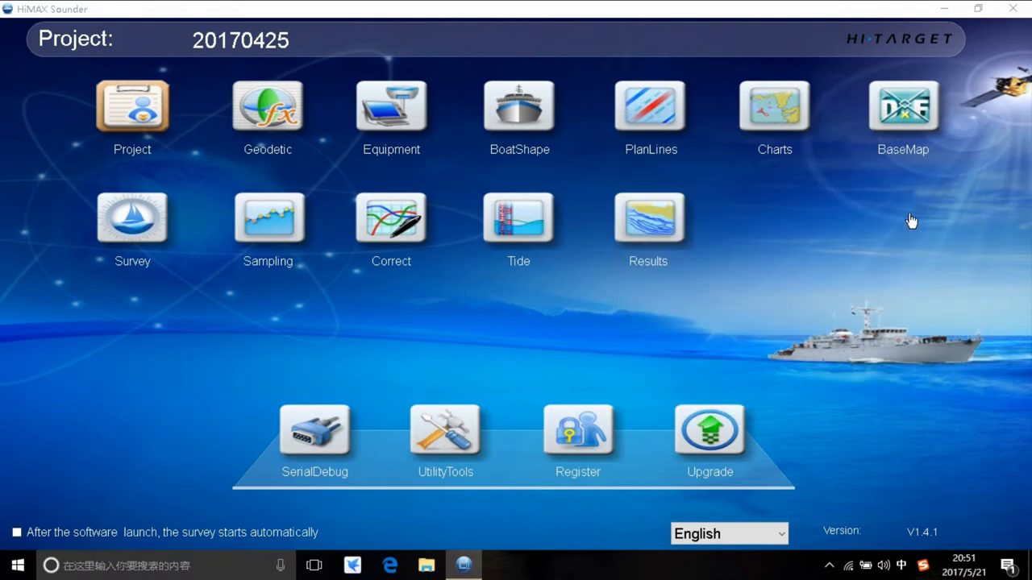
{"action": "mouse_move", "coordinate": [244, 313]}
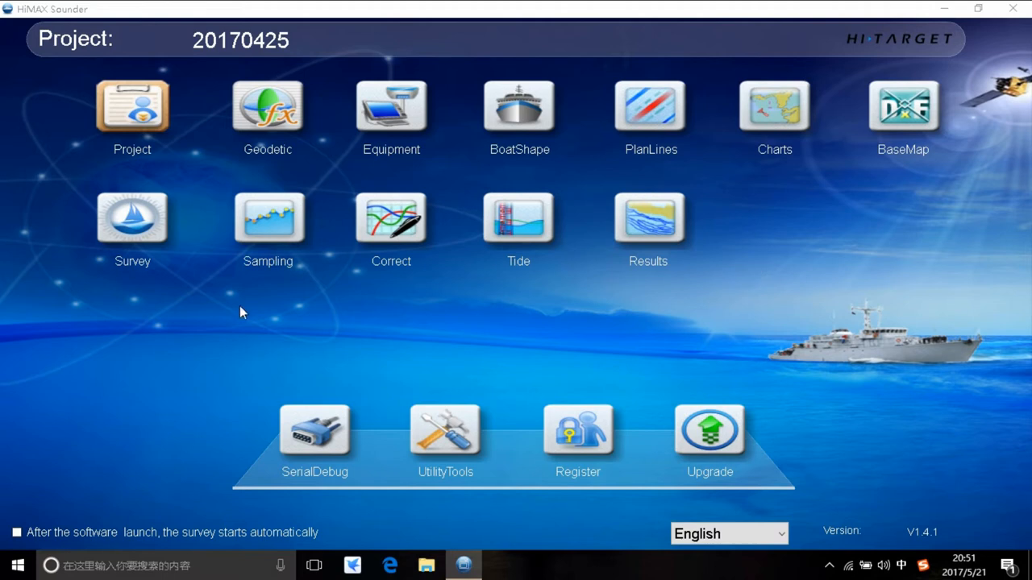
{"action": "mouse_move", "coordinate": [129, 258]}
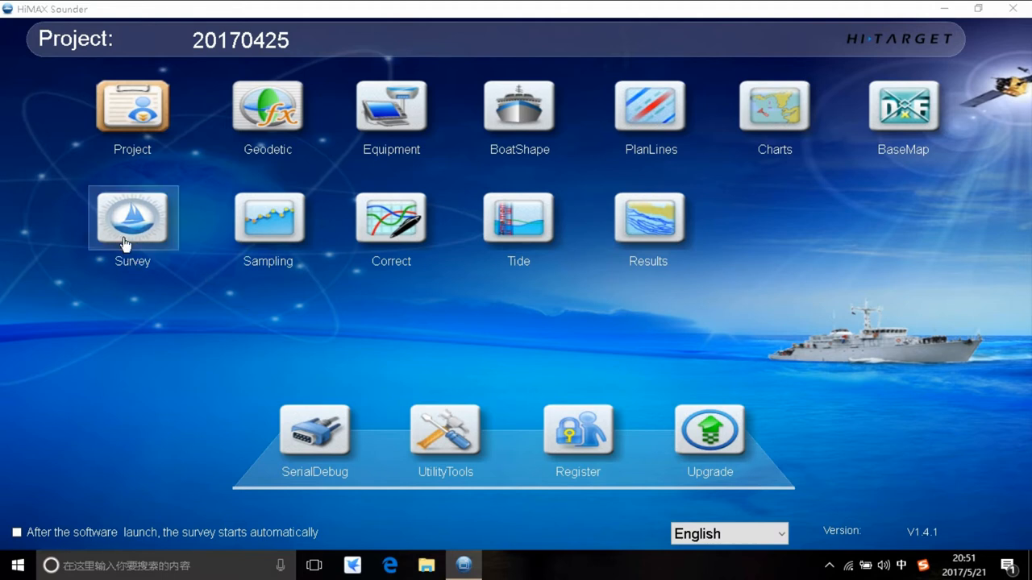
Enter the survey screen, dismissing the GPS port error and declining to exit.
{"action": "left_click", "coordinate": [132, 218]}
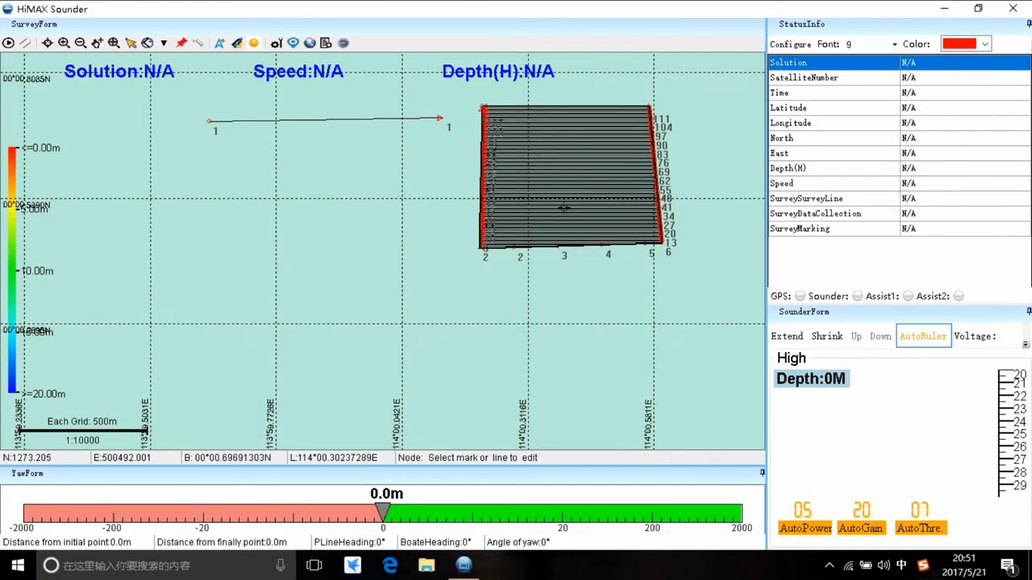
{"action": "mouse_move", "coordinate": [342, 196]}
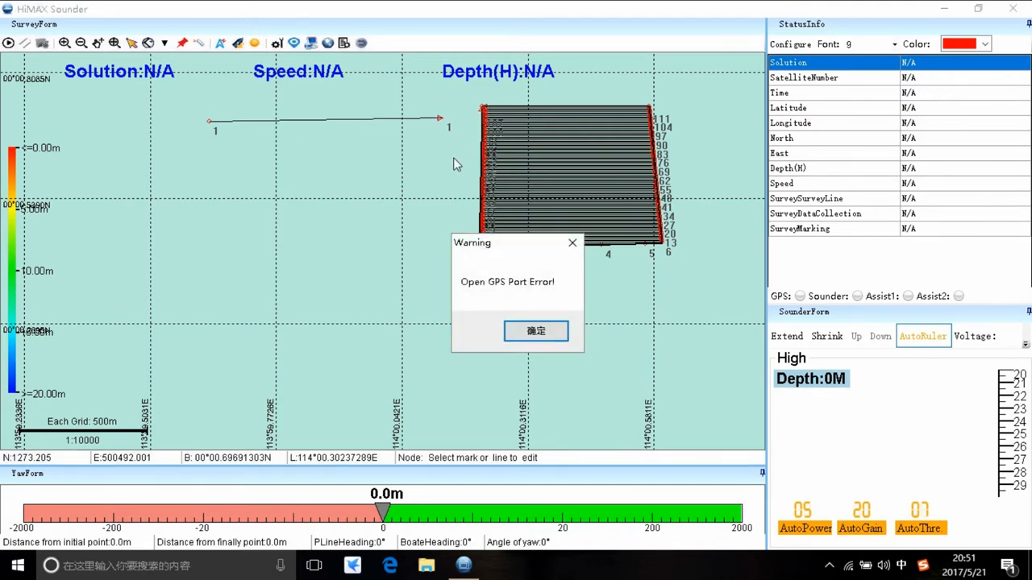
{"action": "mouse_move", "coordinate": [237, 71]}
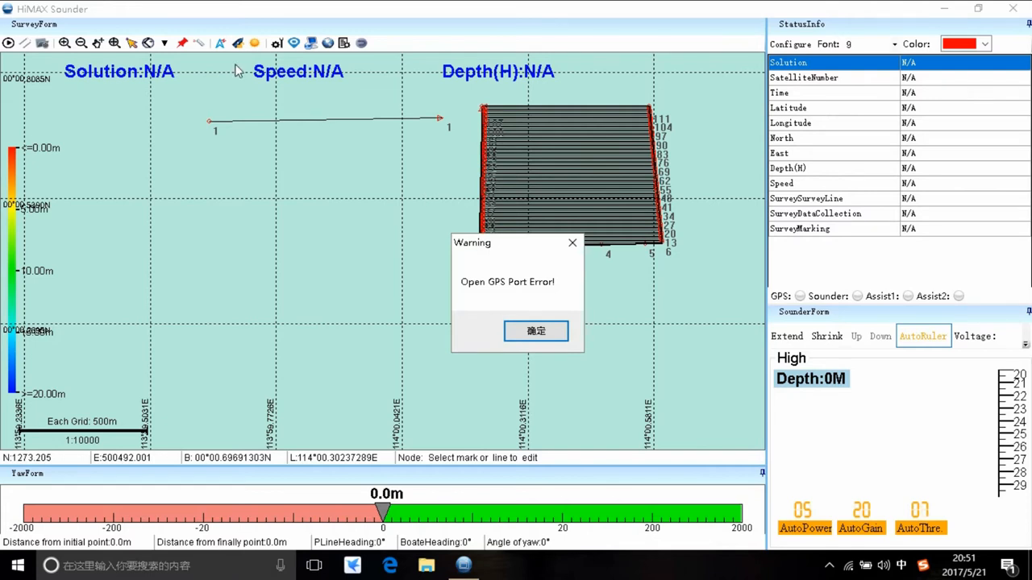
{"action": "mouse_move", "coordinate": [12, 52]}
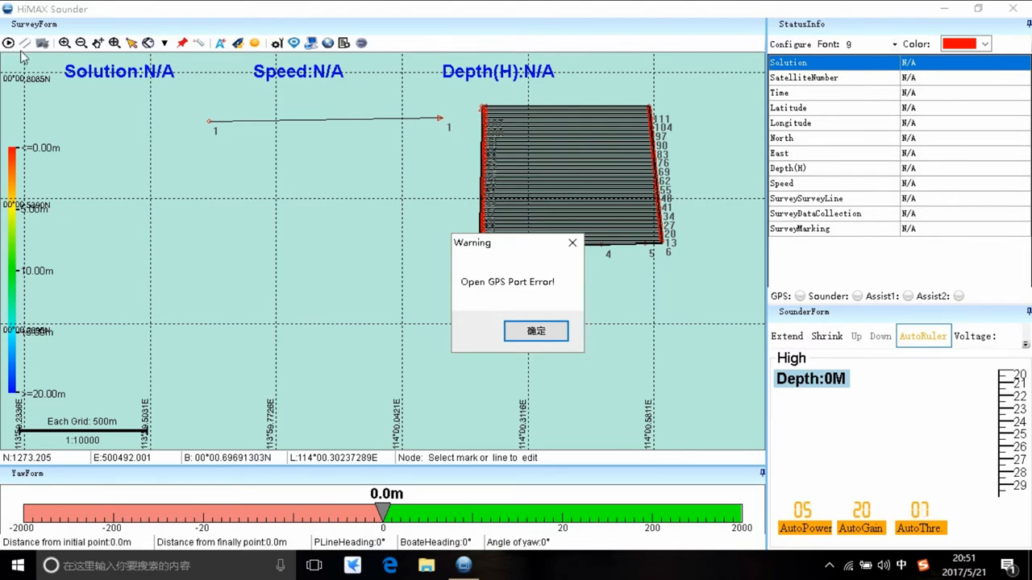
{"action": "left_click", "coordinate": [535, 331]}
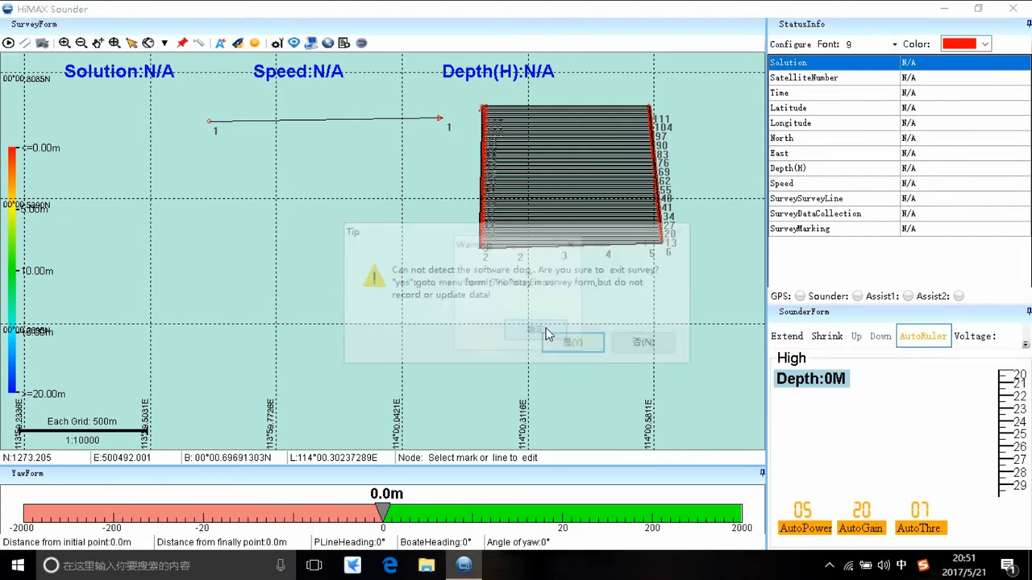
{"action": "left_click", "coordinate": [572, 342]}
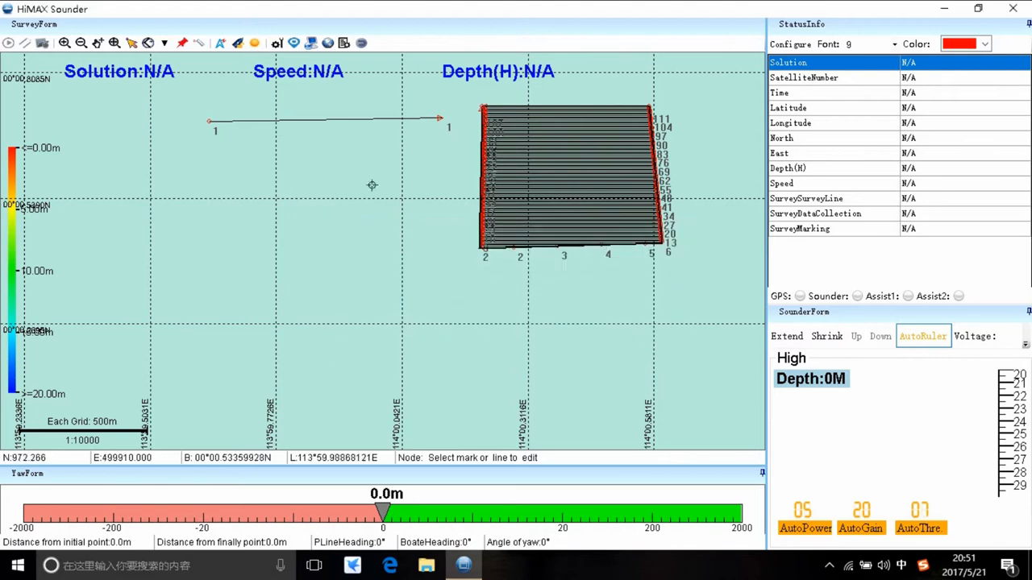
{"action": "mouse_move", "coordinate": [418, 239]}
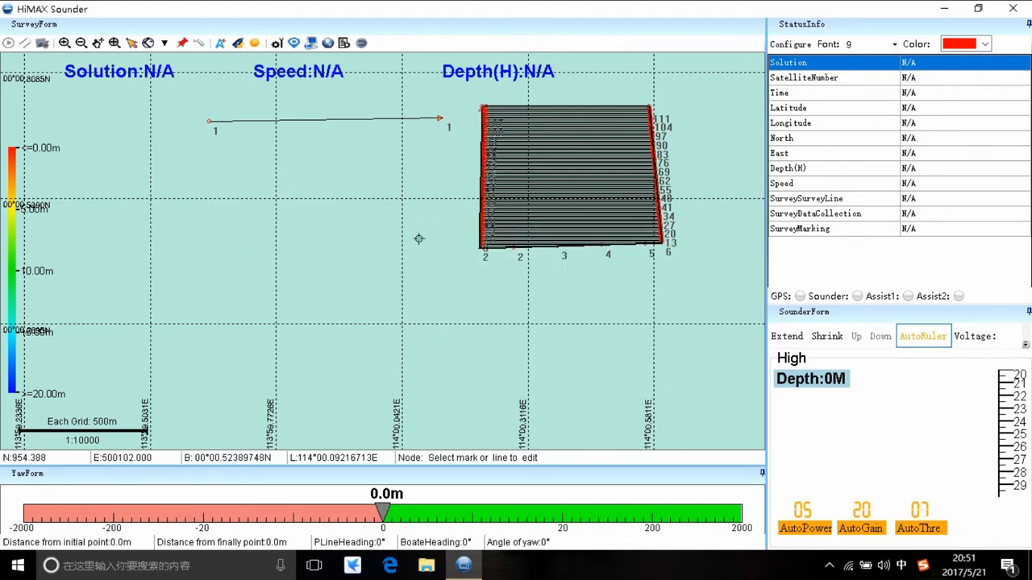
{"action": "mouse_move", "coordinate": [446, 193]}
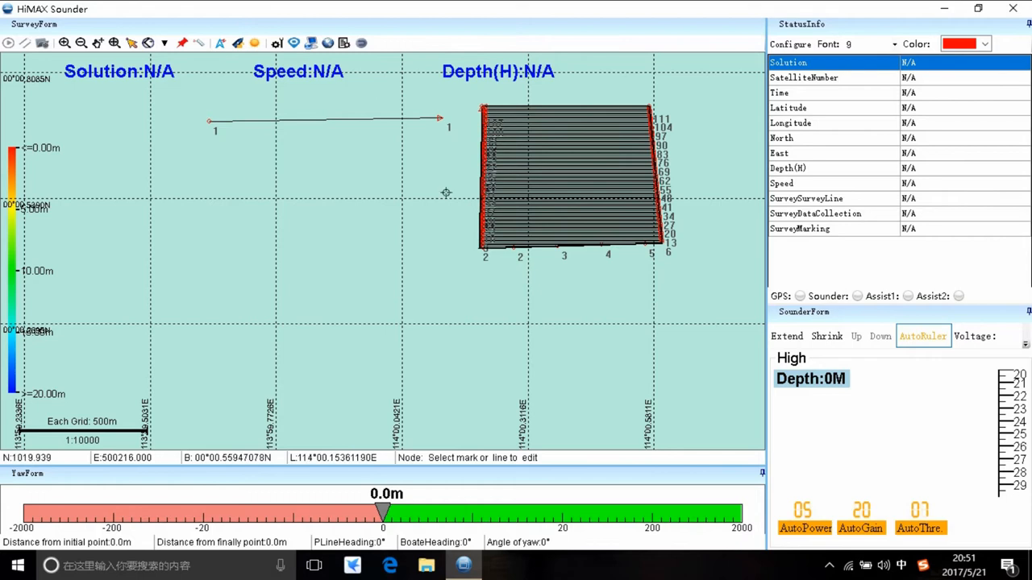
{"action": "mouse_move", "coordinate": [300, 208]}
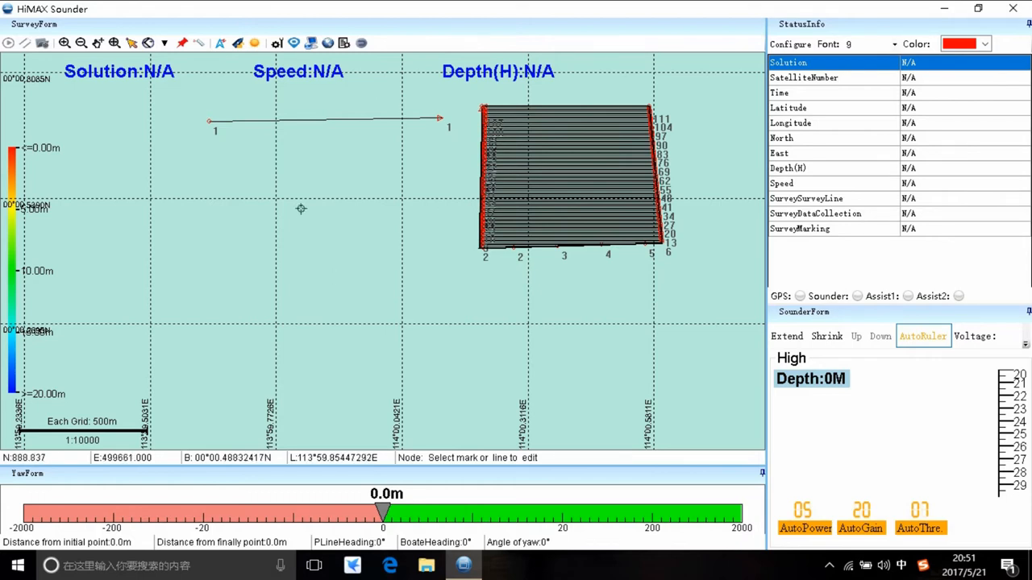
{"action": "mouse_move", "coordinate": [42, 43]}
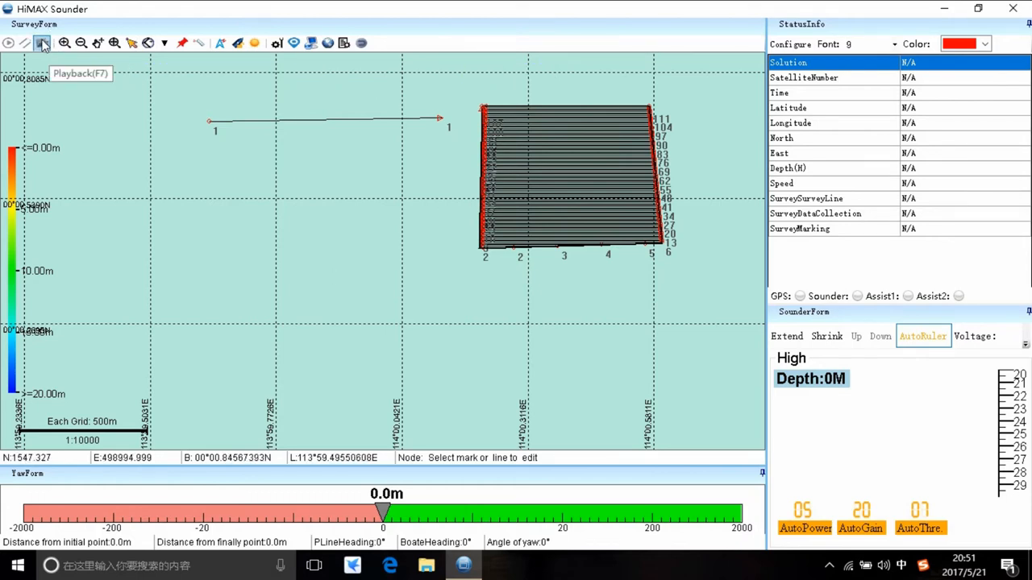
Start playback and pick a recorded .gcs survey line file to replay.
{"action": "left_click", "coordinate": [42, 42]}
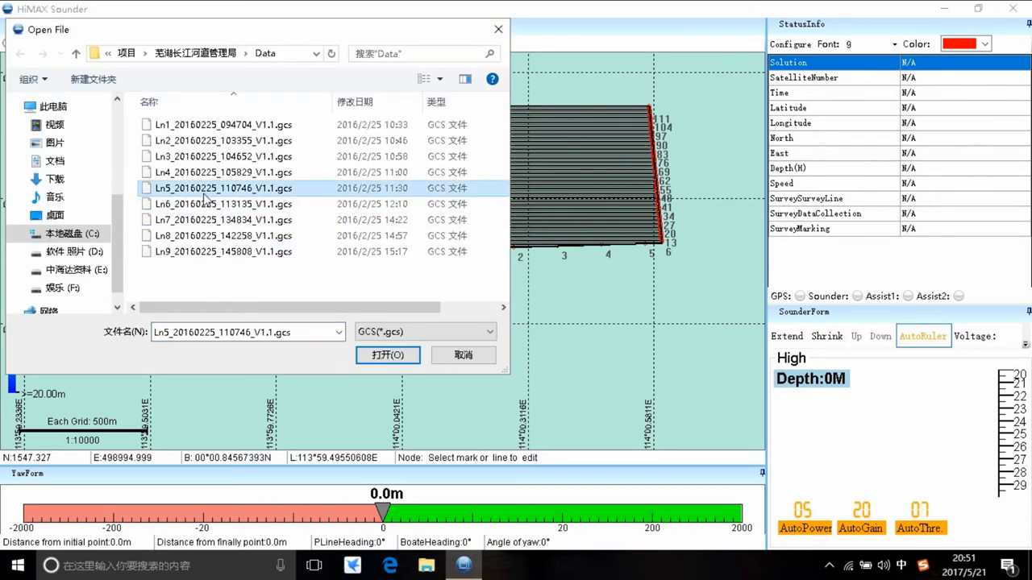
{"action": "left_click", "coordinate": [387, 355]}
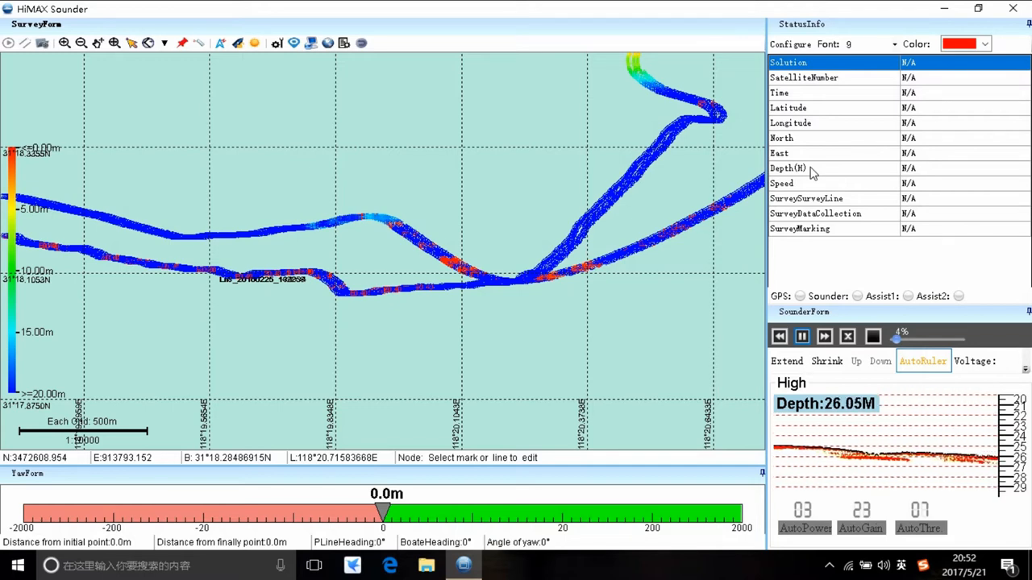
{"action": "mouse_move", "coordinate": [817, 185]}
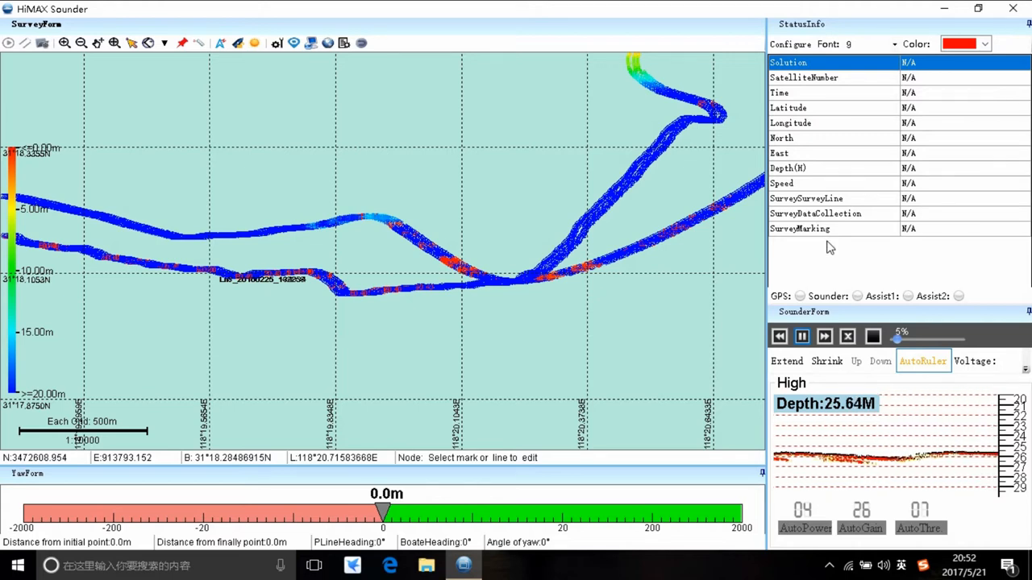
{"action": "mouse_move", "coordinate": [859, 267]}
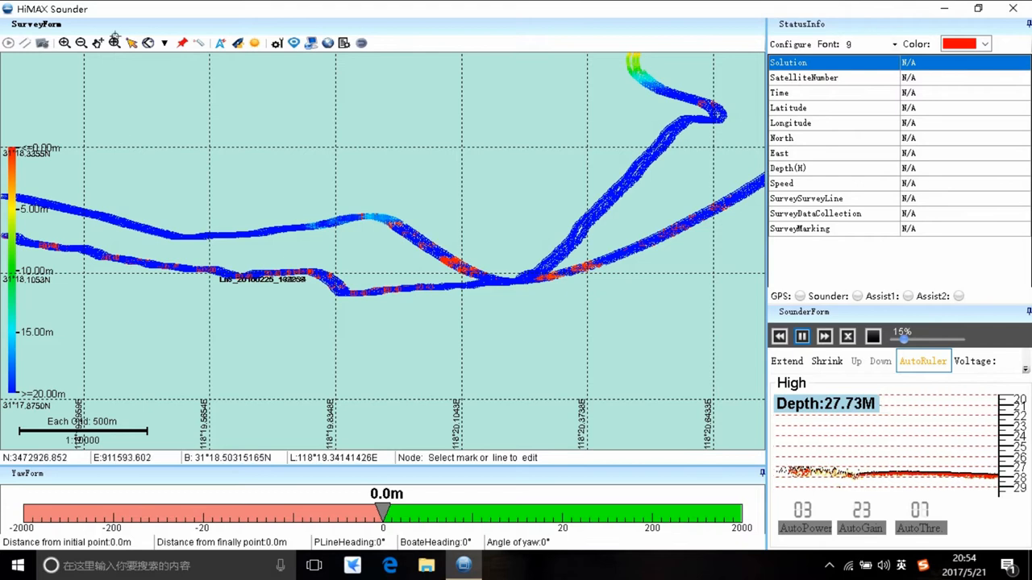
{"action": "mouse_move", "coordinate": [149, 43]}
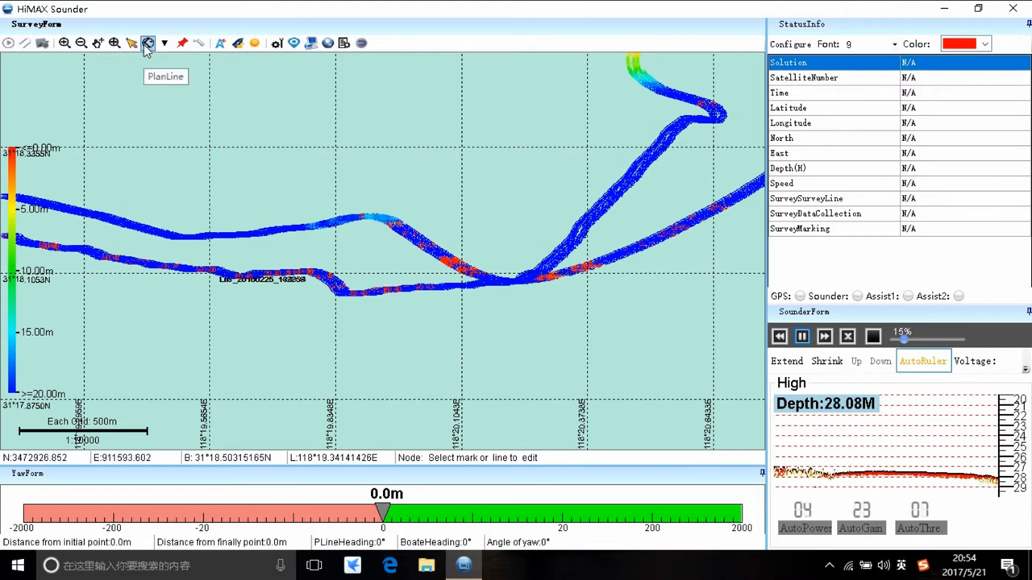
Show the PlanLine type list, then open the SurveySet system settings.
{"action": "left_click", "coordinate": [164, 43]}
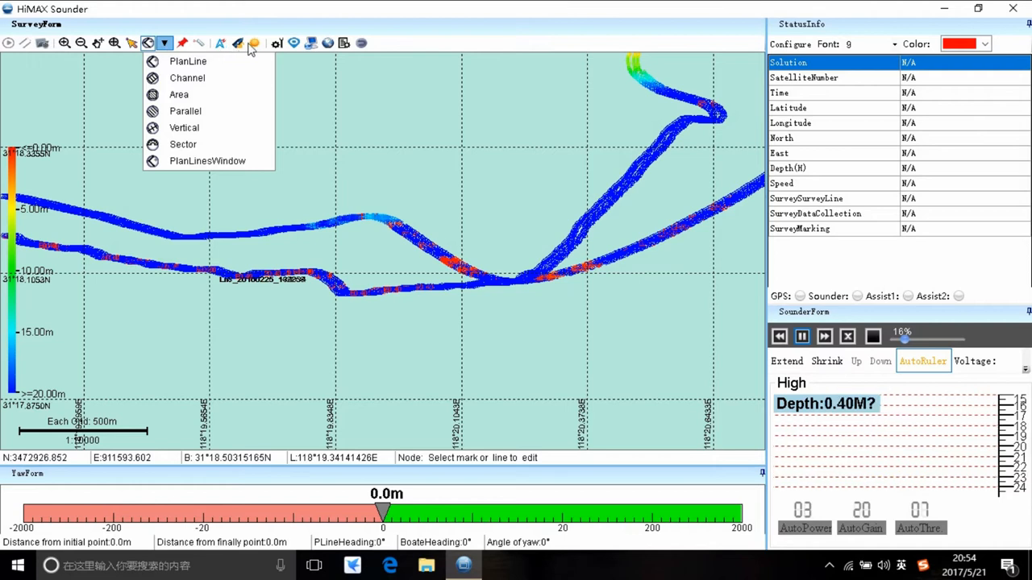
{"action": "left_click", "coordinate": [277, 43]}
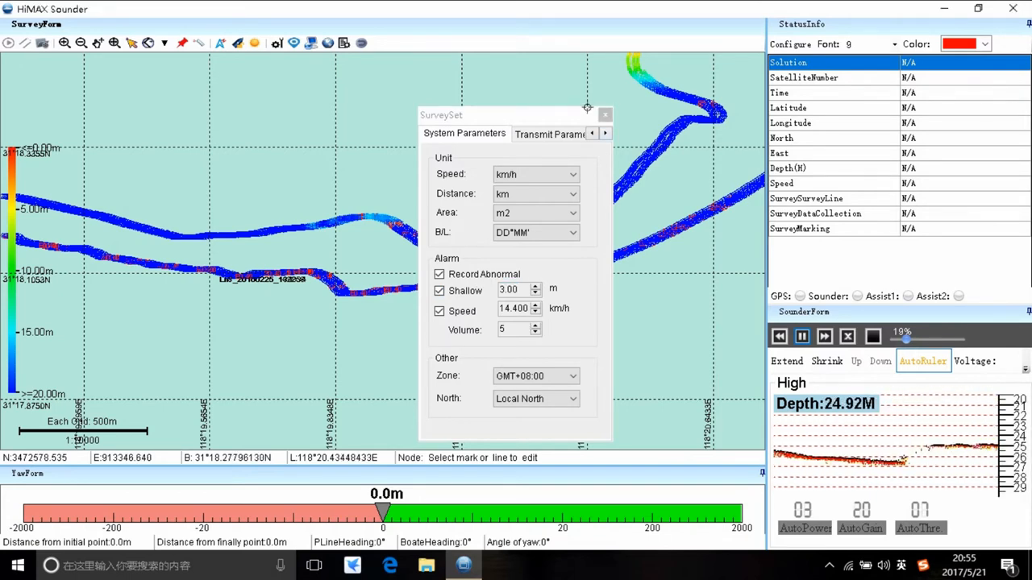
Close the SurveySet dialog to return to the survey map.
{"action": "left_click", "coordinate": [605, 113]}
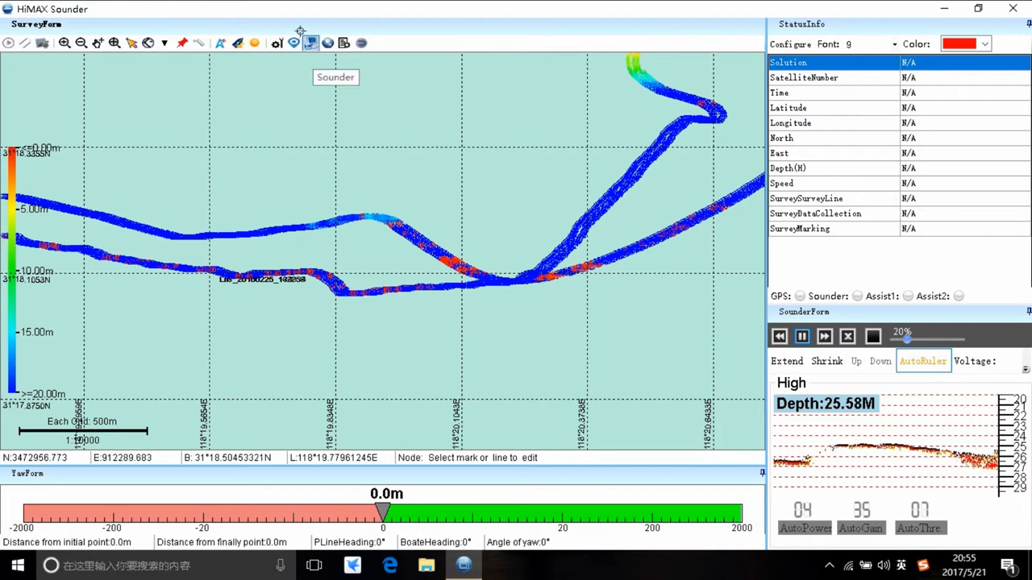
Tick survey files Ln1–Ln3 in SurveyFiles and show them on the map.
{"action": "left_click", "coordinate": [310, 43]}
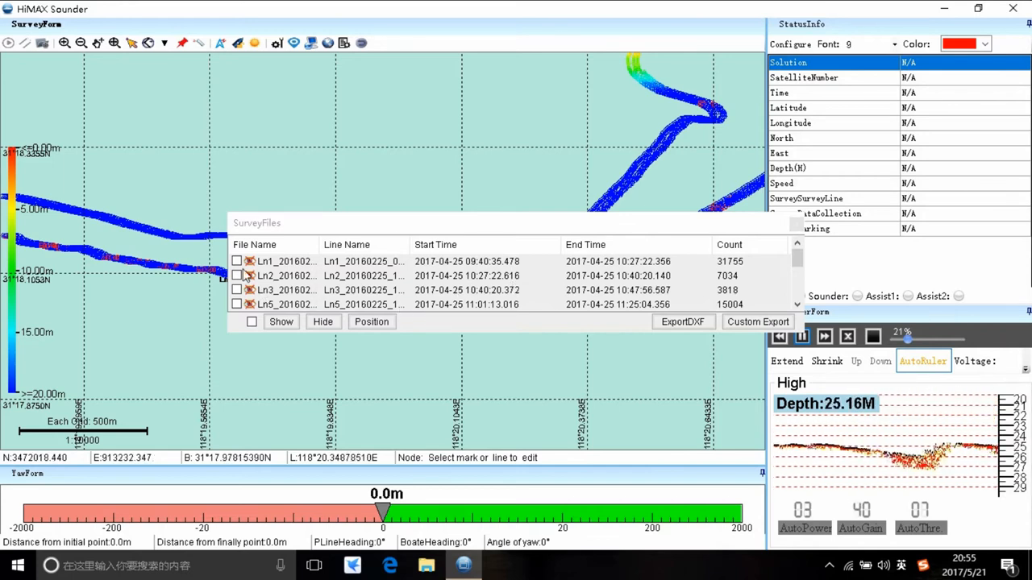
{"action": "left_click", "coordinate": [237, 260]}
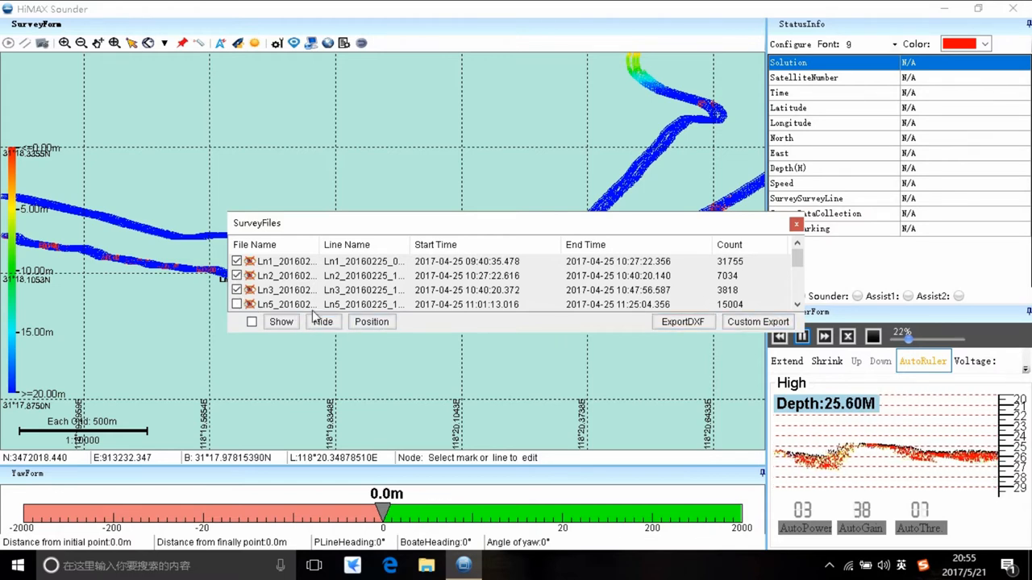
{"action": "left_click", "coordinate": [323, 322]}
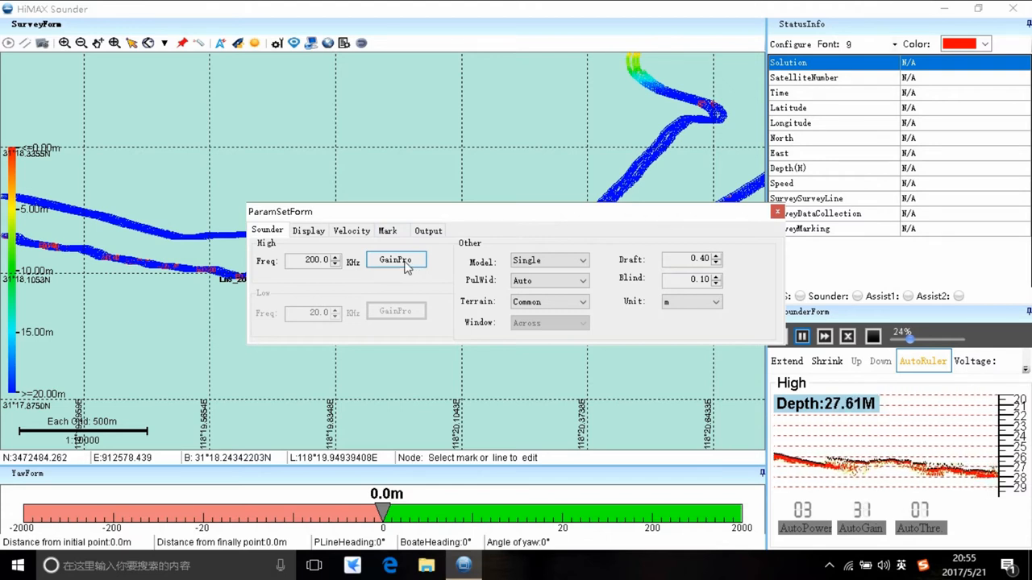
Drag the TVG shallow gain slider in GainPro, then view the 1480 m/s velocity page.
{"action": "left_click", "coordinate": [395, 261]}
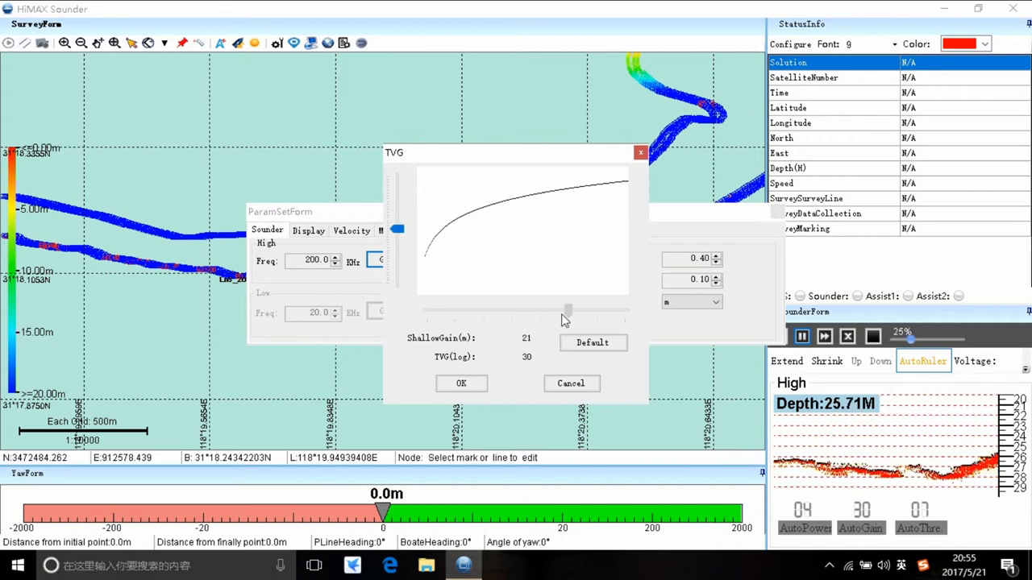
{"action": "left_click_drag", "start_coordinate": [568, 311], "coordinate": [512, 310]}
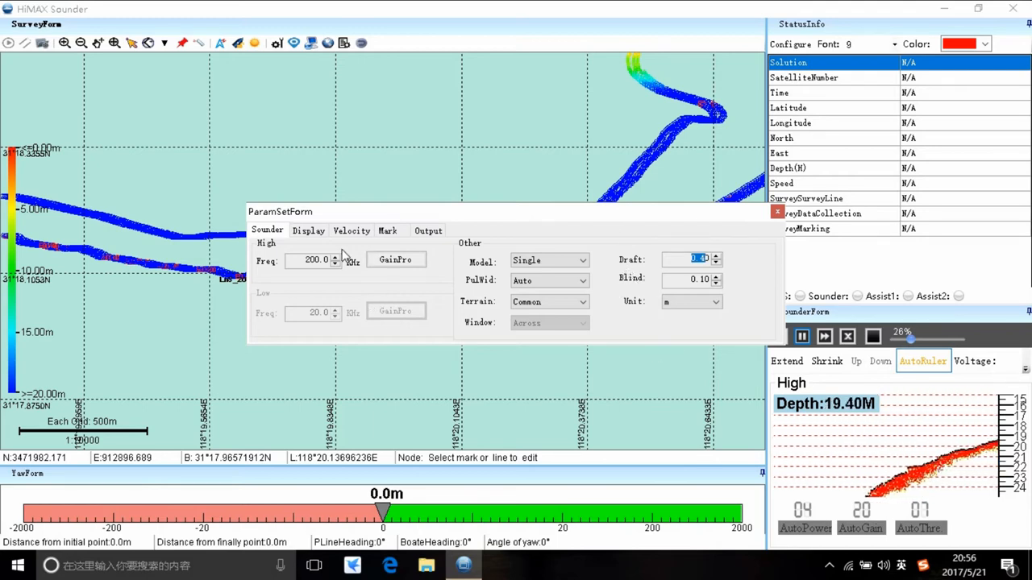
{"action": "left_click", "coordinate": [351, 231]}
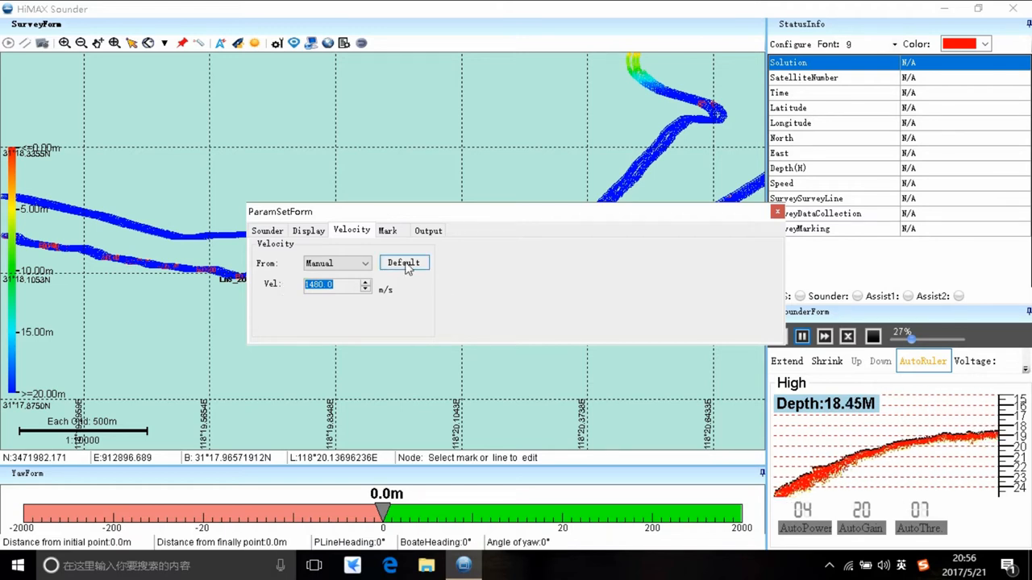
Calculate sound velocity from 20 °C temperature and 1% salinity, then show Display settings.
{"action": "left_click", "coordinate": [337, 263]}
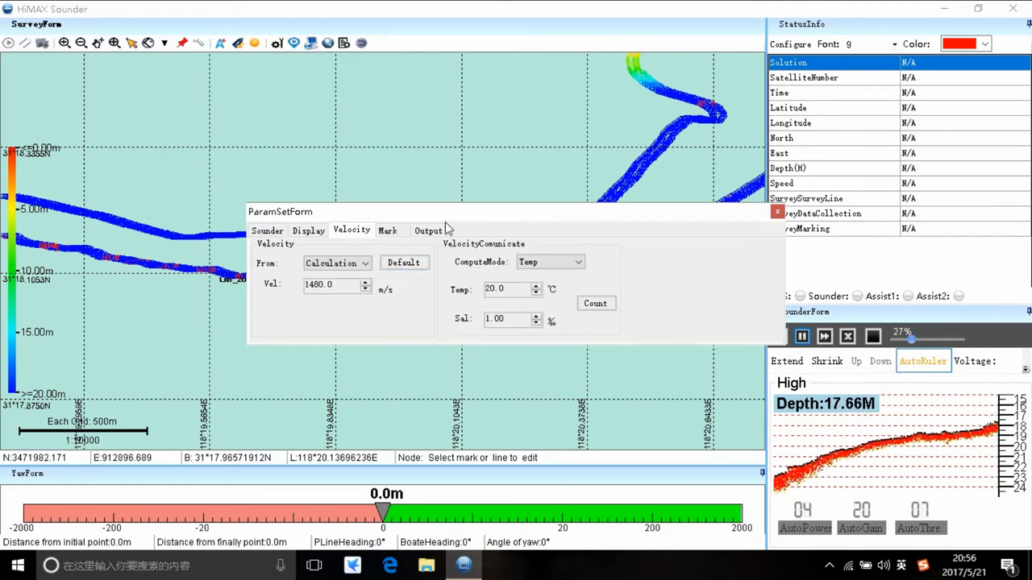
{"action": "left_click", "coordinate": [337, 263]}
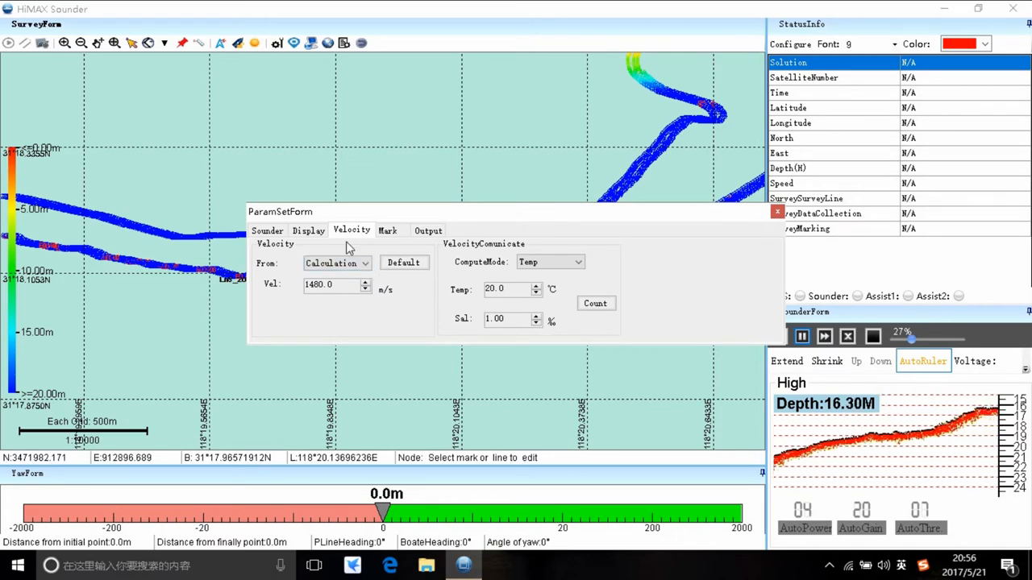
{"action": "left_click", "coordinate": [308, 230]}
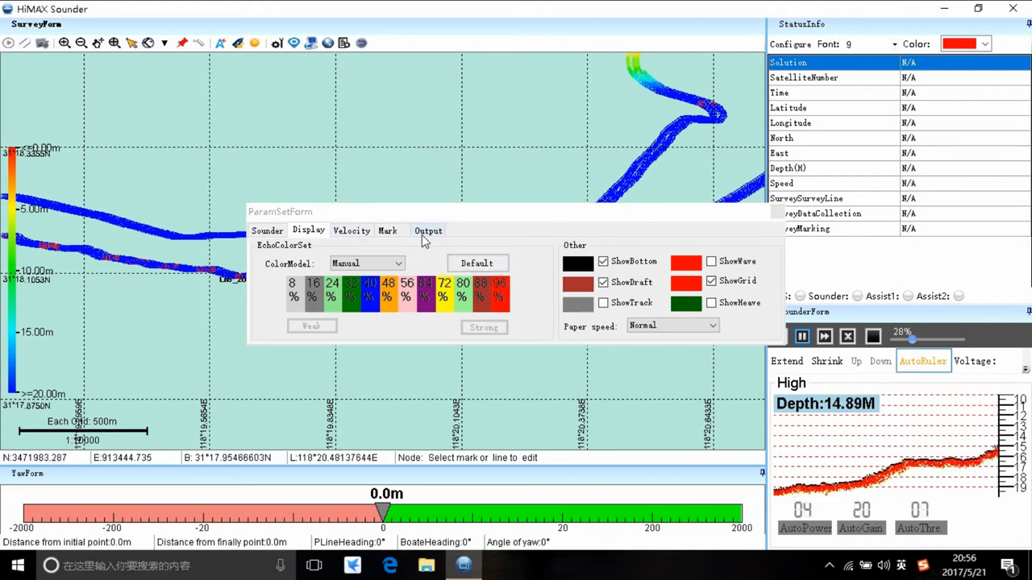
Review the disabled Output settings, then close ParamSetForm.
{"action": "left_click", "coordinate": [428, 231]}
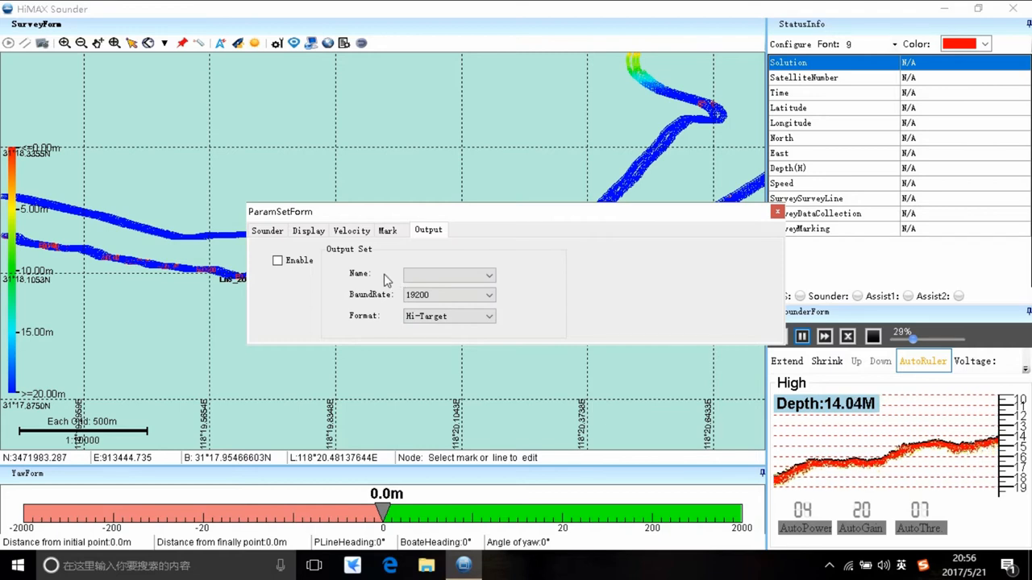
{"action": "left_click", "coordinate": [447, 294]}
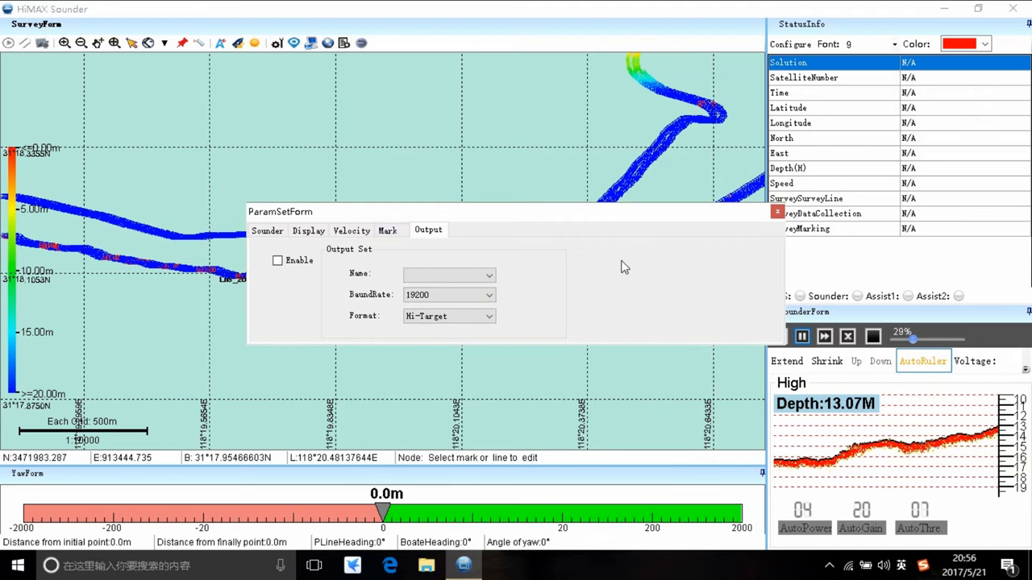
{"action": "left_click", "coordinate": [489, 315]}
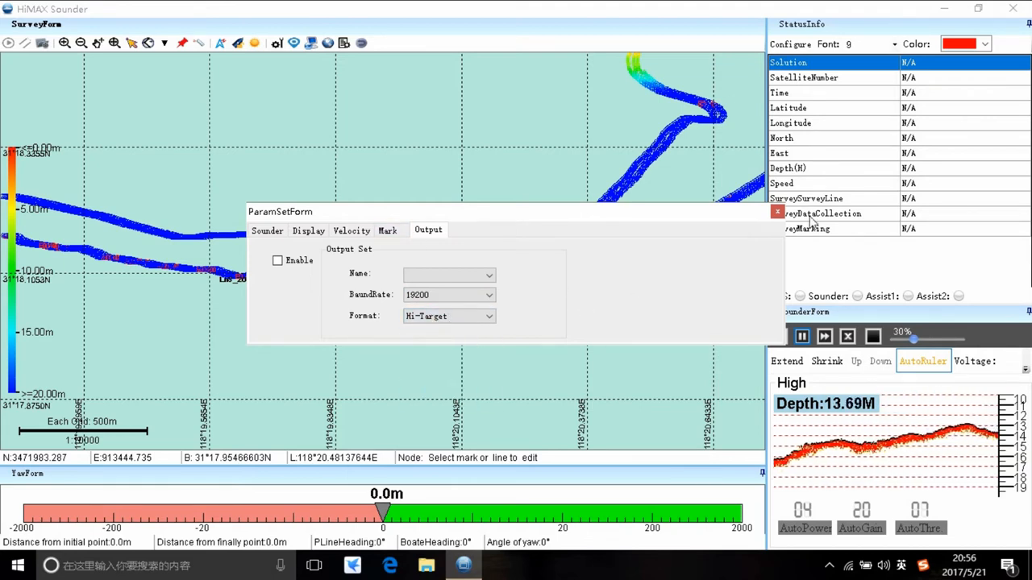
{"action": "left_click", "coordinate": [777, 212]}
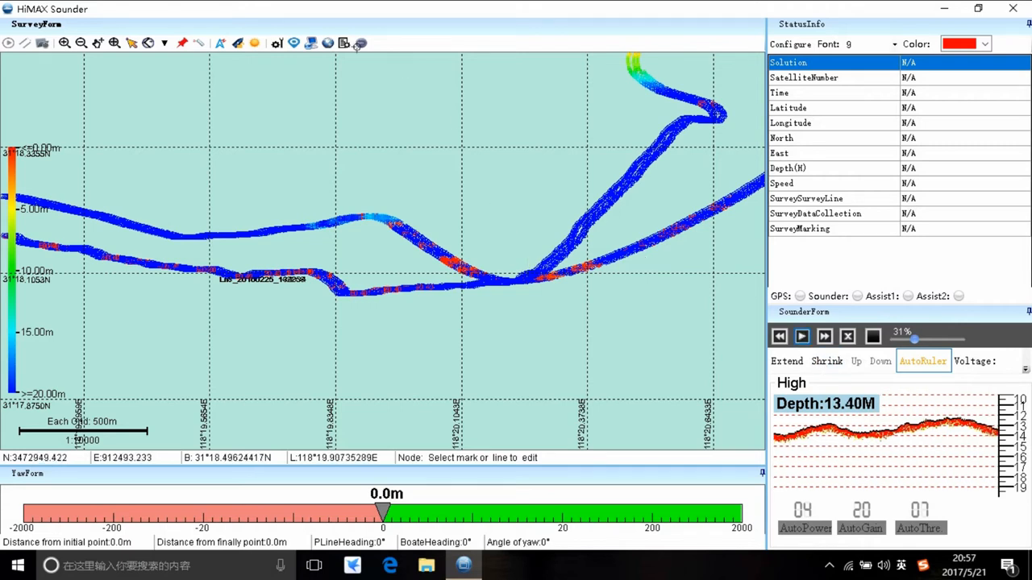
Return to project 20170425's main menu, dismissing the sounder connection failure tip.
{"action": "left_click", "coordinate": [361, 42]}
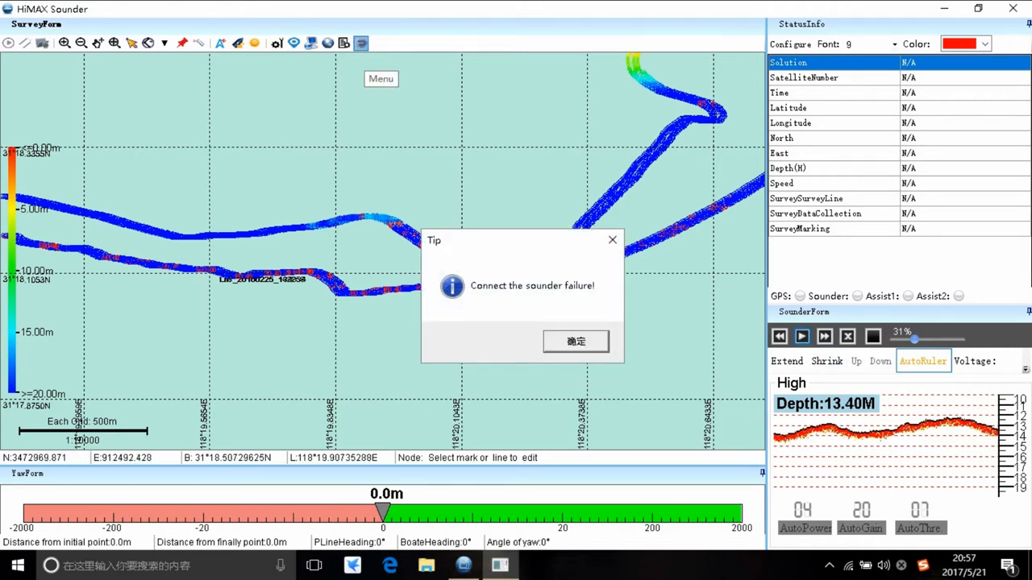
{"action": "left_click", "coordinate": [576, 341]}
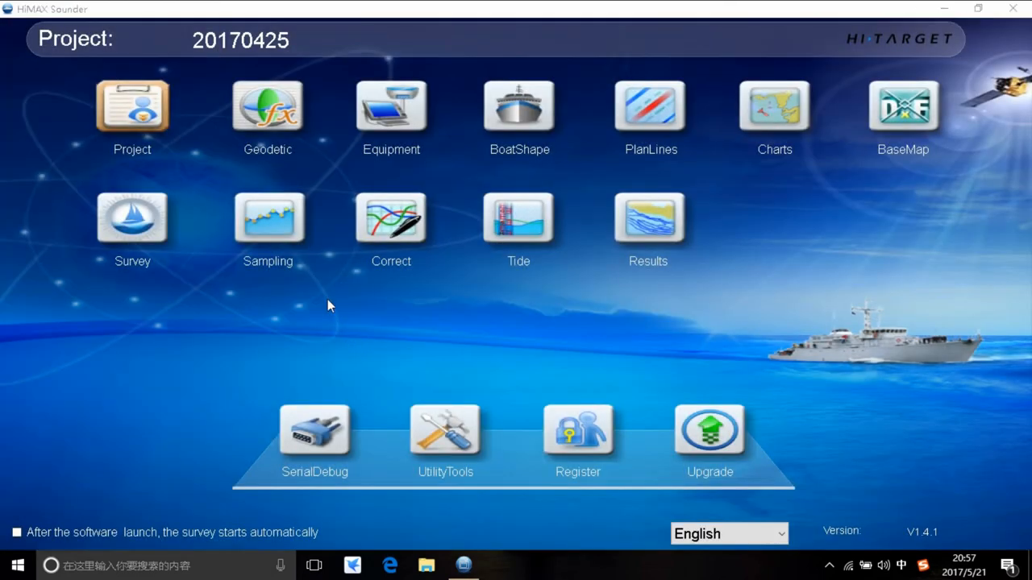
{"action": "mouse_move", "coordinate": [268, 217]}
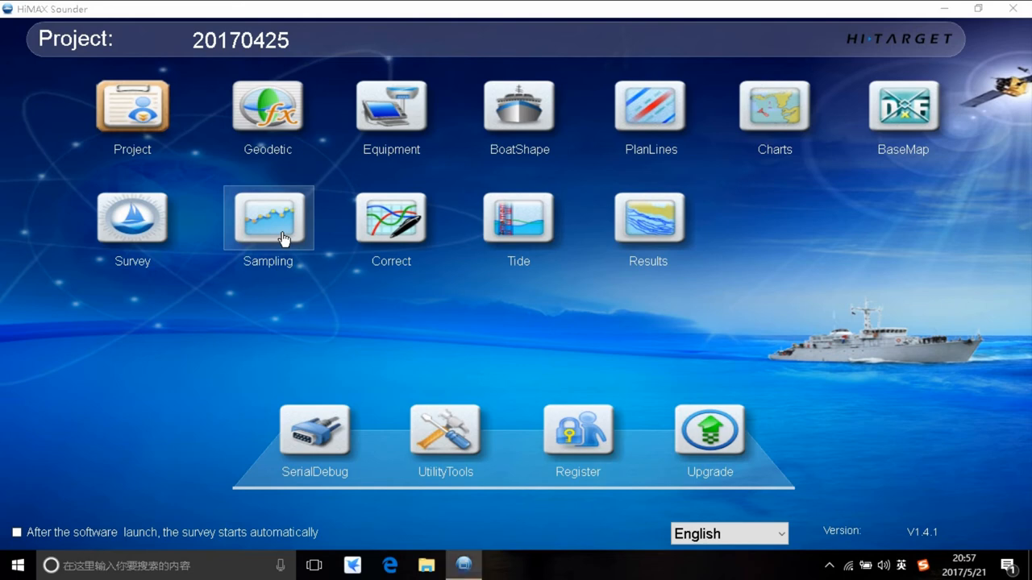
Open the Sampling module and select survey line file Ln2 from the File list.
{"action": "left_click", "coordinate": [268, 218]}
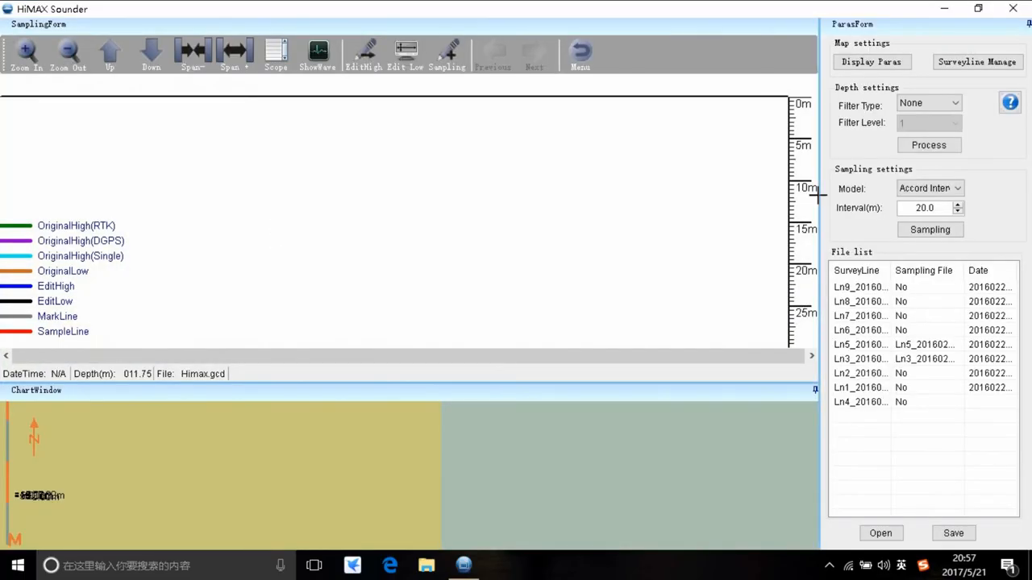
{"action": "left_click", "coordinate": [860, 372]}
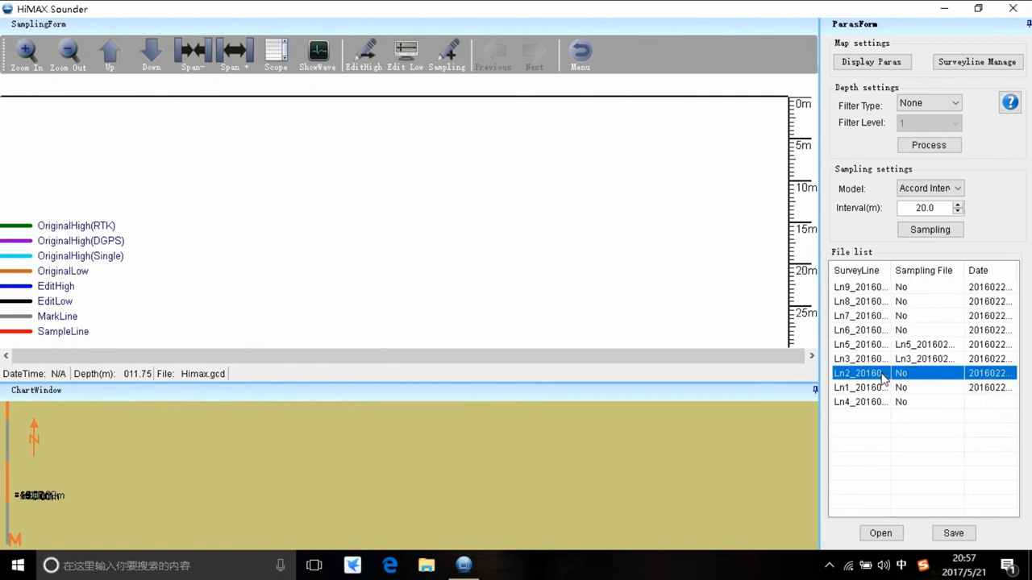
{"action": "left_click", "coordinate": [860, 344]}
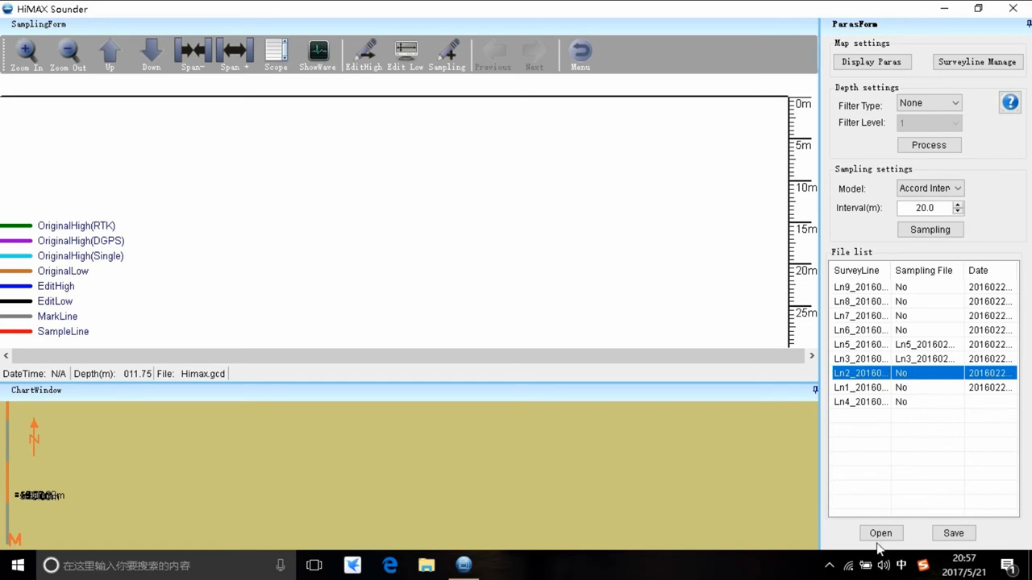
{"action": "left_click", "coordinate": [880, 533]}
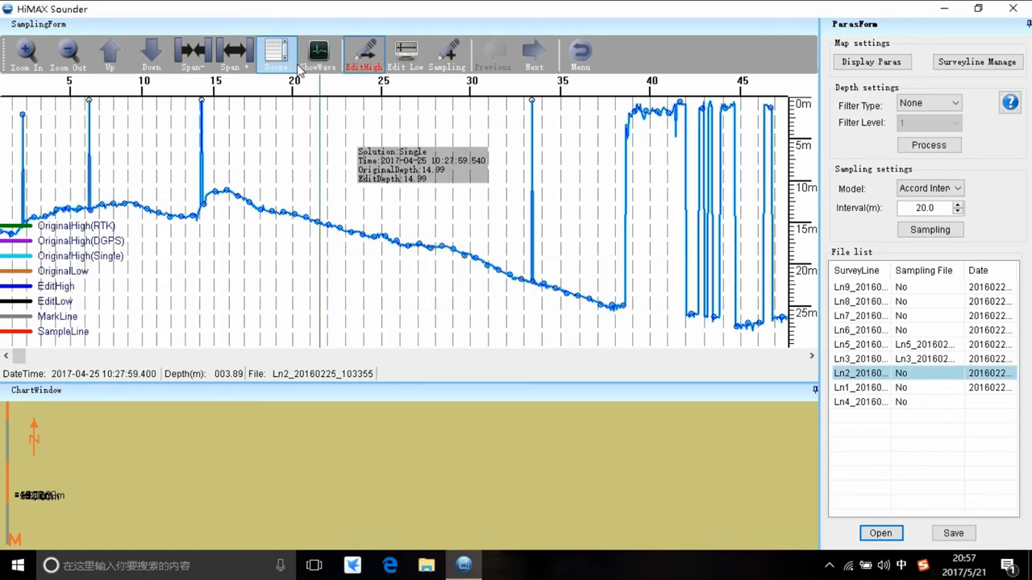
{"action": "mouse_move", "coordinate": [319, 54]}
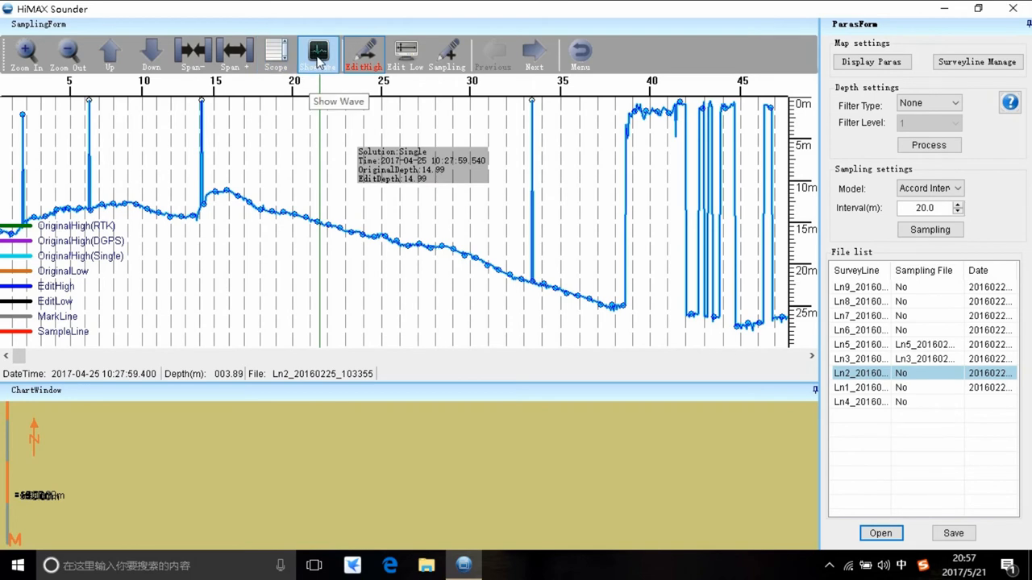
{"action": "left_click", "coordinate": [318, 54]}
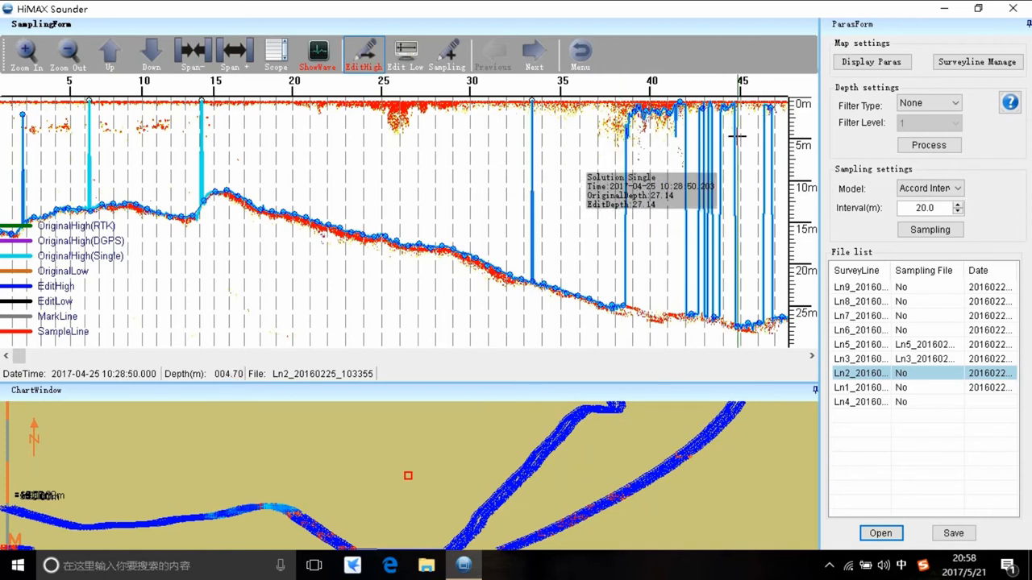
{"action": "mouse_move", "coordinate": [756, 169]}
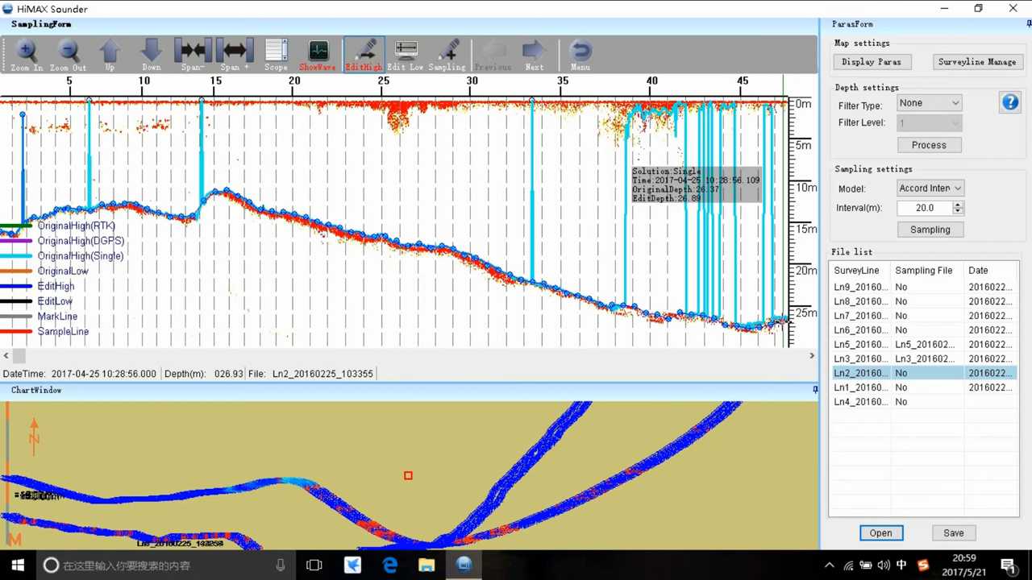
{"action": "left_click", "coordinate": [534, 53]}
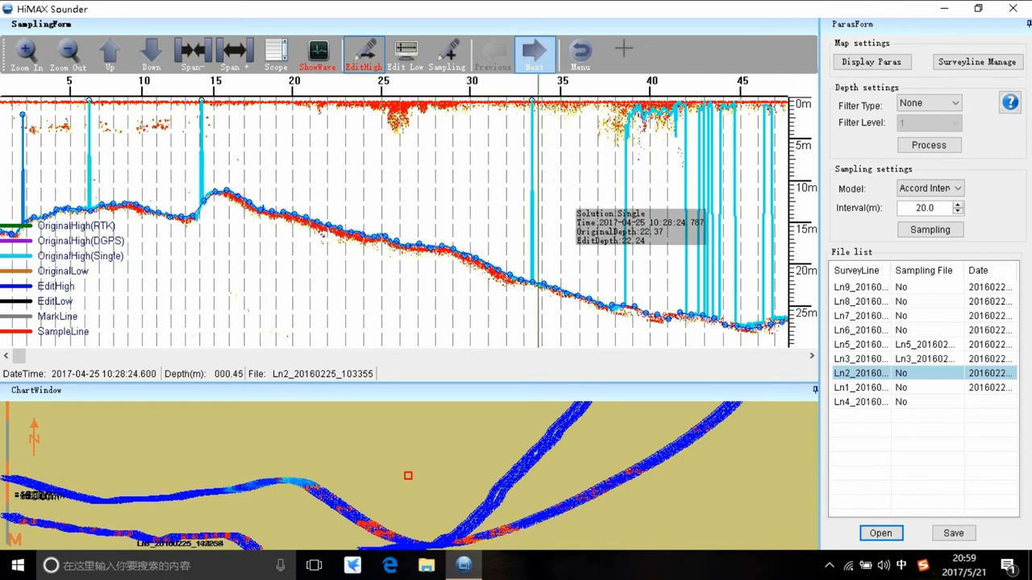
{"action": "left_click", "coordinate": [534, 52]}
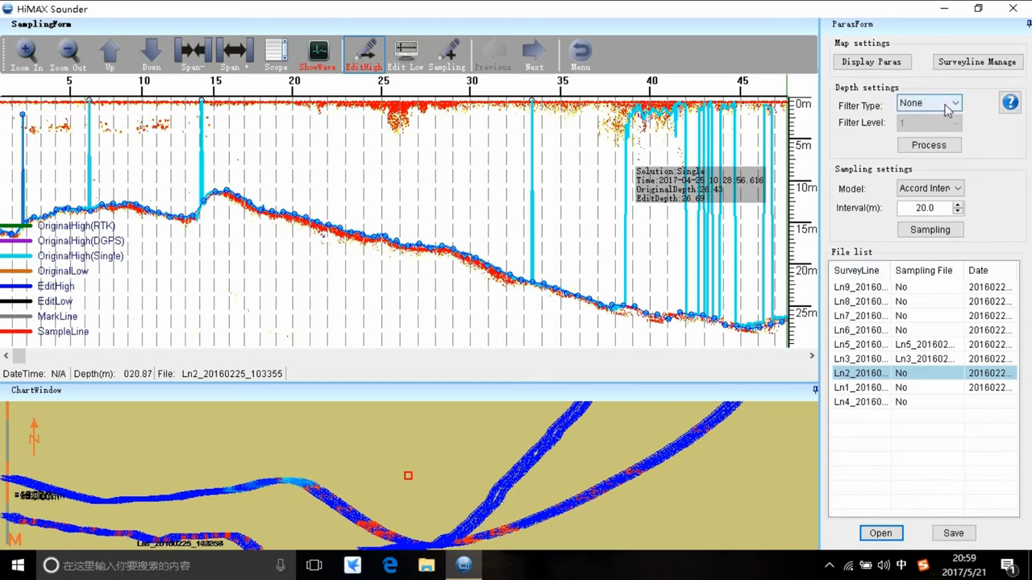
Sample line Ln2_20160225_103355 at 20.0 m intervals to create its sampling file.
{"action": "left_click", "coordinate": [928, 122]}
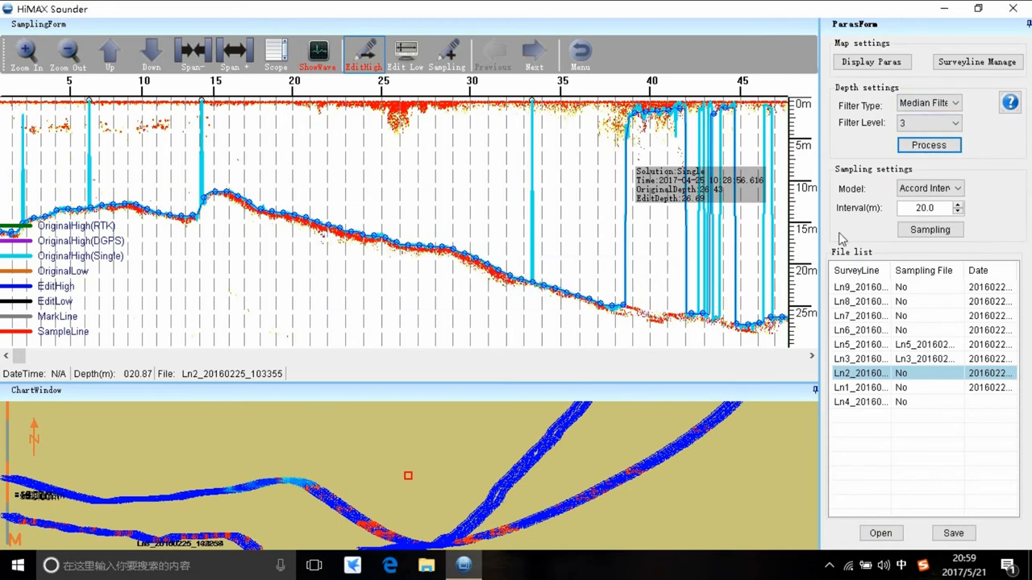
{"action": "left_click", "coordinate": [930, 230]}
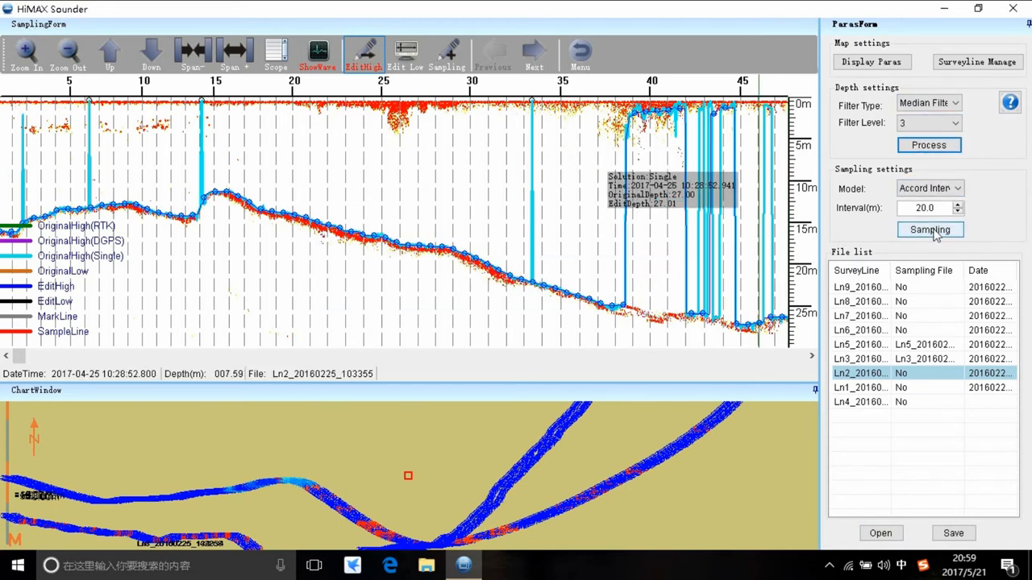
{"action": "left_click", "coordinate": [953, 187]}
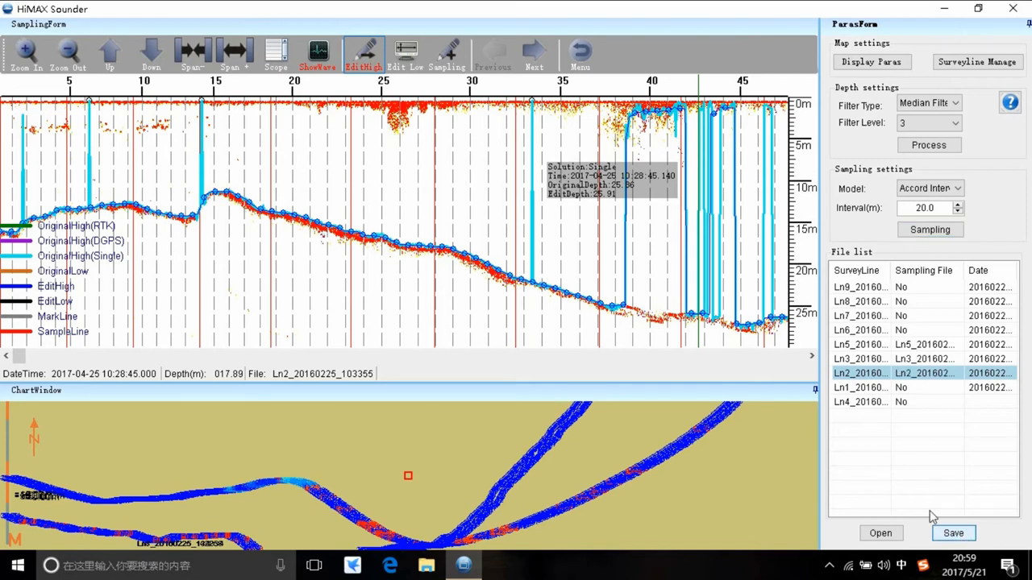
{"action": "mouse_move", "coordinate": [621, 137]}
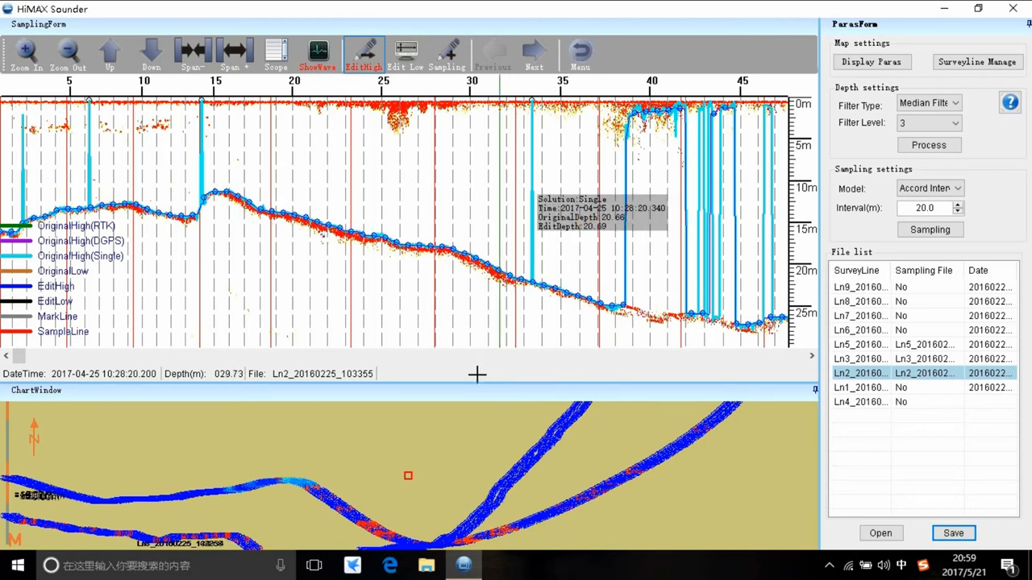
{"action": "mouse_move", "coordinate": [218, 167]}
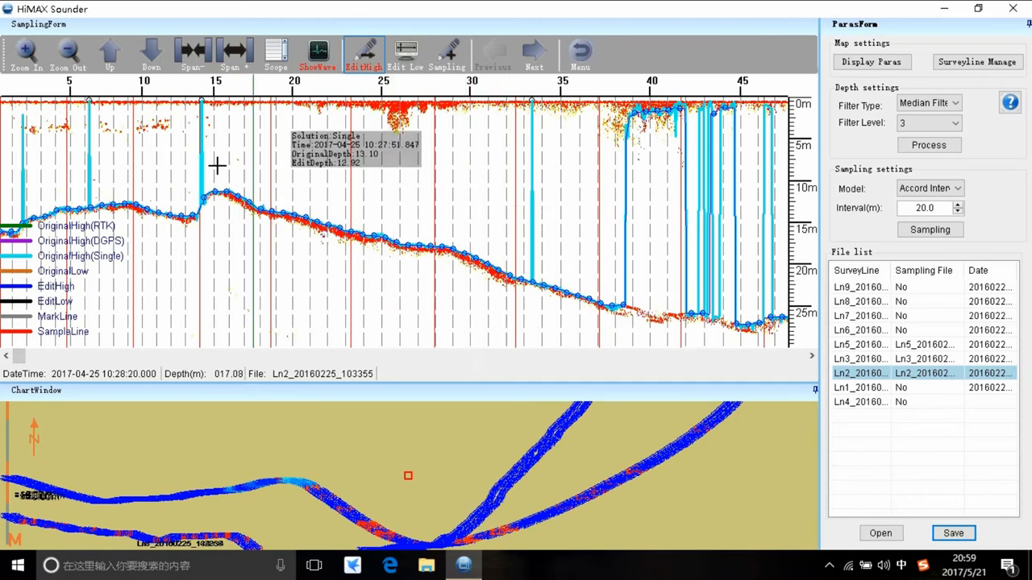
{"action": "mouse_move", "coordinate": [578, 169]}
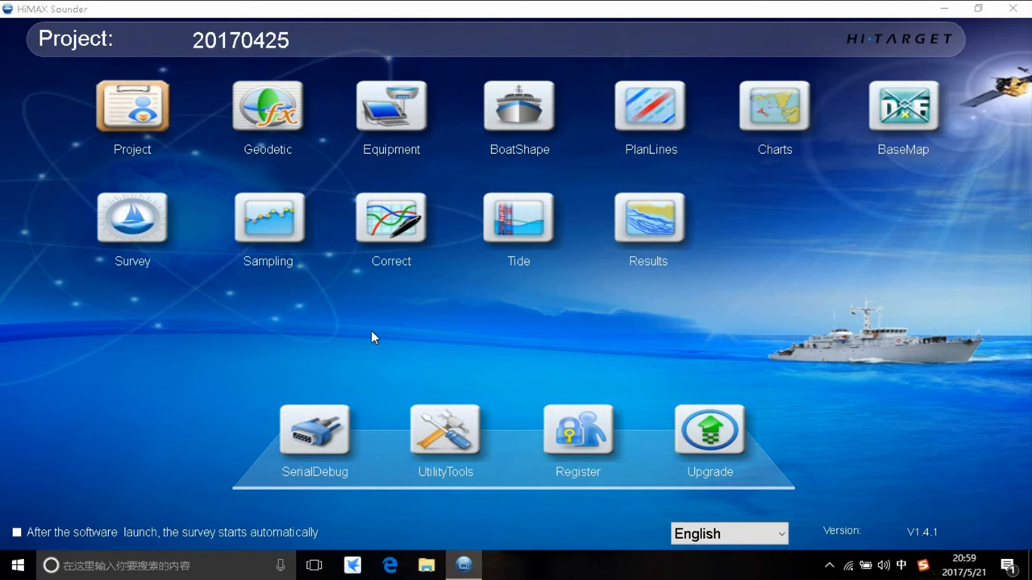
{"action": "mouse_move", "coordinate": [391, 218]}
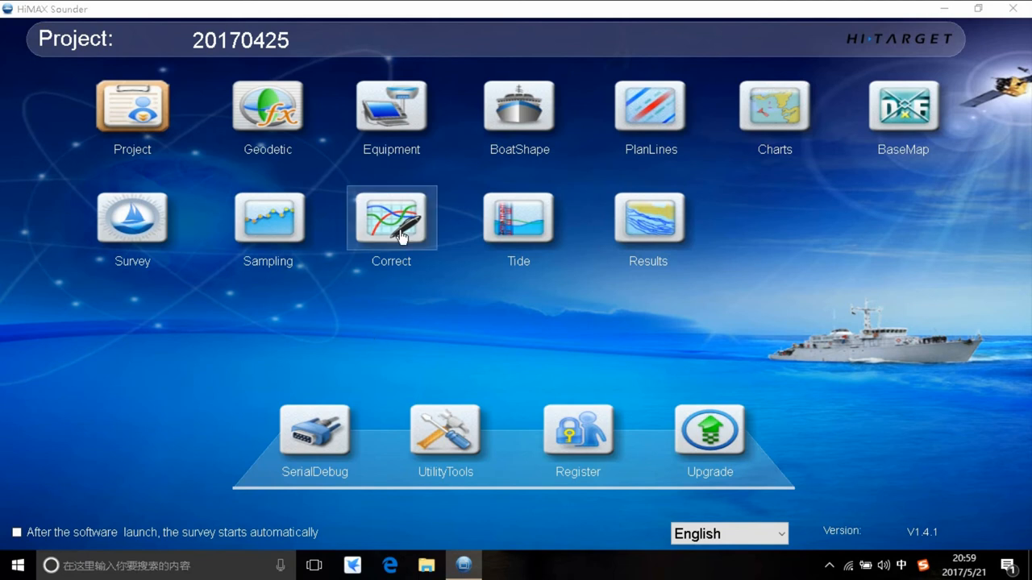
Show the Data Correct window's Delay Correct page listing uncorrected lines Ln5, Ln3 and Ln2.
{"action": "left_click", "coordinate": [391, 217]}
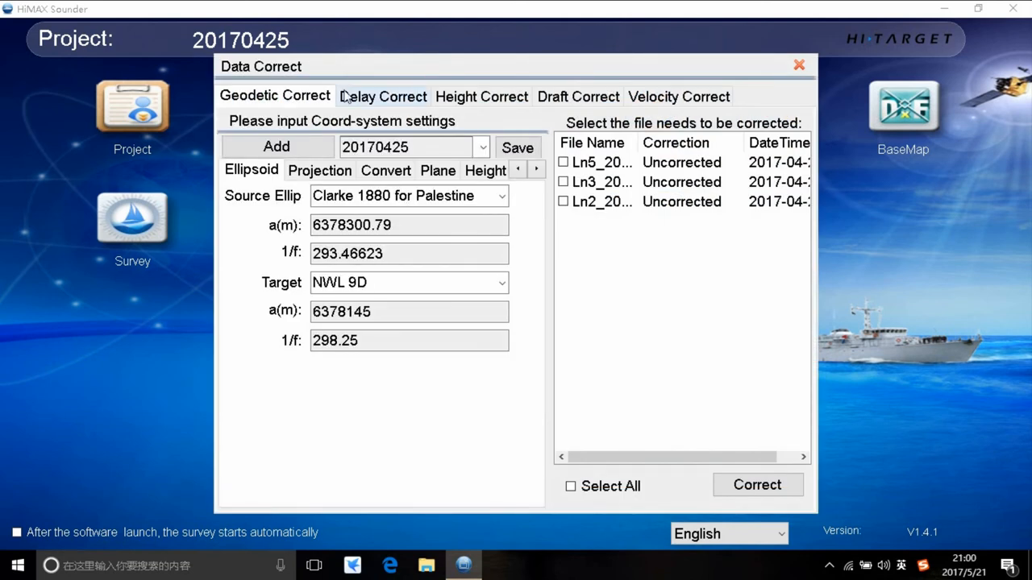
{"action": "mouse_move", "coordinate": [705, 91]}
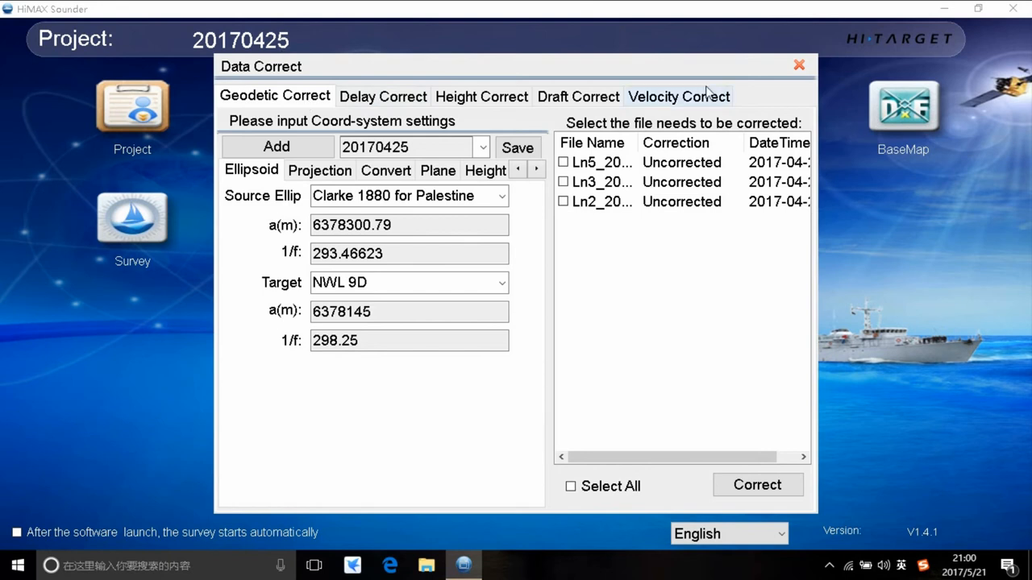
{"action": "left_click", "coordinate": [798, 65]}
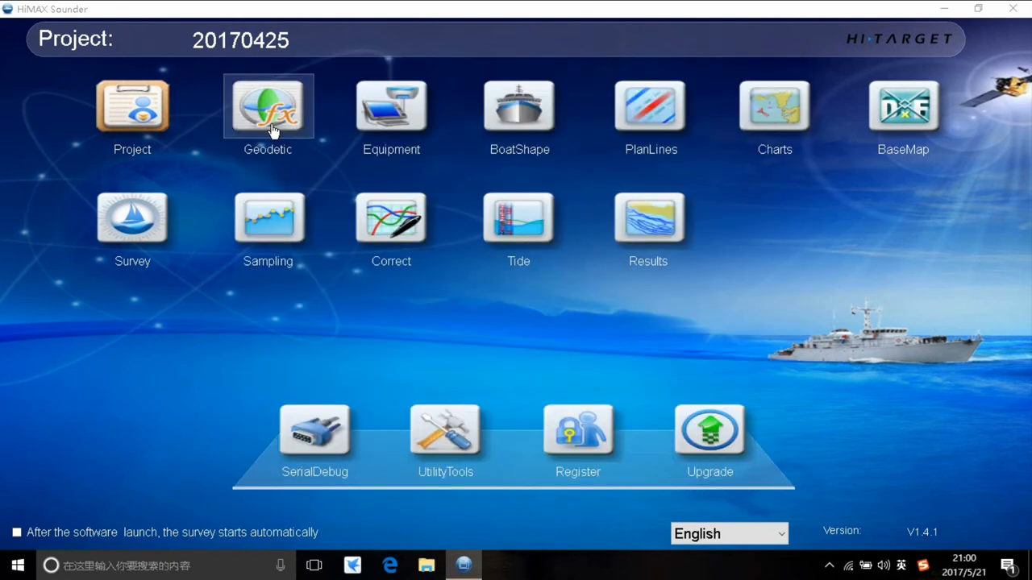
{"action": "left_click", "coordinate": [391, 218]}
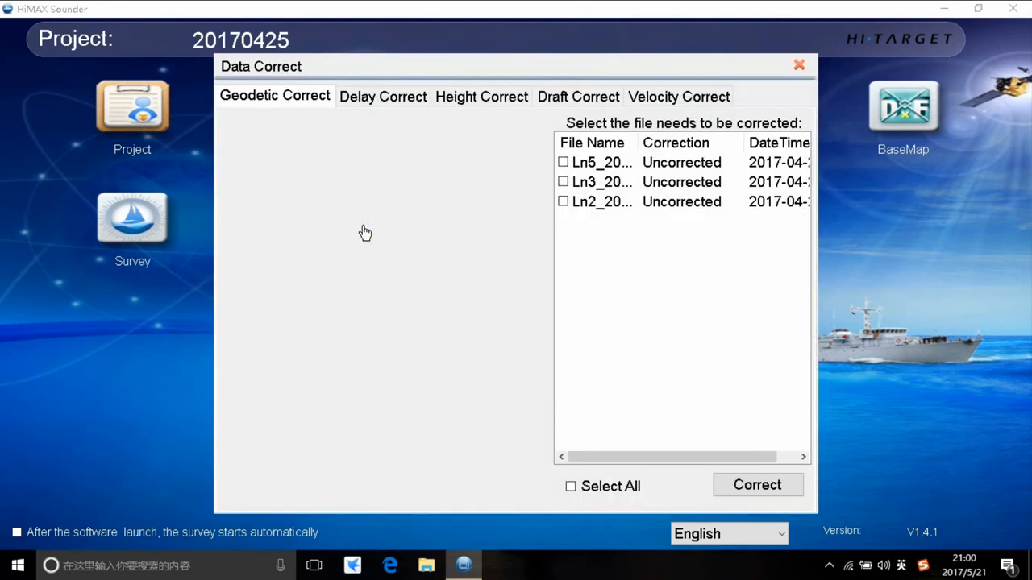
{"action": "left_click", "coordinate": [275, 96]}
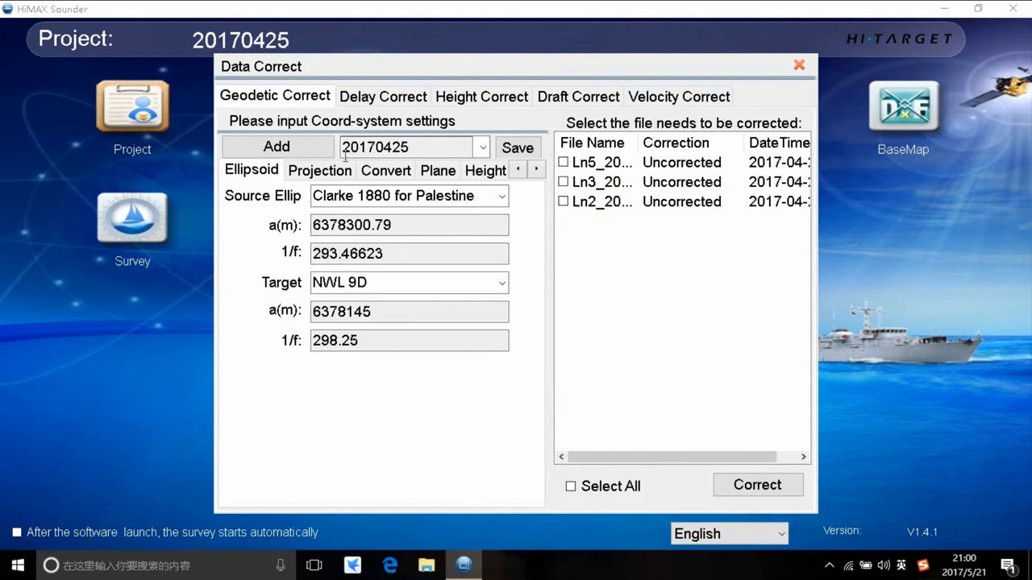
{"action": "left_click", "coordinate": [382, 96]}
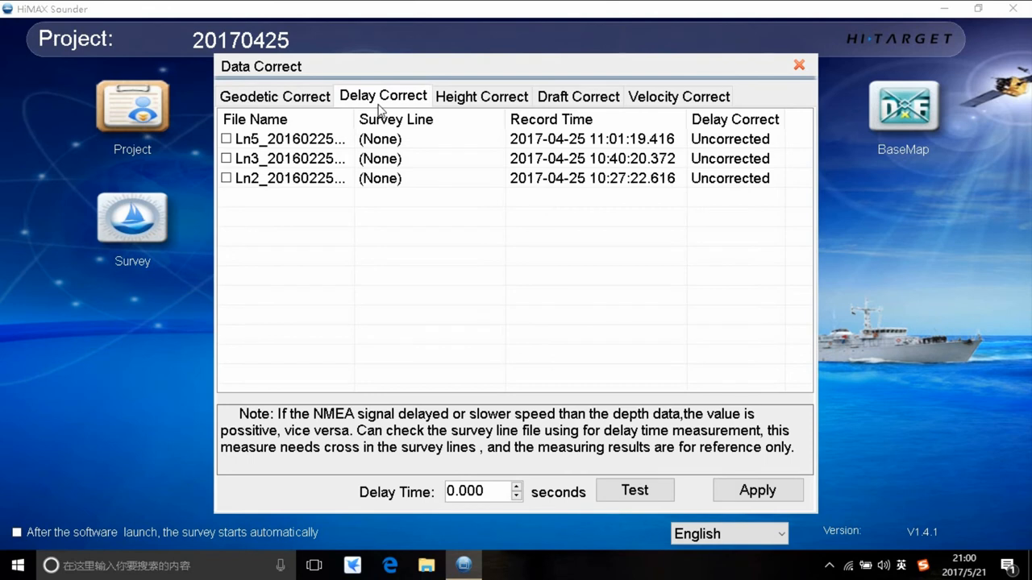
{"action": "mouse_move", "coordinate": [449, 253]}
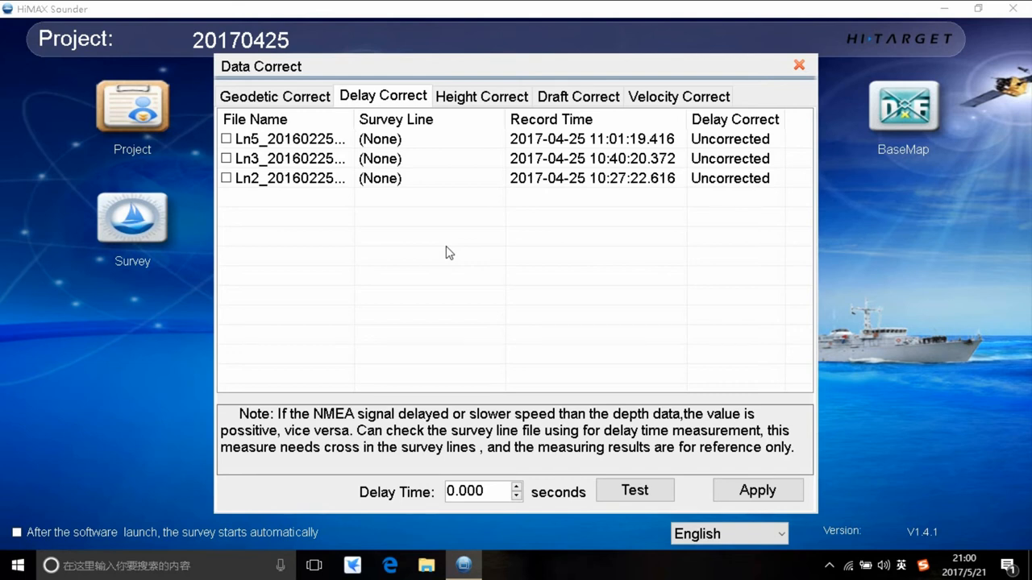
{"action": "mouse_move", "coordinate": [609, 236]}
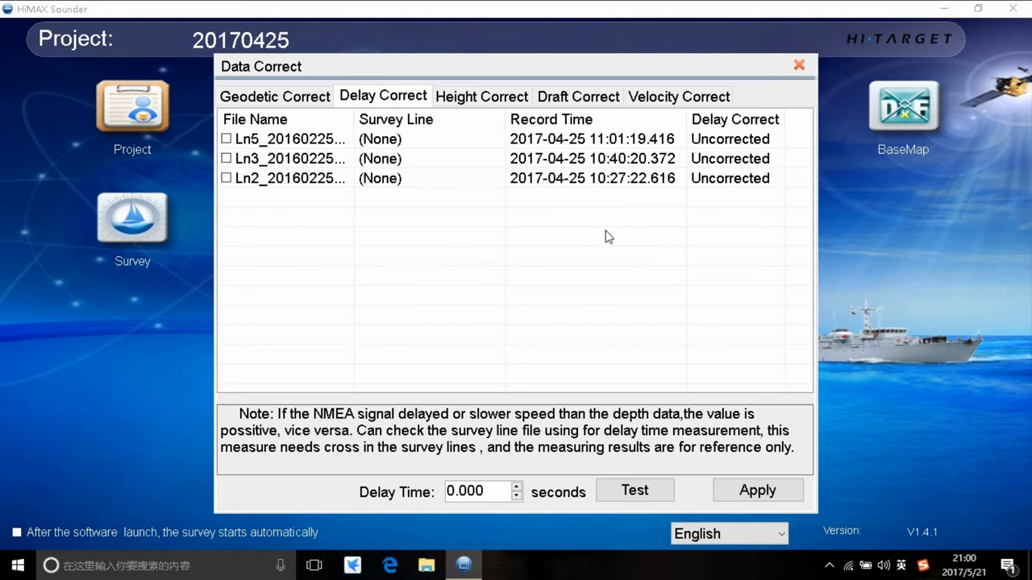
{"action": "mouse_move", "coordinate": [298, 150]}
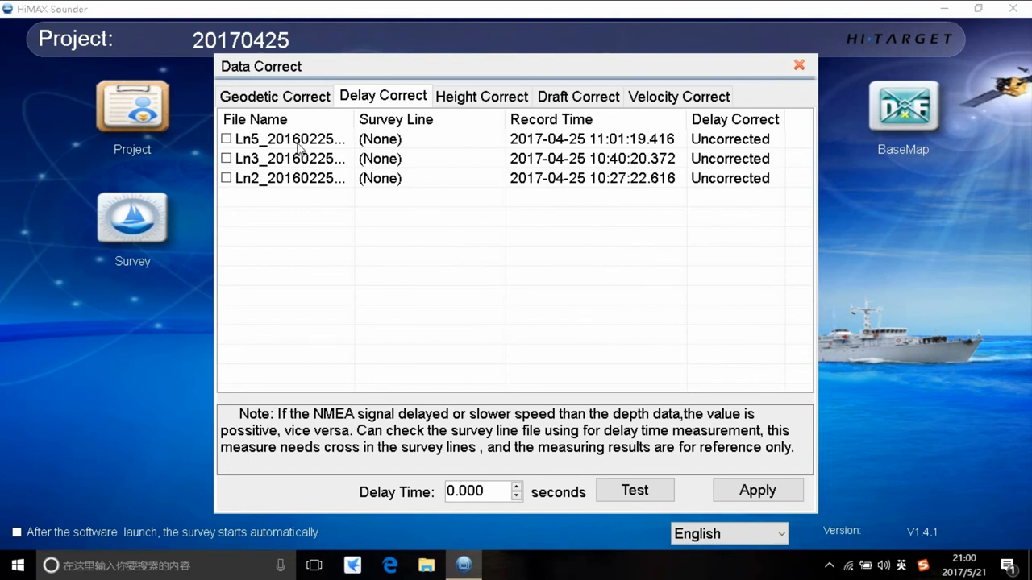
Tick lines Ln5 and Ln3 for delay correction and go to the Height Correct page.
{"action": "left_click", "coordinate": [226, 139]}
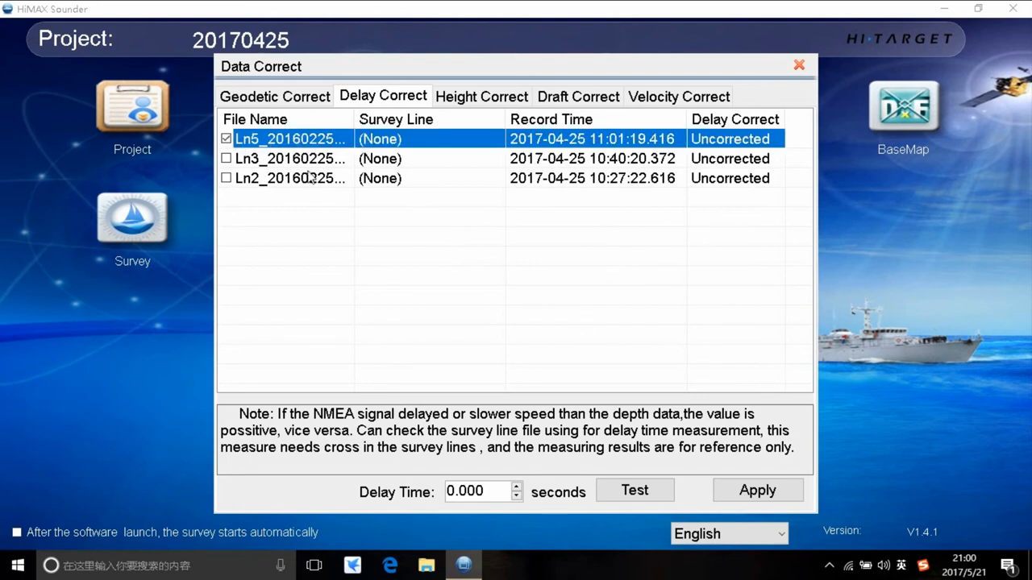
{"action": "left_click", "coordinate": [227, 158]}
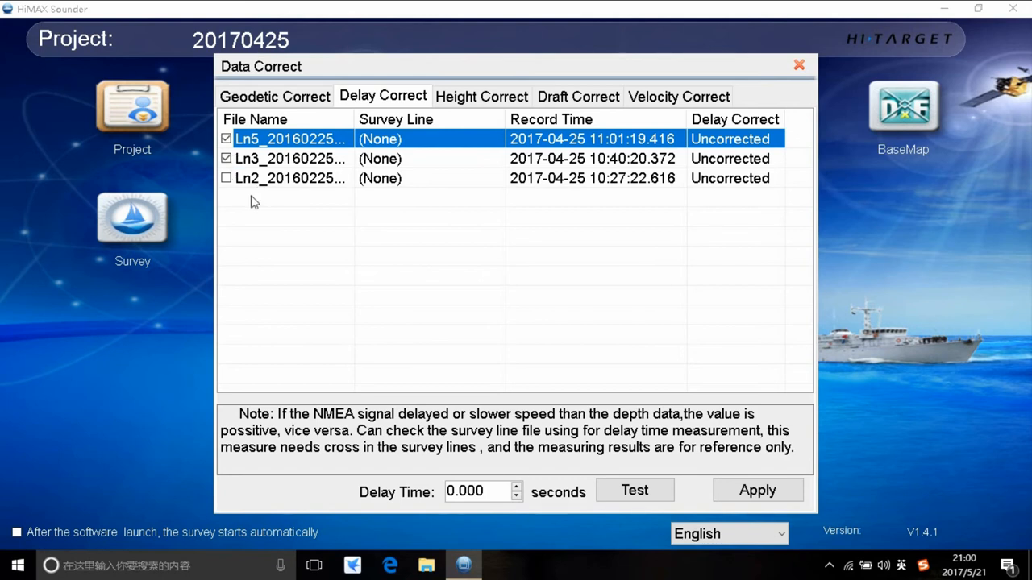
{"action": "mouse_move", "coordinate": [266, 210]}
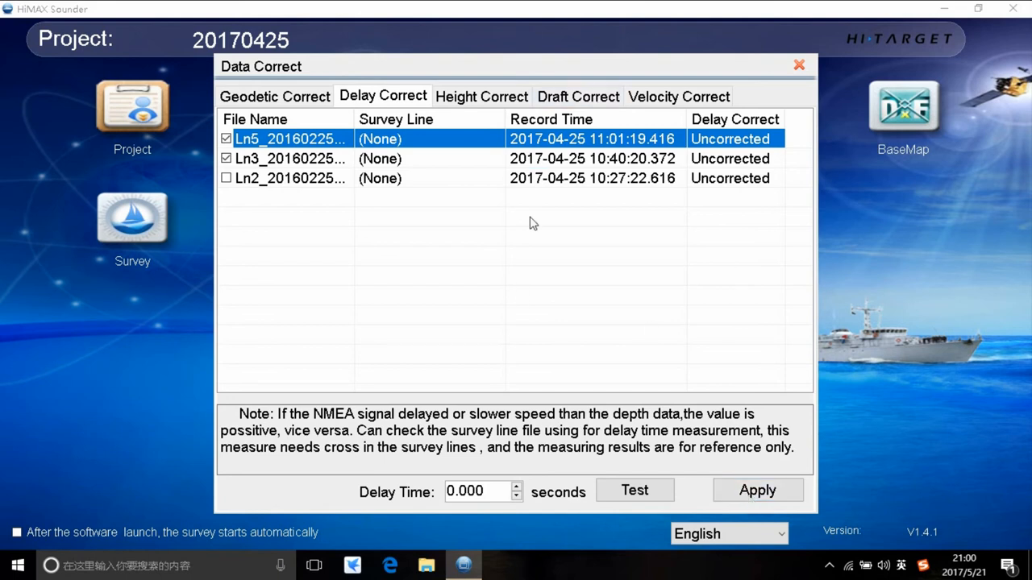
{"action": "mouse_move", "coordinate": [523, 313]}
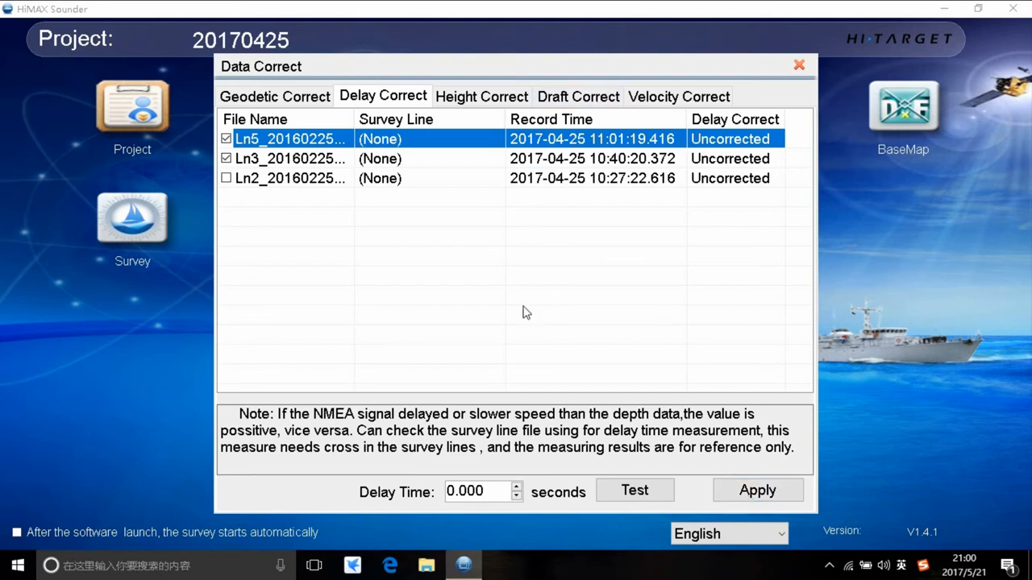
{"action": "mouse_move", "coordinate": [493, 447]}
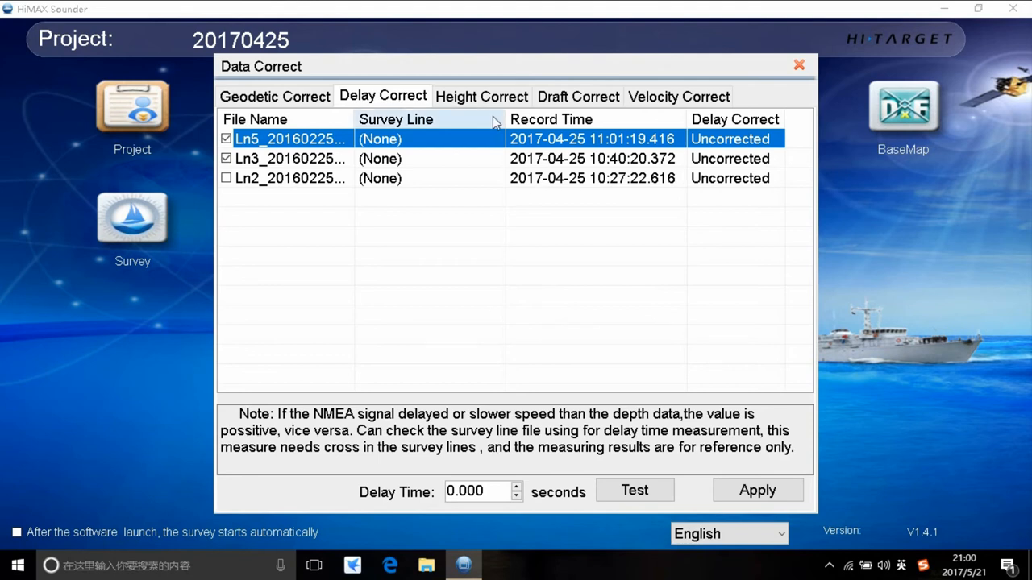
{"action": "left_click", "coordinate": [481, 96]}
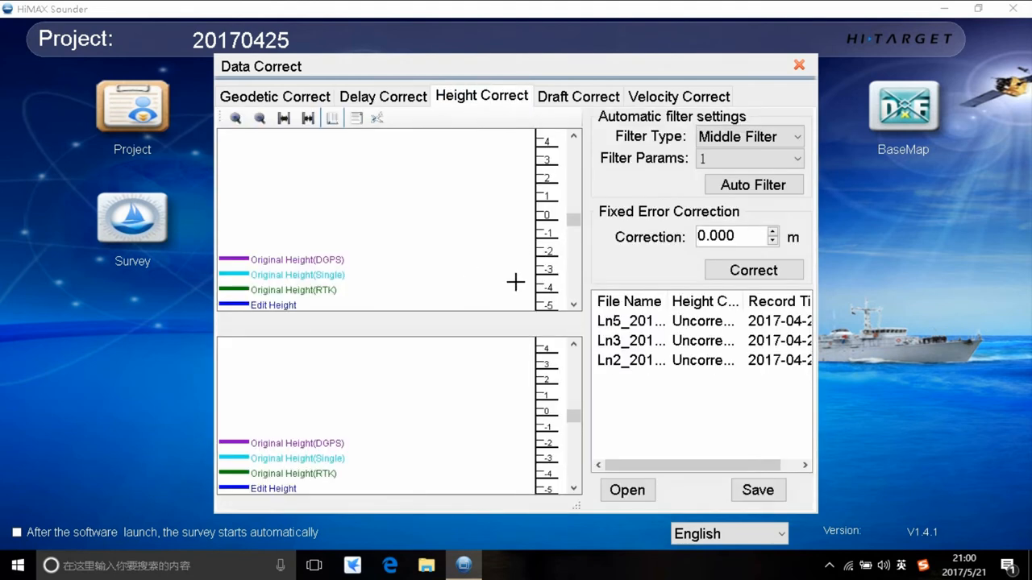
Load Ln2's height curves, adjust filter settings and apply a fixed 1.000 m height correction.
{"action": "left_click", "coordinate": [748, 136]}
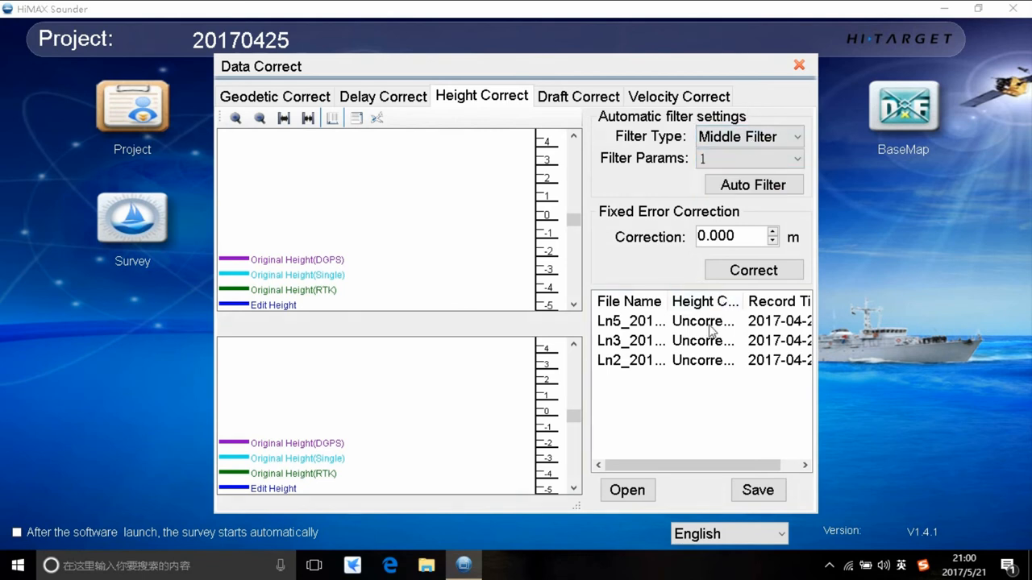
{"action": "left_click", "coordinate": [661, 340]}
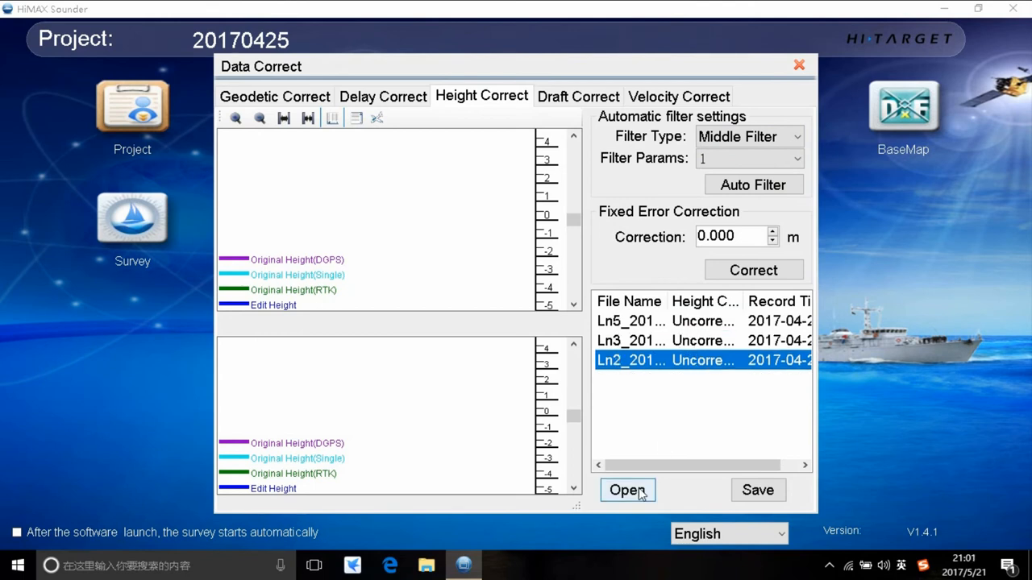
{"action": "left_click", "coordinate": [627, 491]}
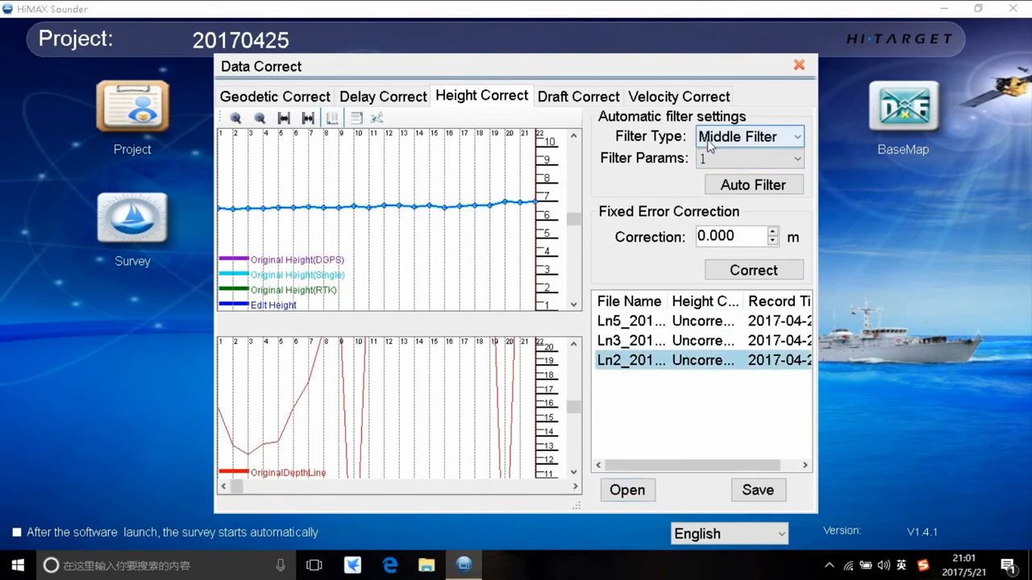
{"action": "left_click", "coordinate": [772, 158]}
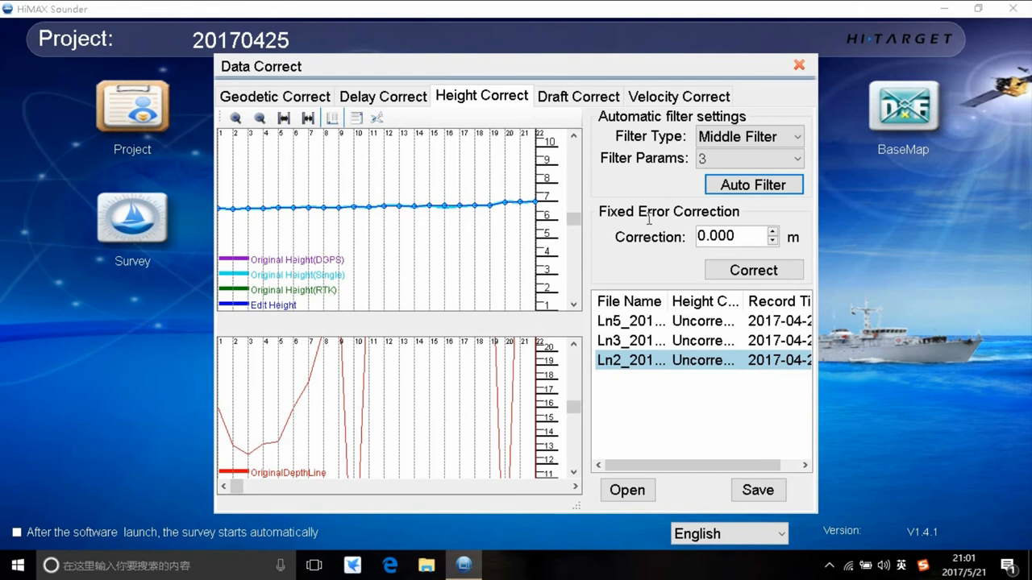
{"action": "left_click", "coordinate": [729, 236]}
{"action": "type", "text": "1.000"}
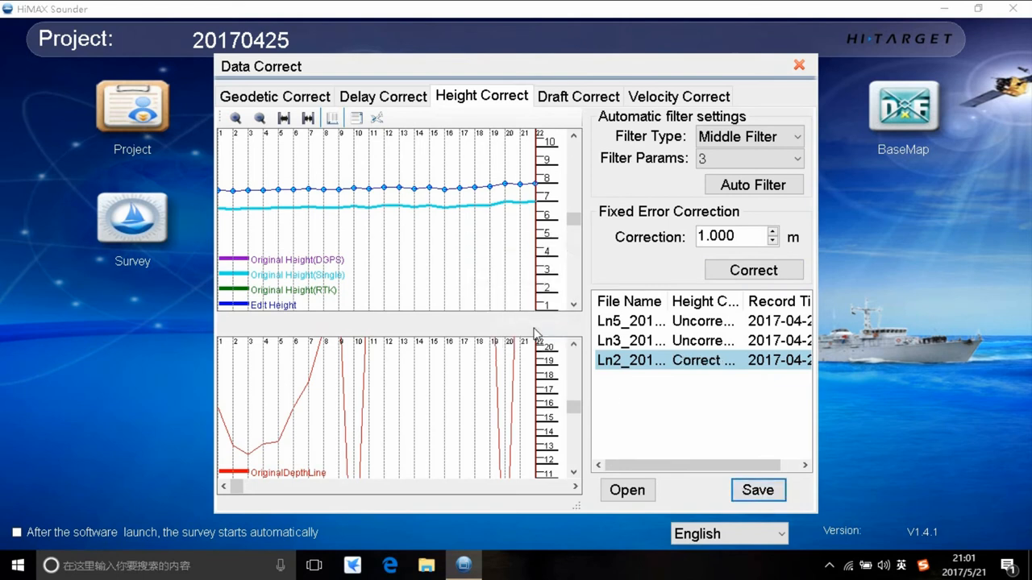
{"action": "left_click", "coordinate": [578, 96]}
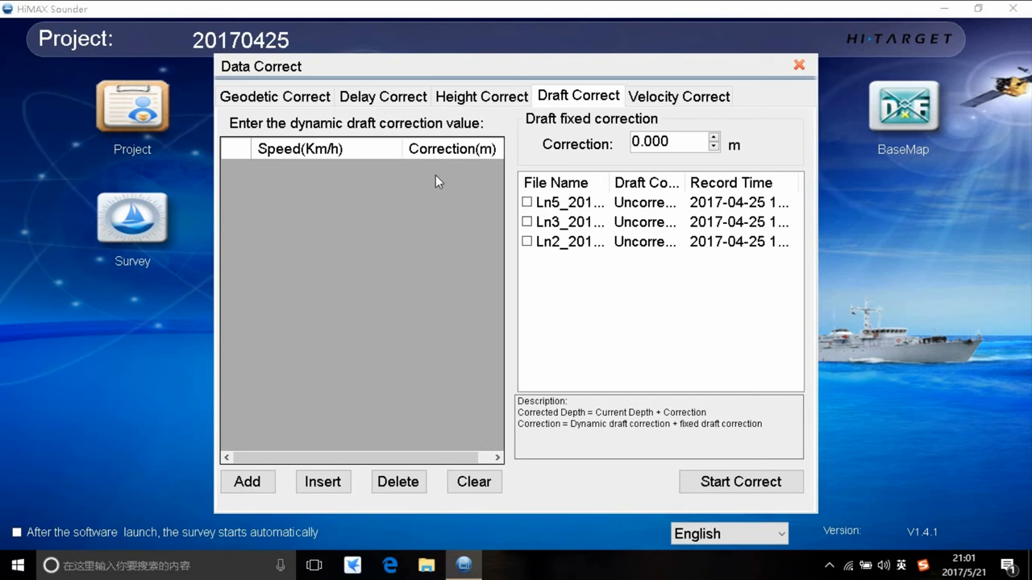
{"action": "mouse_move", "coordinate": [479, 139]}
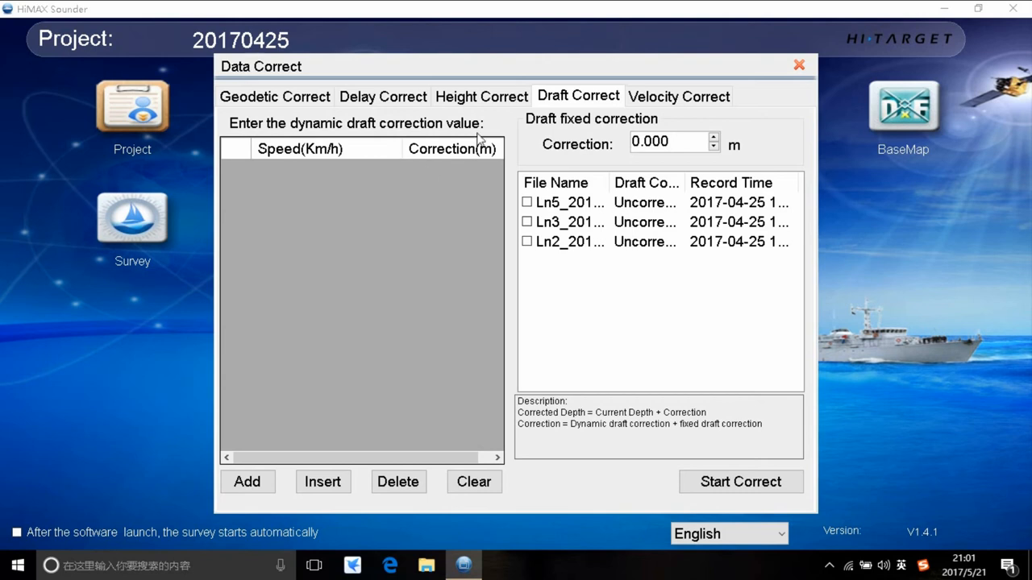
{"action": "mouse_move", "coordinate": [490, 214]}
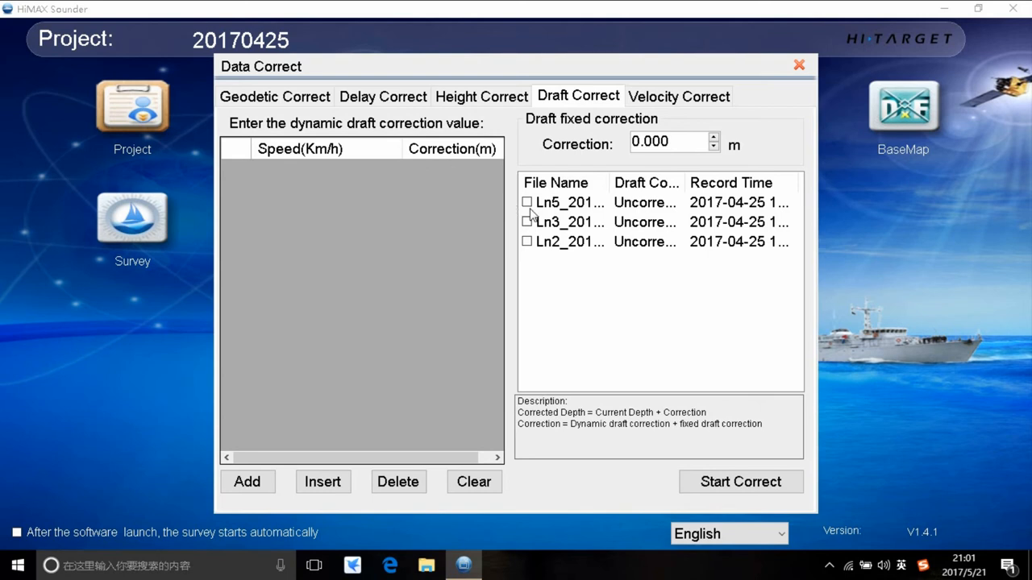
{"action": "mouse_move", "coordinate": [512, 208]}
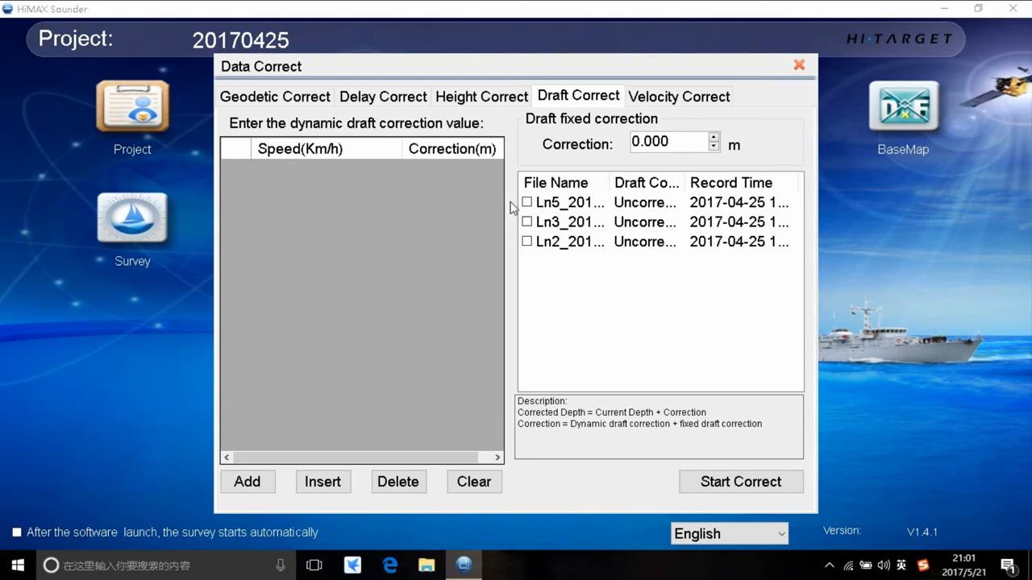
{"action": "mouse_move", "coordinate": [515, 200]}
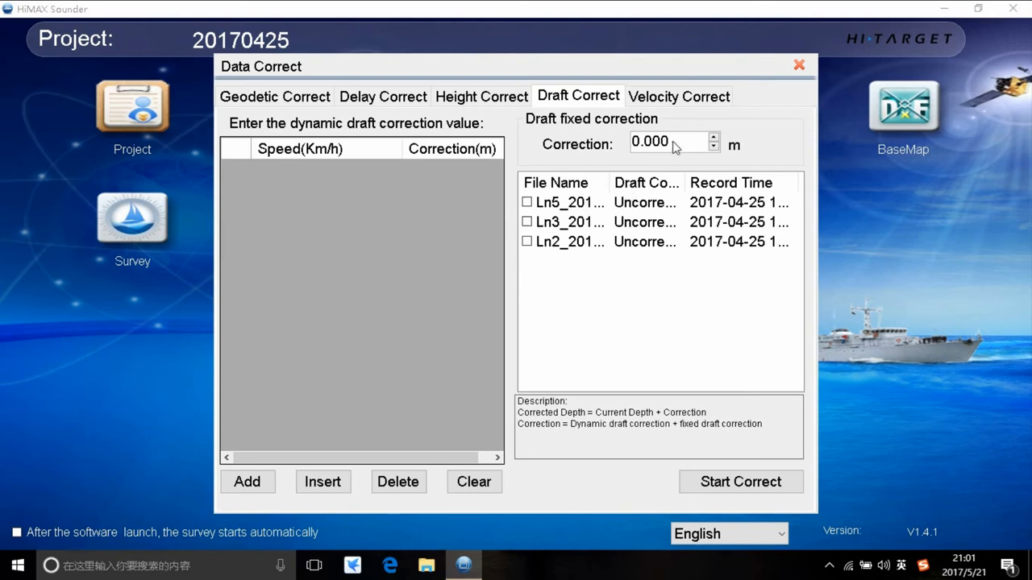
Enter a fixed 1.000 m draft correction, then go to the Velocity Correct page.
{"action": "type", "text": "1"}
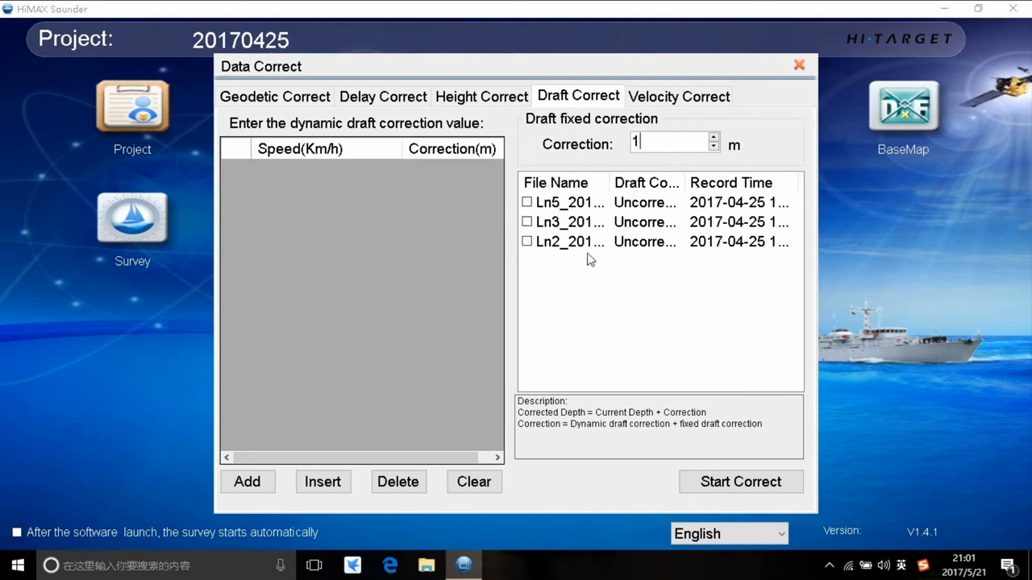
{"action": "mouse_move", "coordinate": [732, 438]}
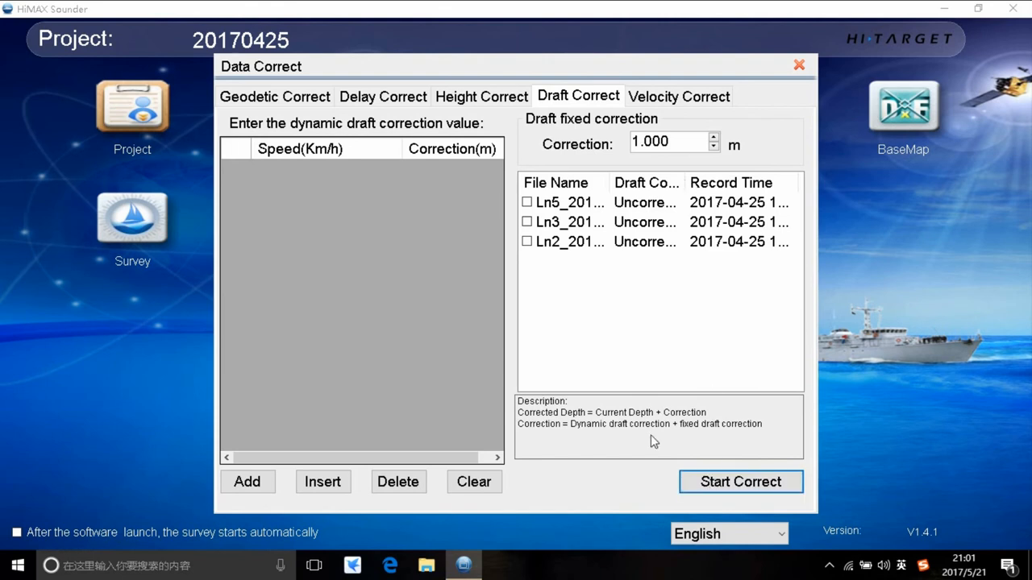
{"action": "left_click", "coordinate": [678, 96]}
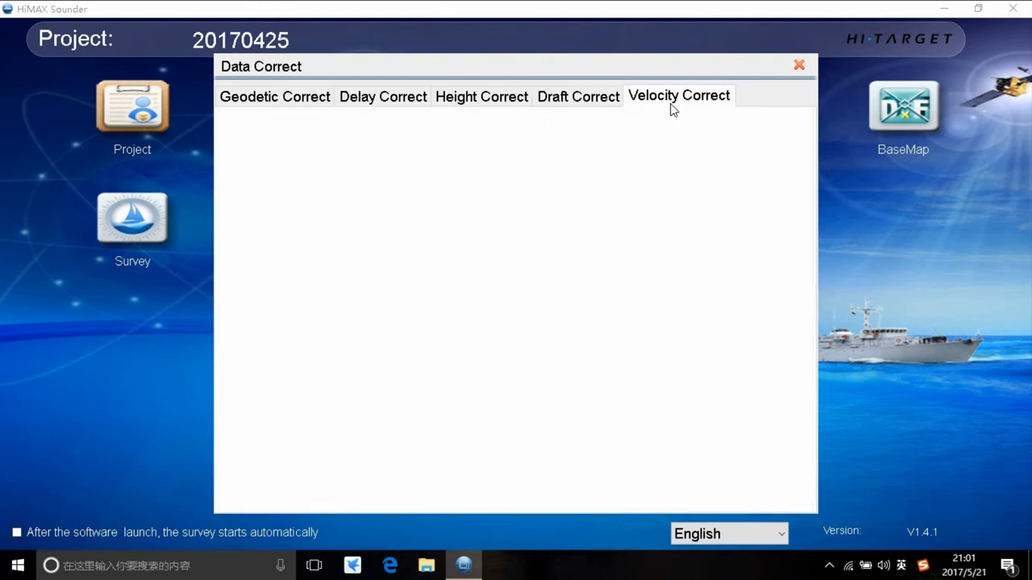
Add a zero-depth 1500 m/s velocity row, then close the Data Correct window.
{"action": "left_click", "coordinate": [679, 95]}
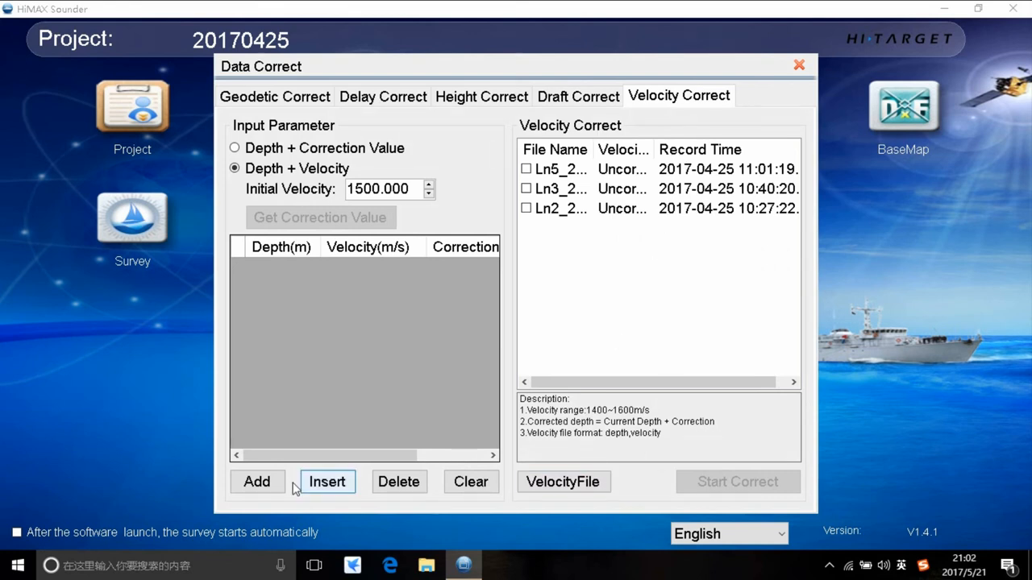
{"action": "left_click", "coordinate": [326, 481]}
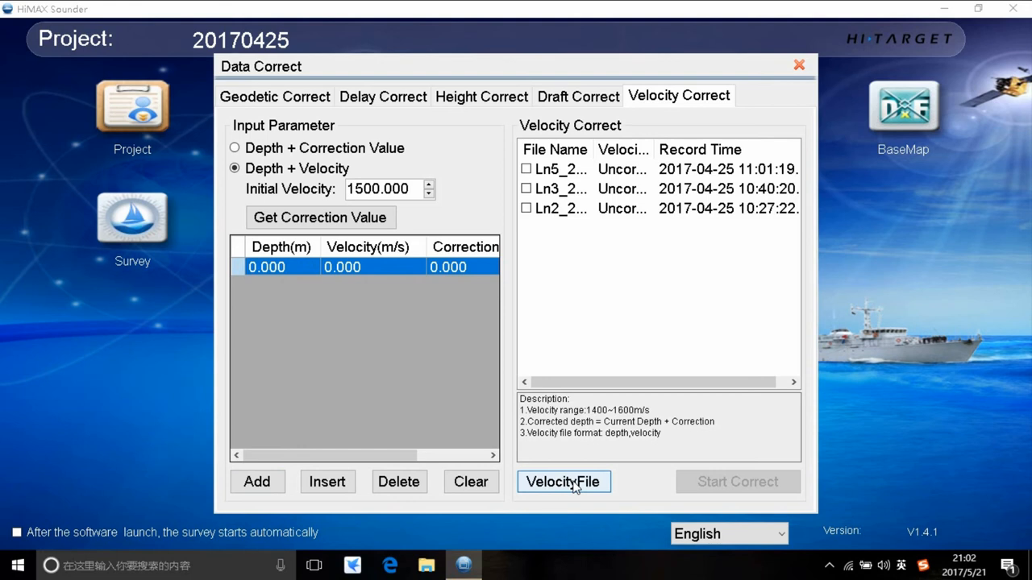
{"action": "left_click", "coordinate": [562, 482]}
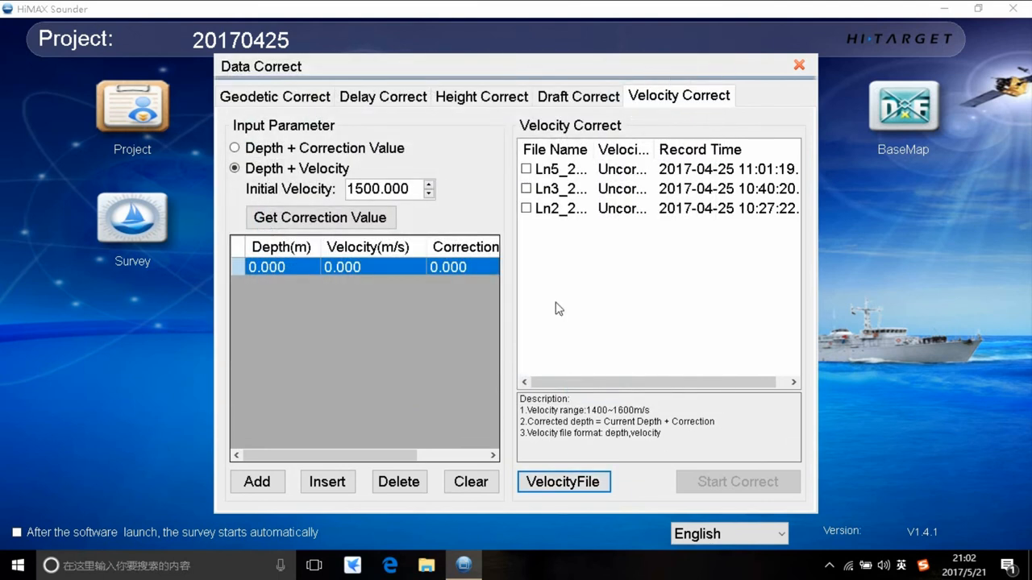
{"action": "mouse_move", "coordinate": [587, 361]}
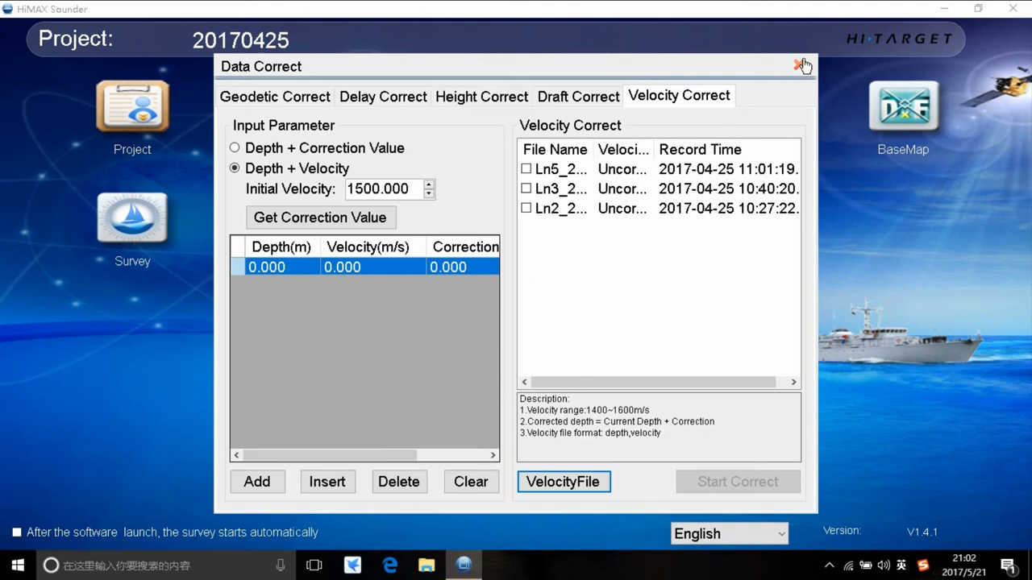
{"action": "left_click", "coordinate": [804, 64]}
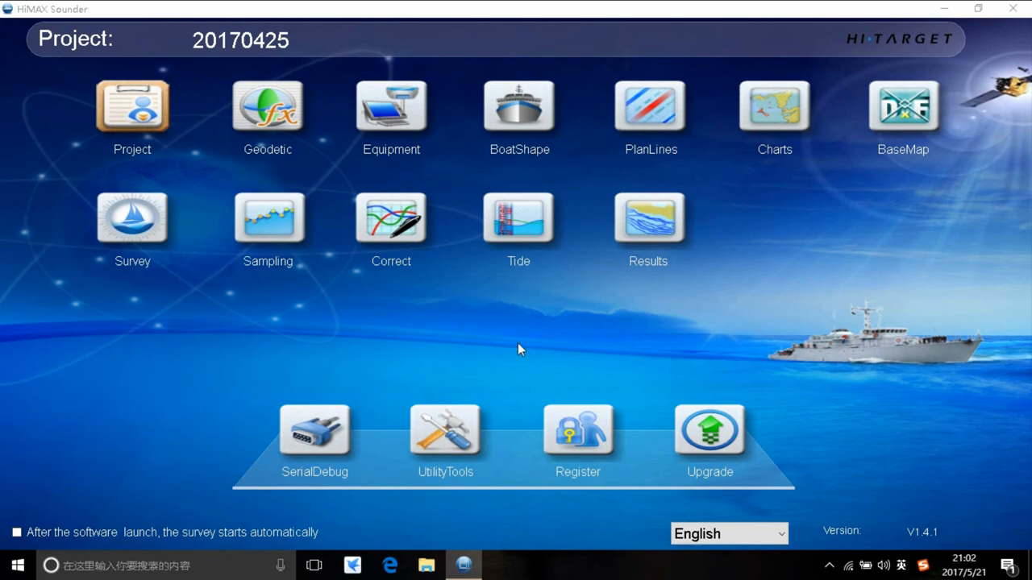
{"action": "mouse_move", "coordinate": [518, 217]}
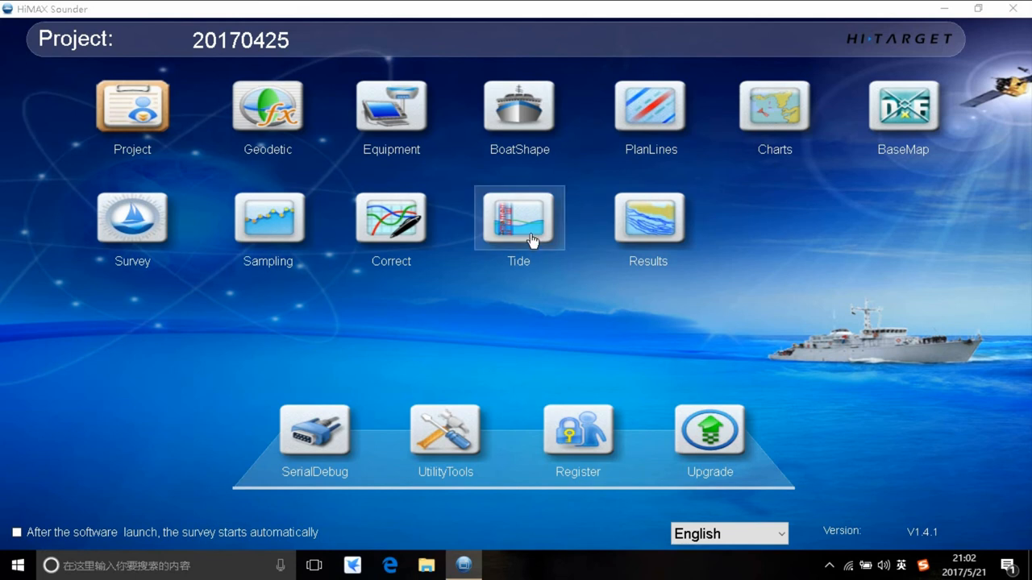
In Tide correction, delete Station2 and Station1, then select the remaining Station0.
{"action": "left_click", "coordinate": [519, 218]}
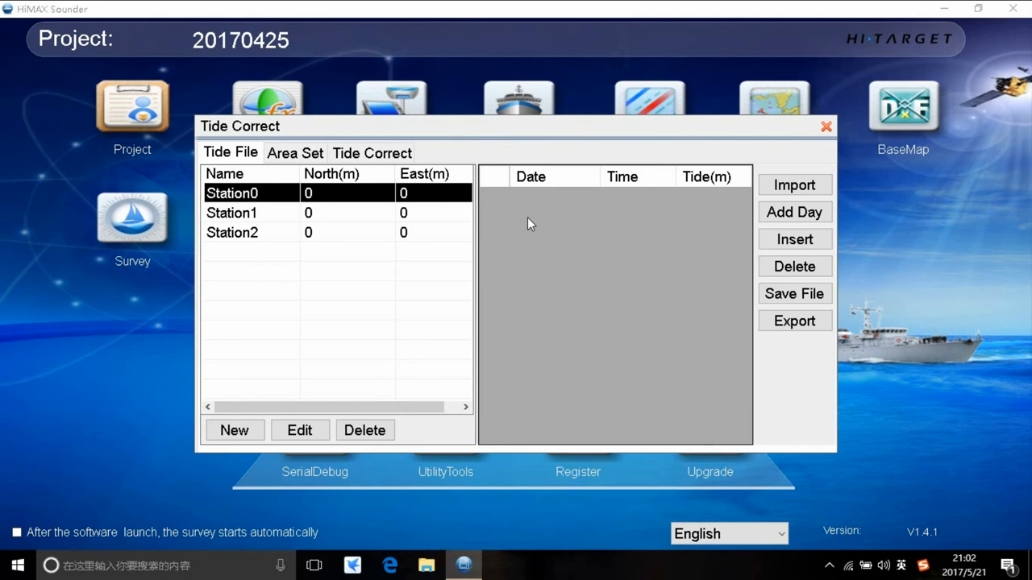
{"action": "mouse_move", "coordinate": [313, 304]}
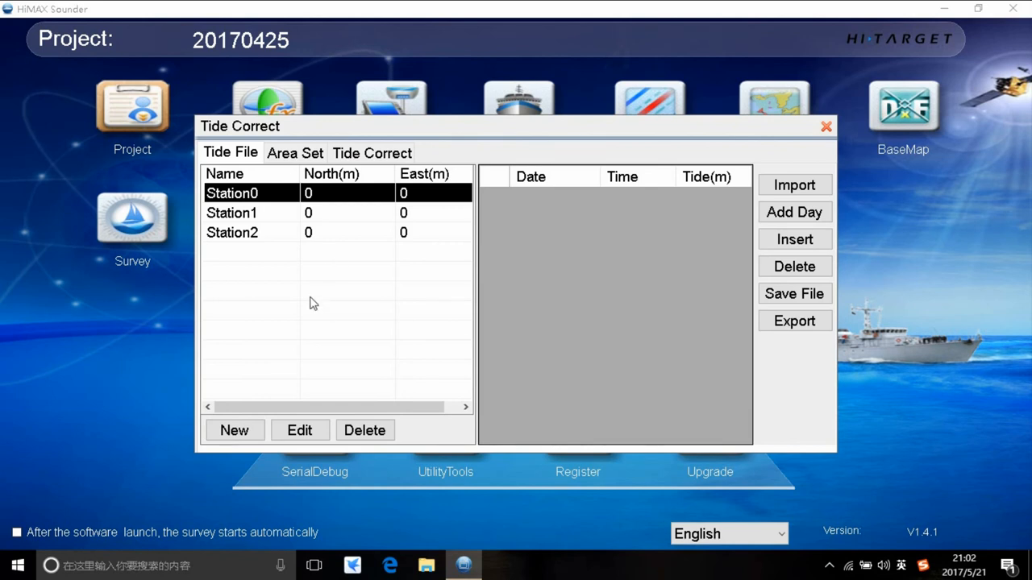
{"action": "mouse_move", "coordinate": [293, 280]}
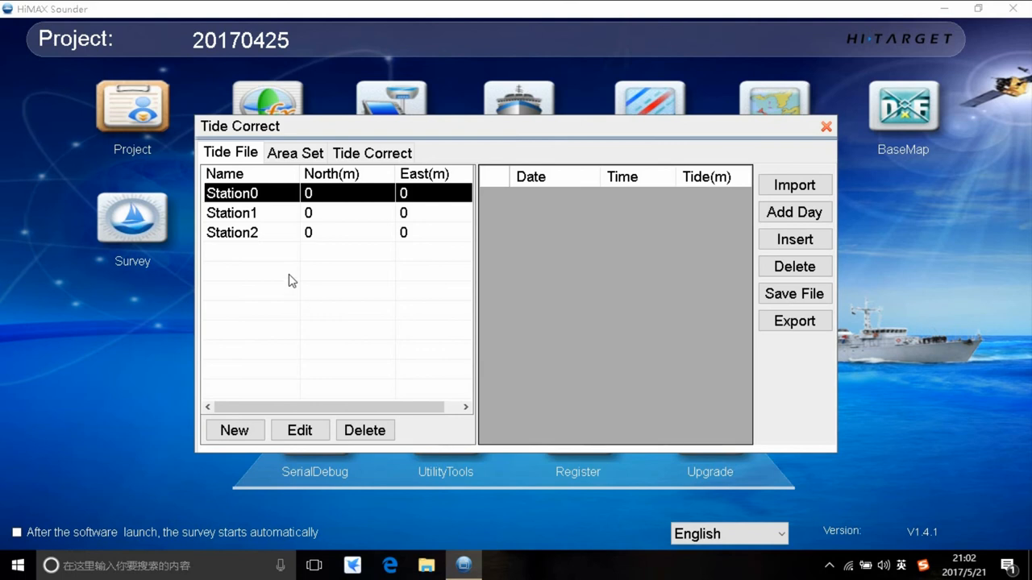
{"action": "left_click", "coordinate": [232, 232]}
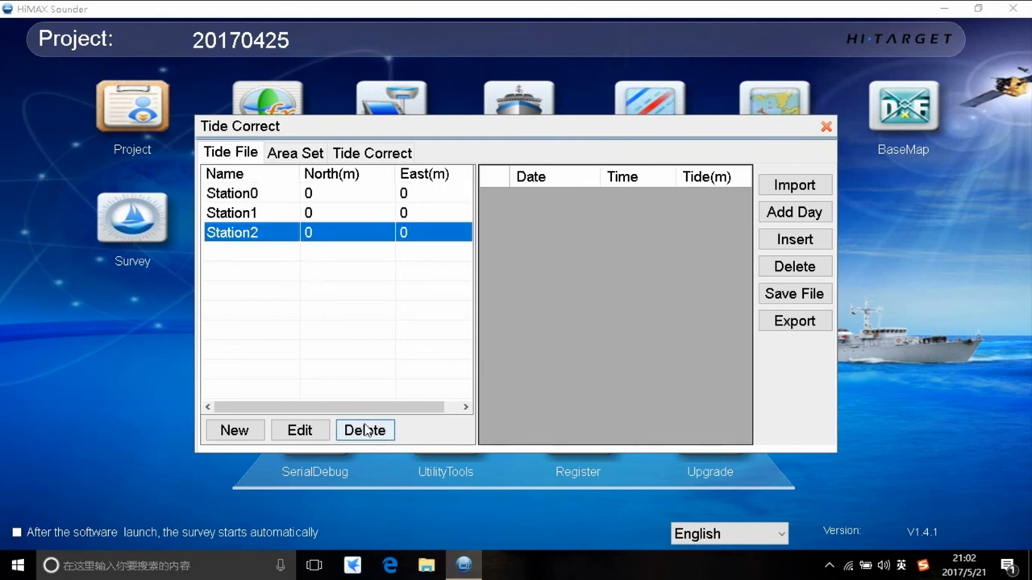
{"action": "left_click", "coordinate": [365, 430]}
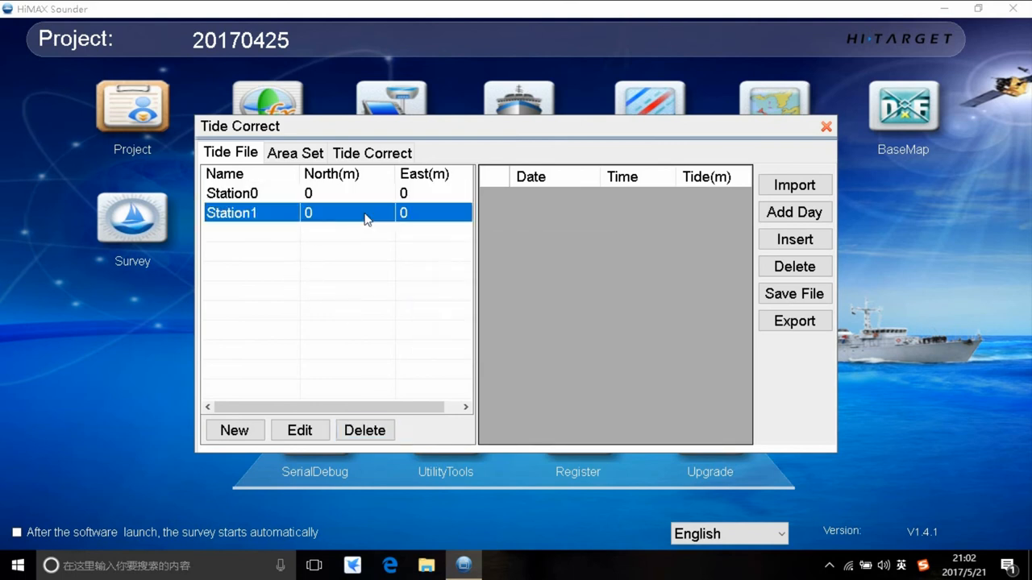
{"action": "left_click", "coordinate": [364, 429]}
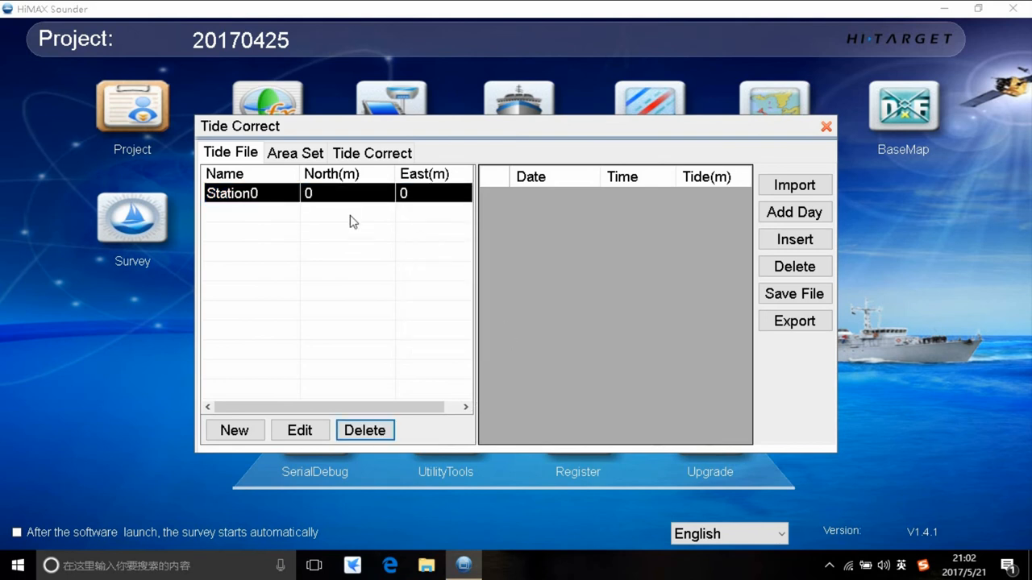
{"action": "left_click", "coordinate": [332, 193]}
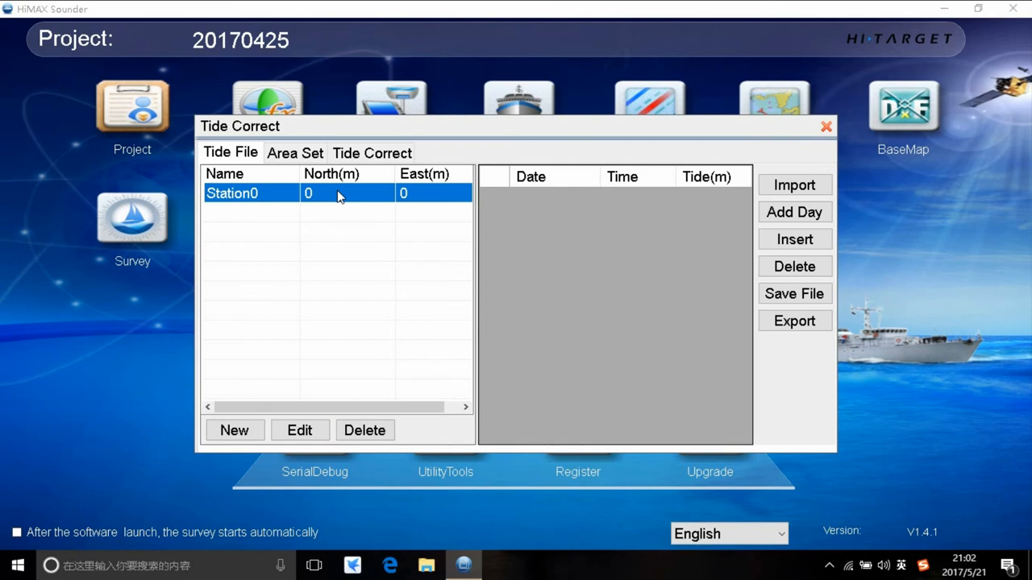
{"action": "mouse_move", "coordinate": [300, 210]}
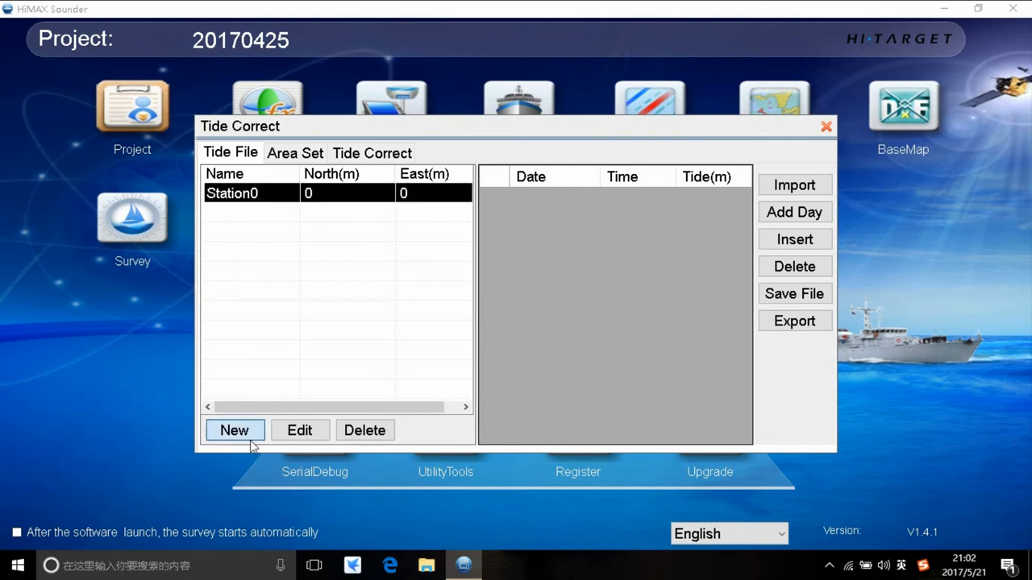
Create Station1 at North 1, East 4 and generate a day of tide times.
{"action": "left_click", "coordinate": [235, 429]}
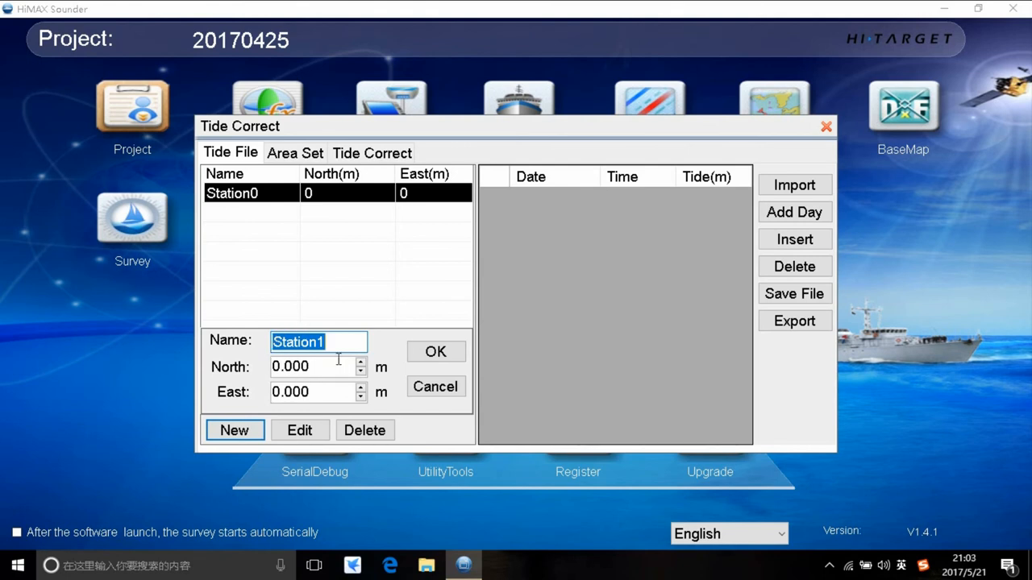
{"action": "mouse_move", "coordinate": [270, 380]}
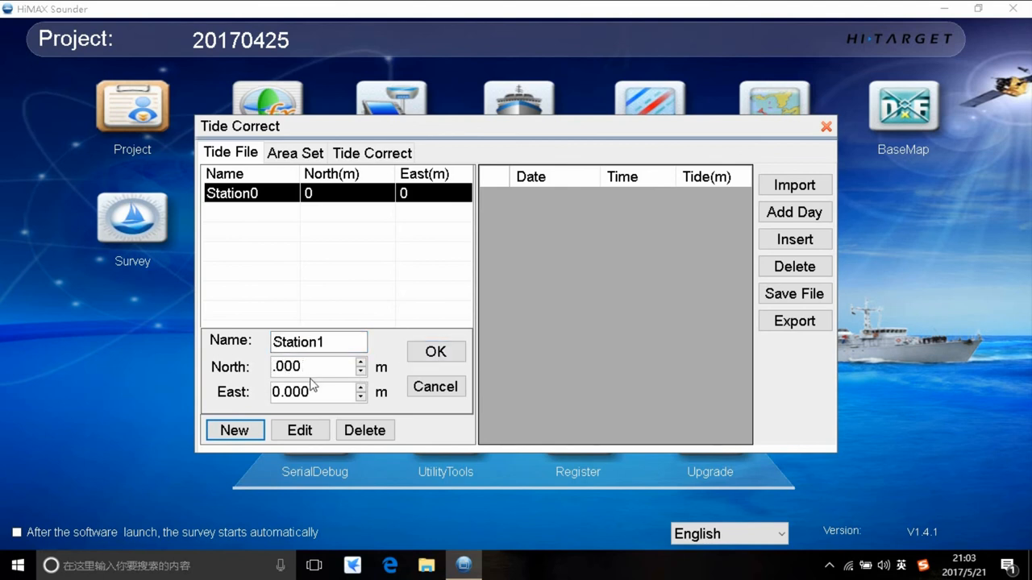
{"action": "type", "text": "1"}
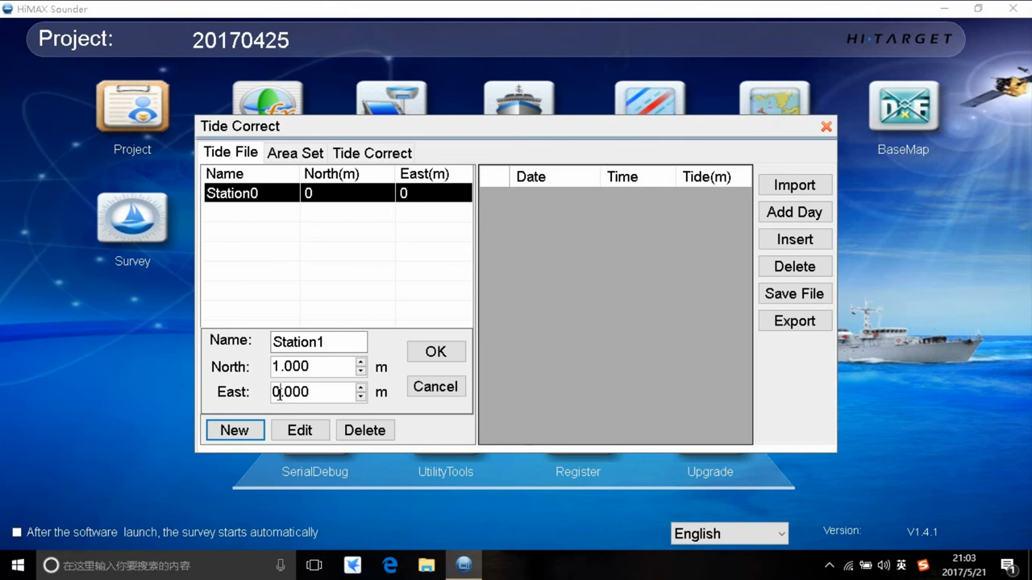
{"action": "left_click", "coordinate": [435, 351]}
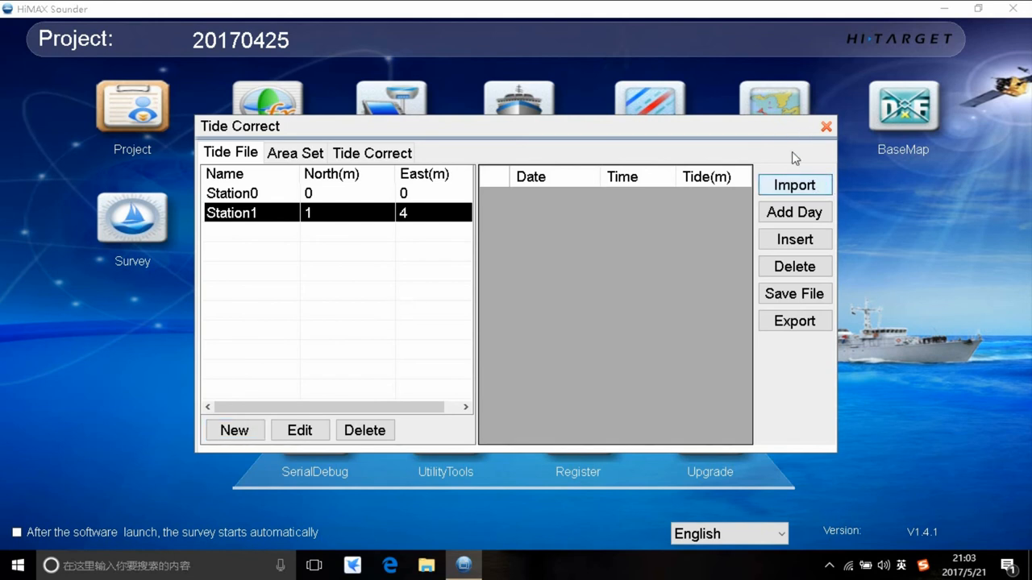
{"action": "left_click", "coordinate": [794, 185]}
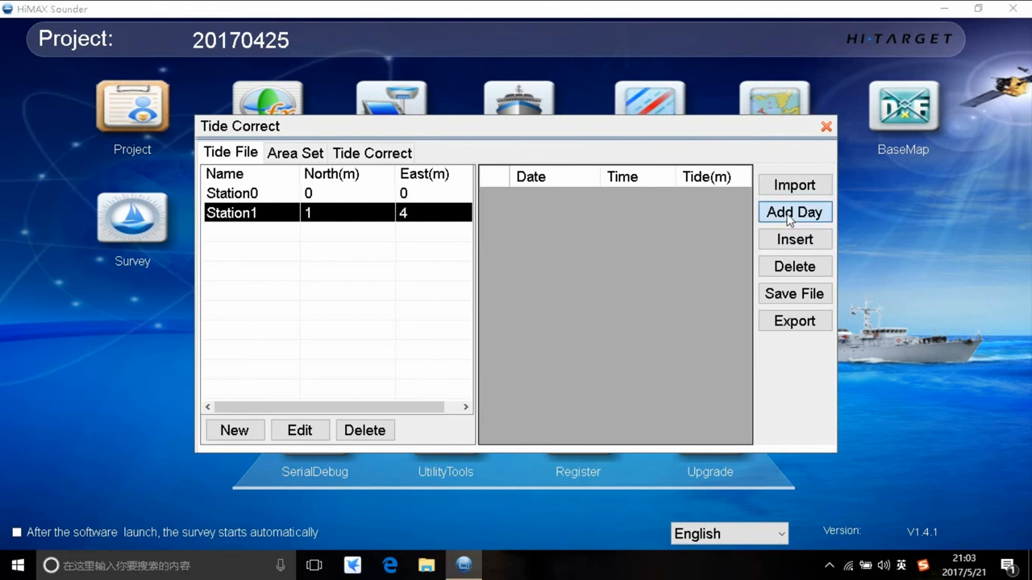
{"action": "left_click", "coordinate": [794, 212]}
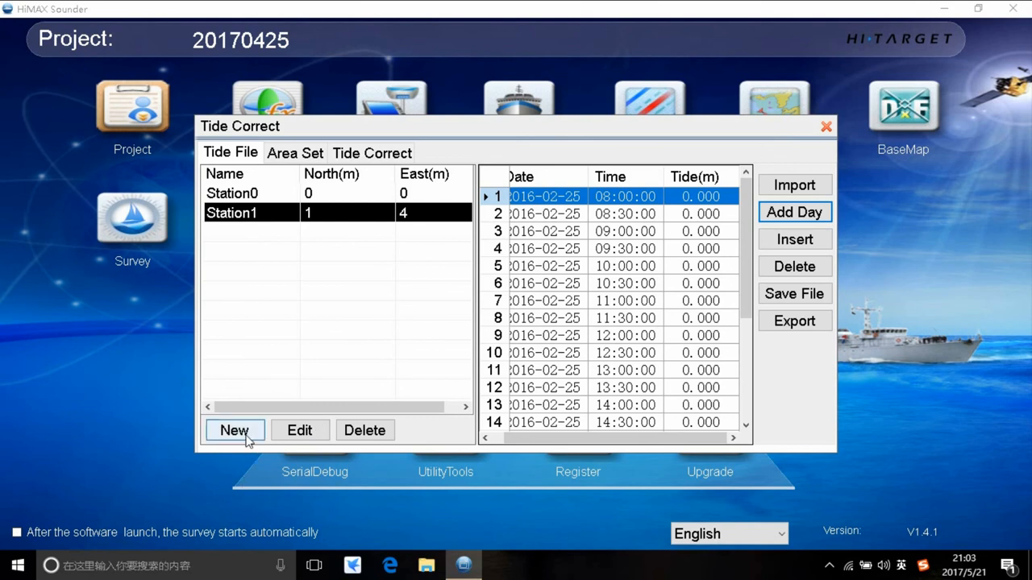
Add Station2 with default coordinates and generate a day of tide times for Station0.
{"action": "left_click", "coordinate": [234, 429]}
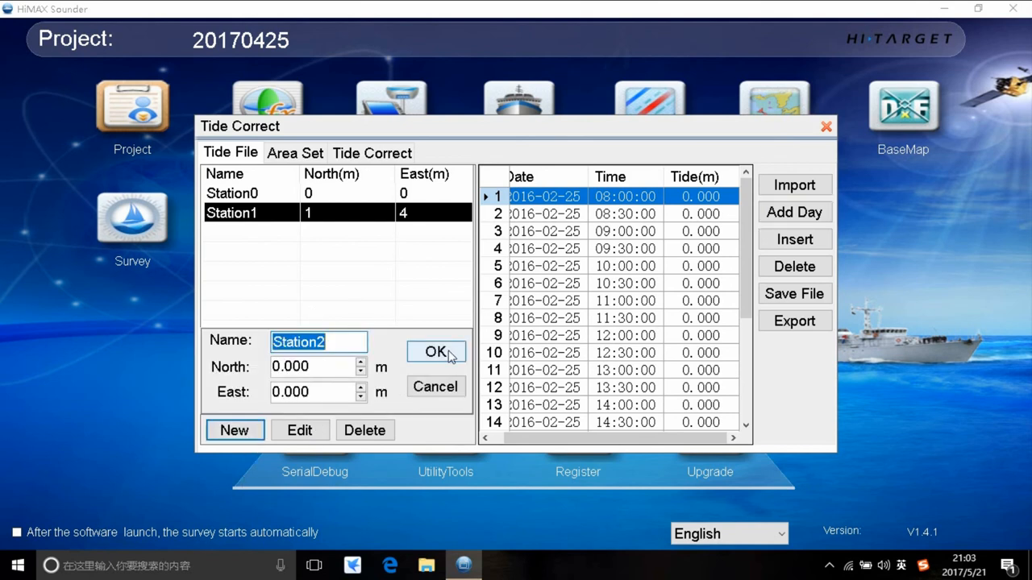
{"action": "left_click", "coordinate": [436, 352]}
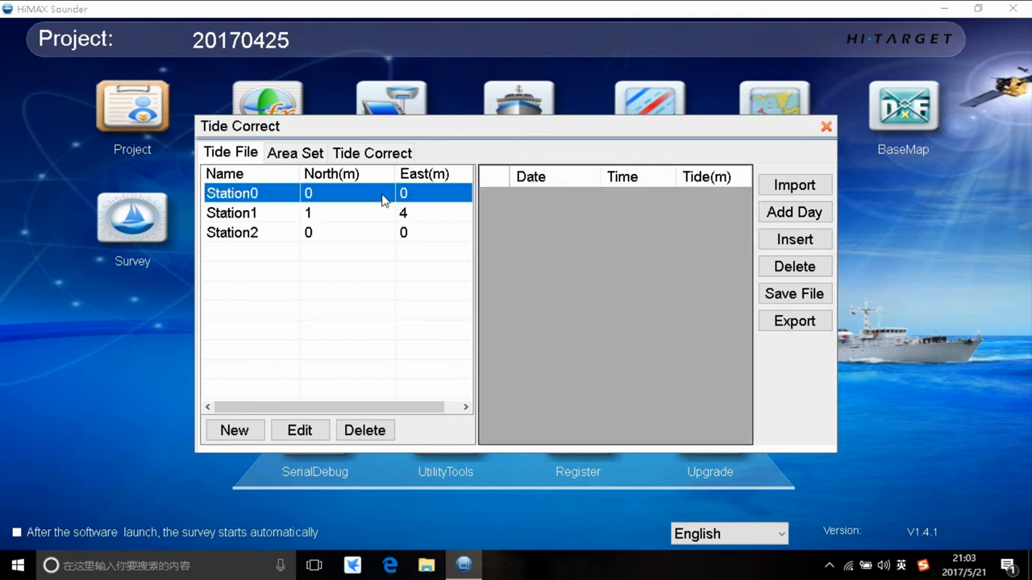
{"action": "left_click", "coordinate": [793, 212]}
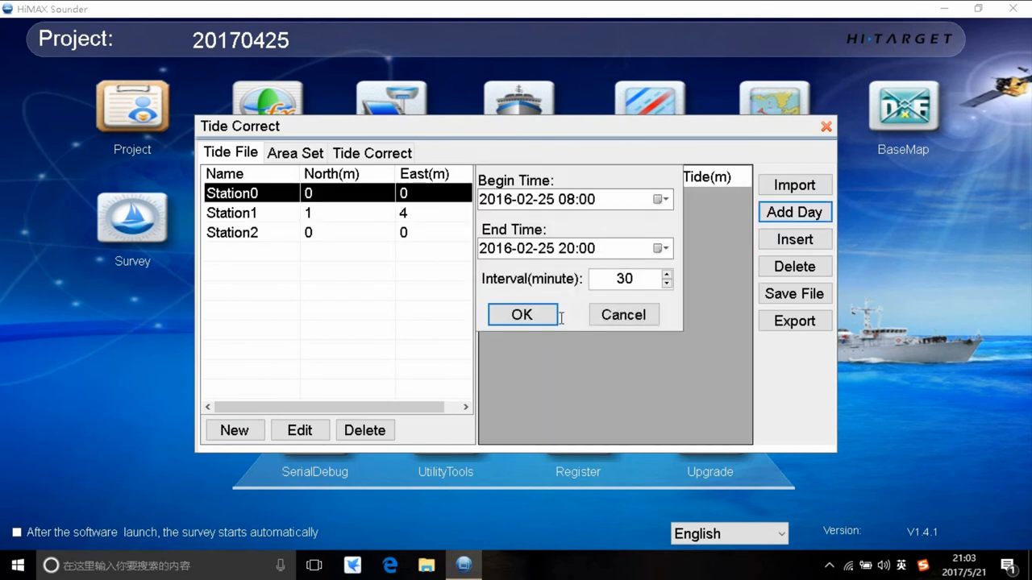
{"action": "left_click", "coordinate": [294, 154]}
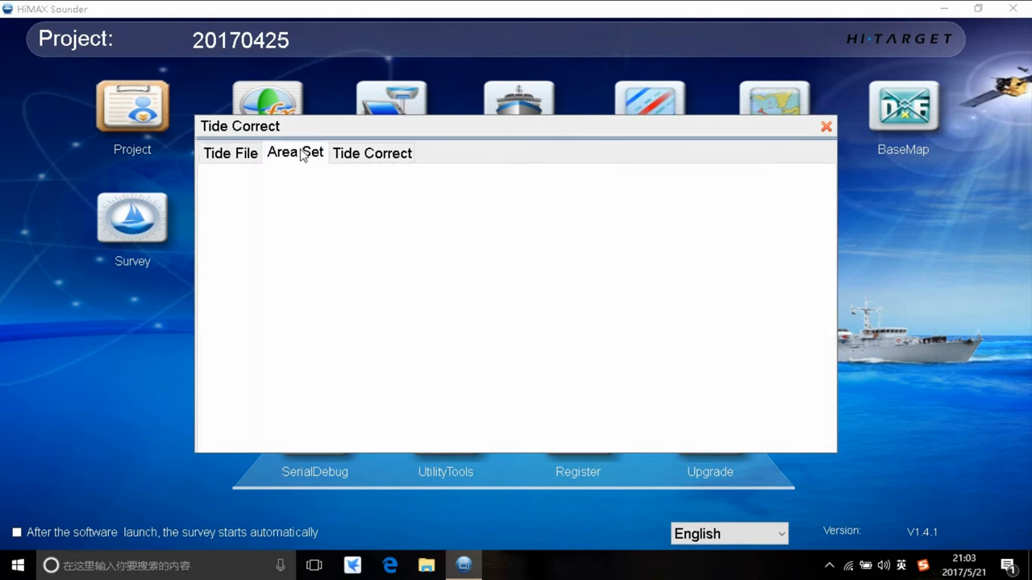
Create three-station tide area 1 from Station1, Station0 and Station2, then show Tide Correct.
{"action": "left_click", "coordinate": [294, 153]}
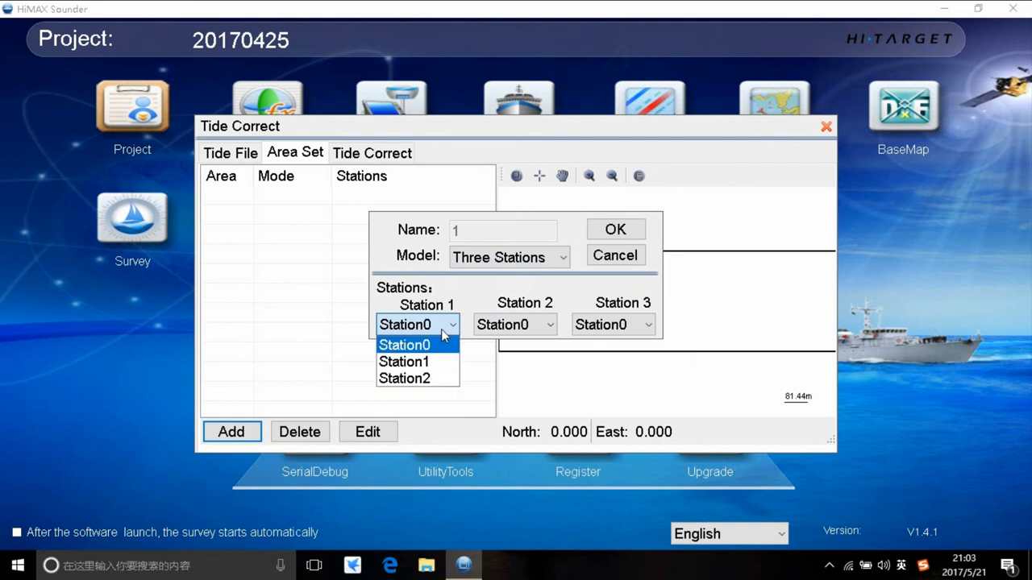
{"action": "left_click", "coordinate": [403, 361]}
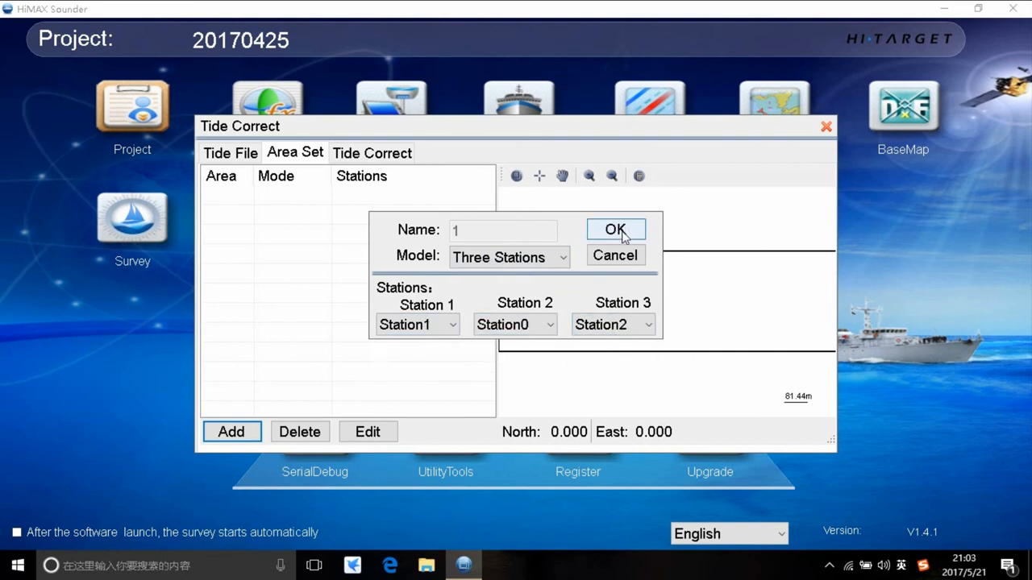
{"action": "left_click", "coordinate": [616, 230]}
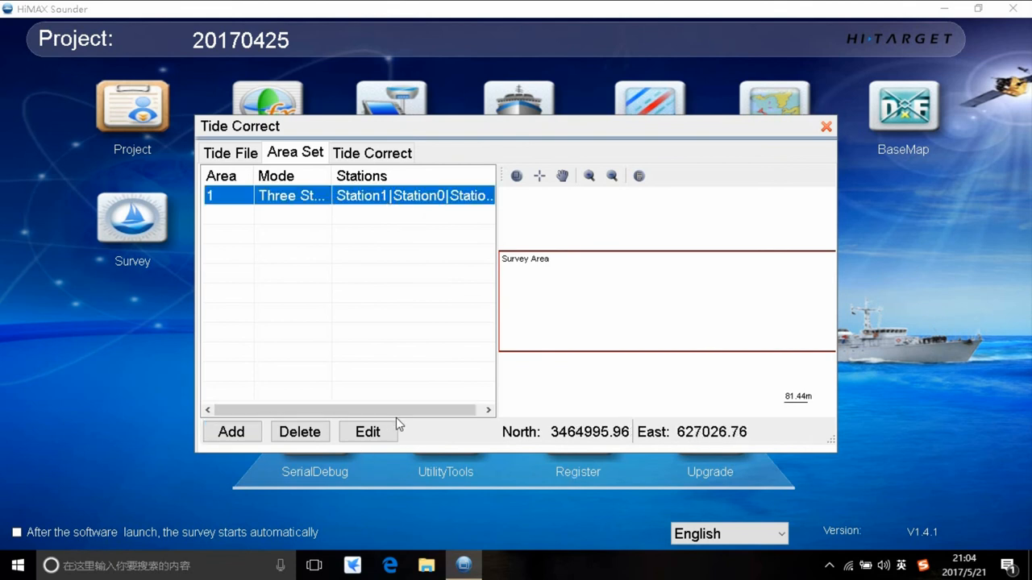
{"action": "left_click", "coordinate": [371, 152]}
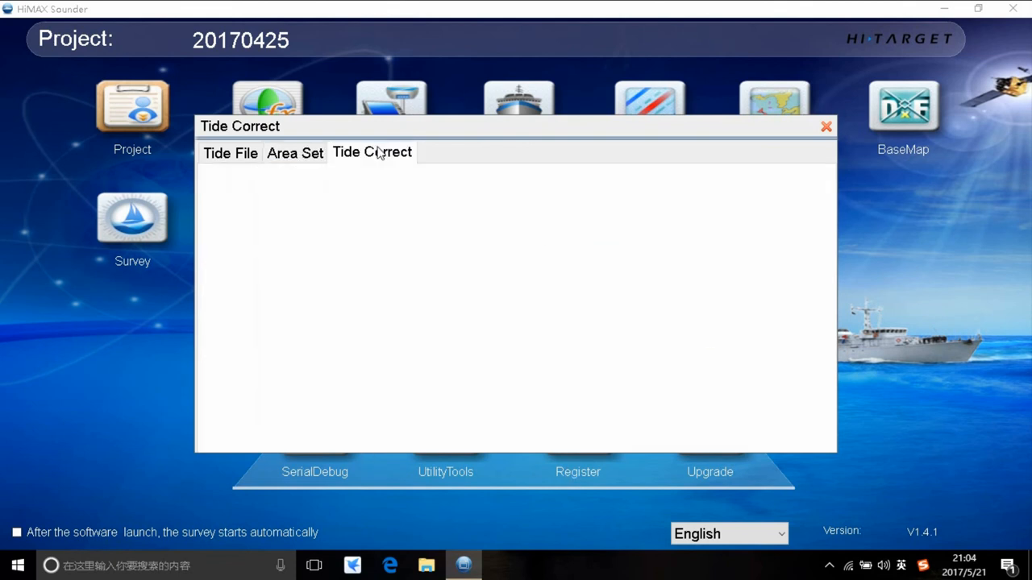
Set tide correction to Custom Areas with area 1 and line Ln5 ticked, then close.
{"action": "left_click", "coordinate": [372, 152]}
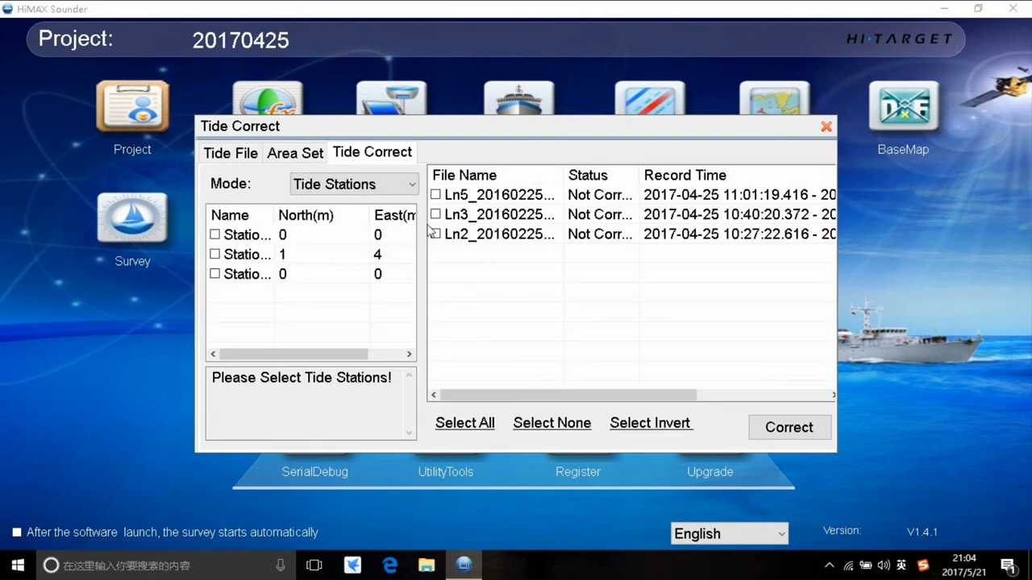
{"action": "mouse_move", "coordinate": [239, 243]}
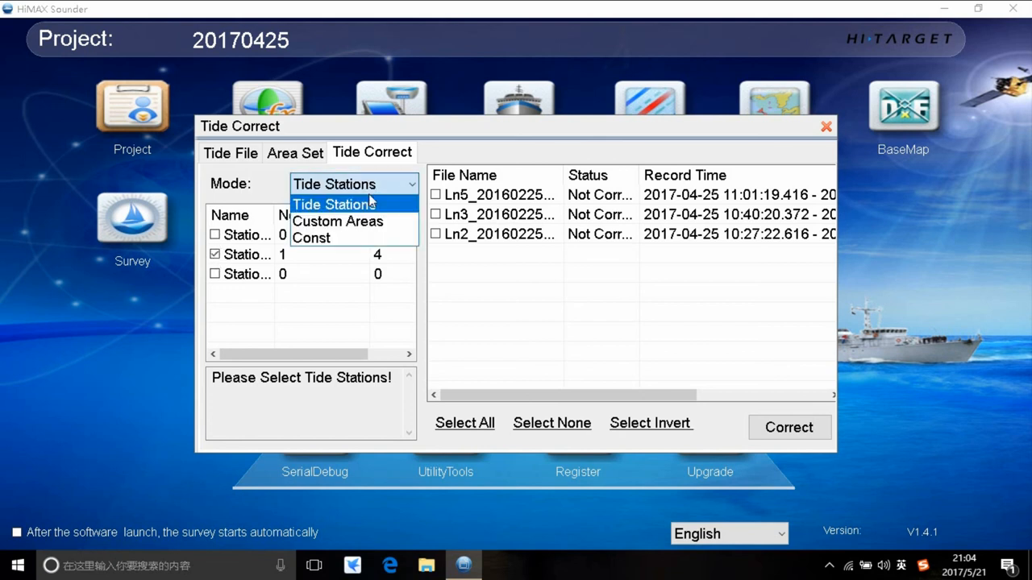
{"action": "left_click", "coordinate": [337, 221]}
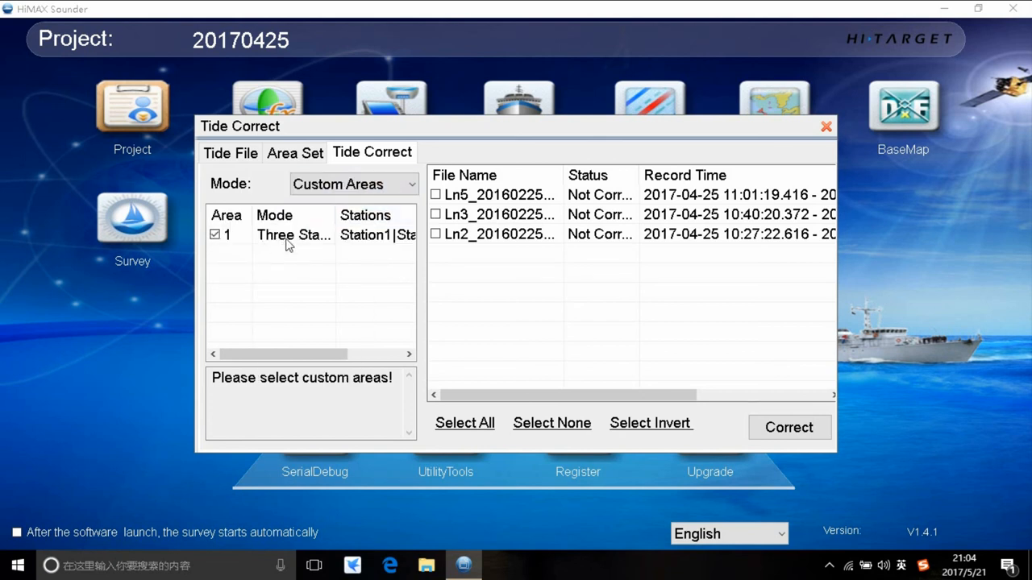
{"action": "mouse_move", "coordinate": [302, 226]}
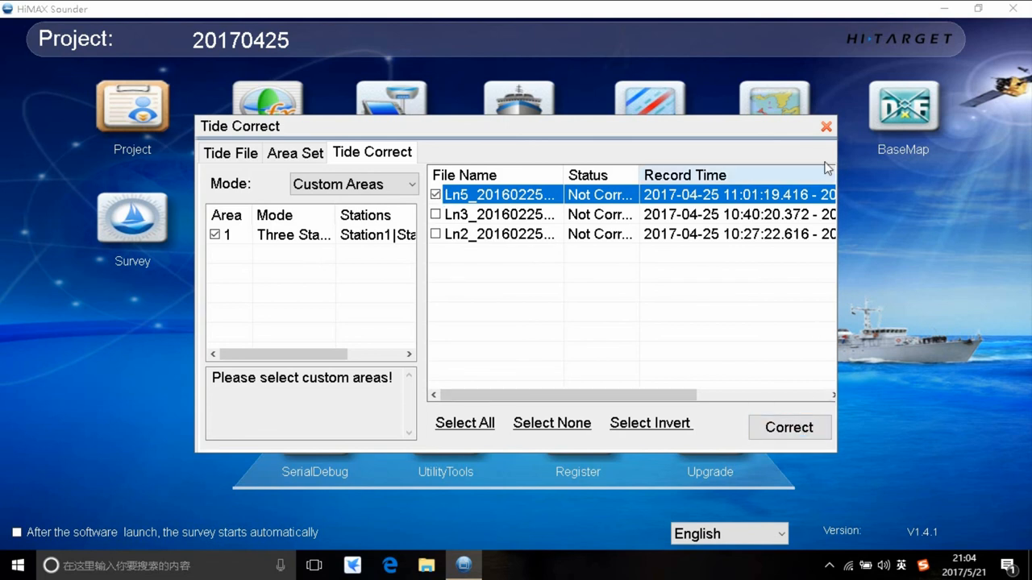
{"action": "left_click", "coordinate": [825, 127]}
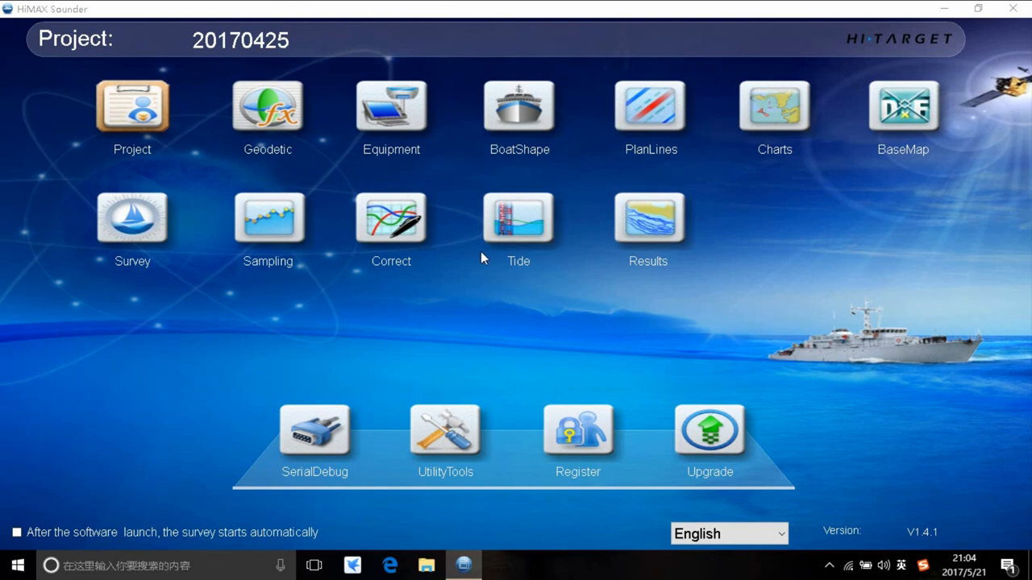
Open the results manager, check and cancel the export settings, and leave only Ln5 ticked.
{"action": "left_click", "coordinate": [648, 218]}
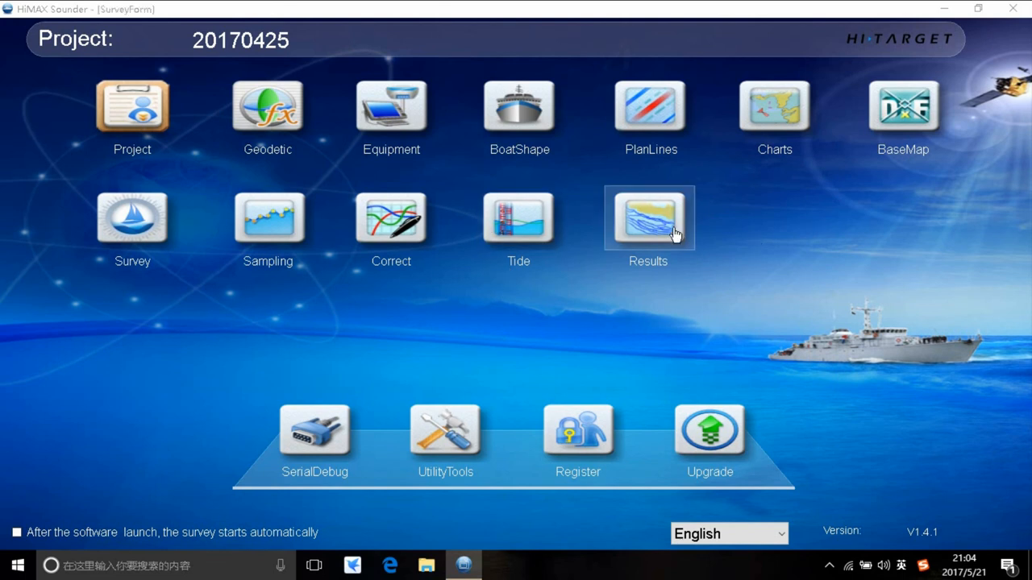
{"action": "left_click", "coordinate": [647, 218]}
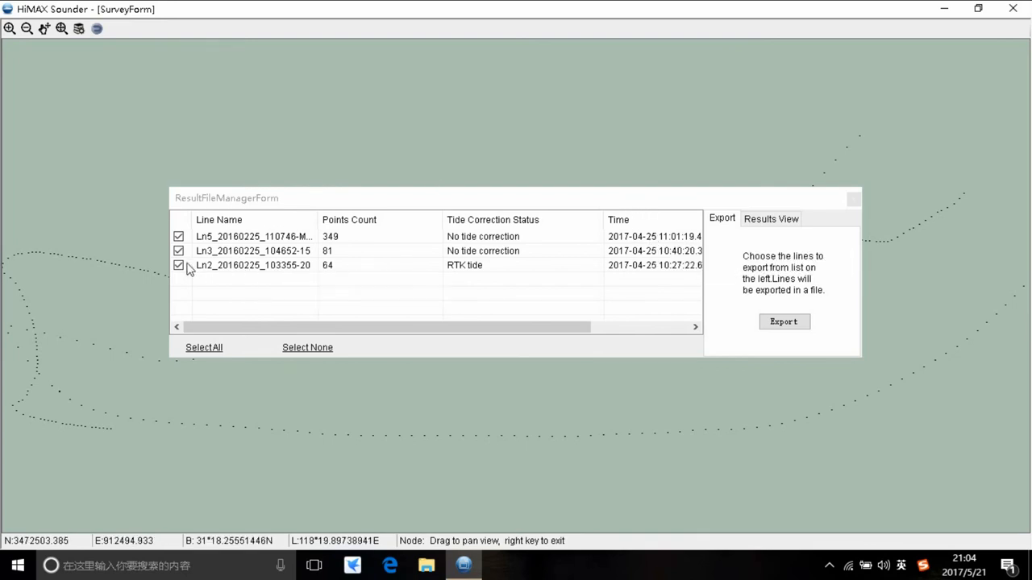
{"action": "left_click", "coordinate": [782, 322]}
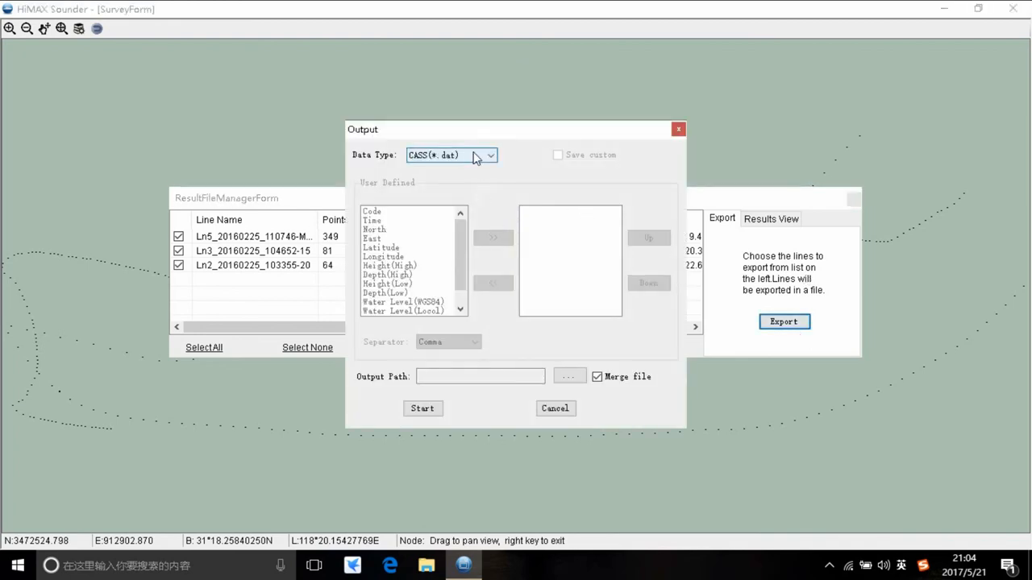
{"action": "left_click", "coordinate": [490, 155]}
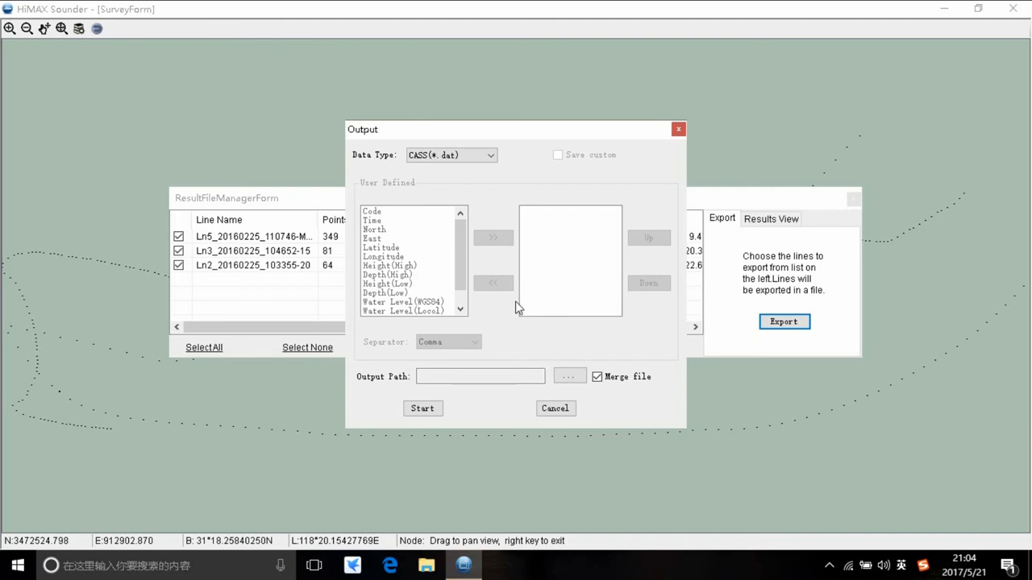
{"action": "left_click", "coordinate": [678, 129]}
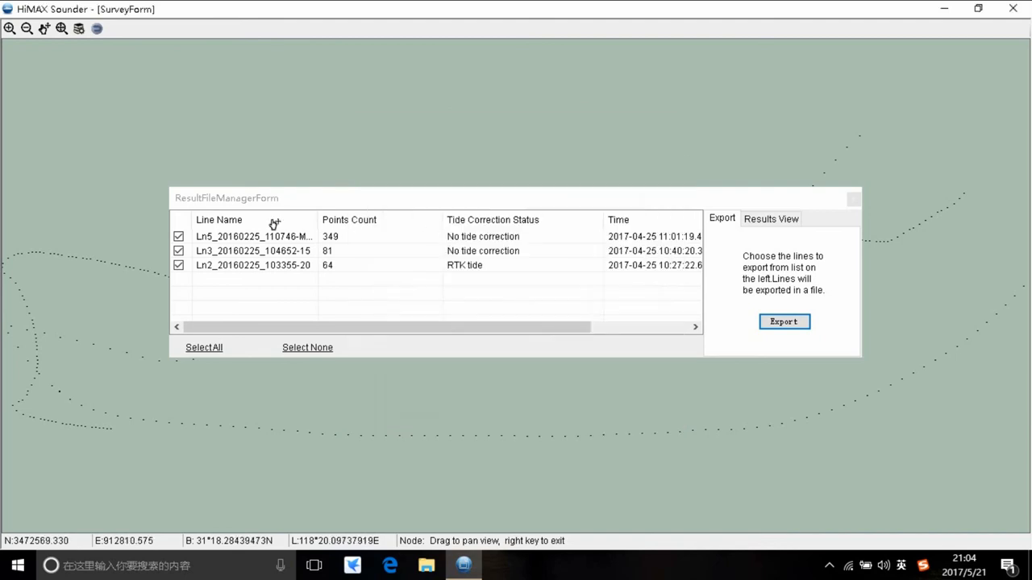
{"action": "left_click", "coordinate": [178, 251]}
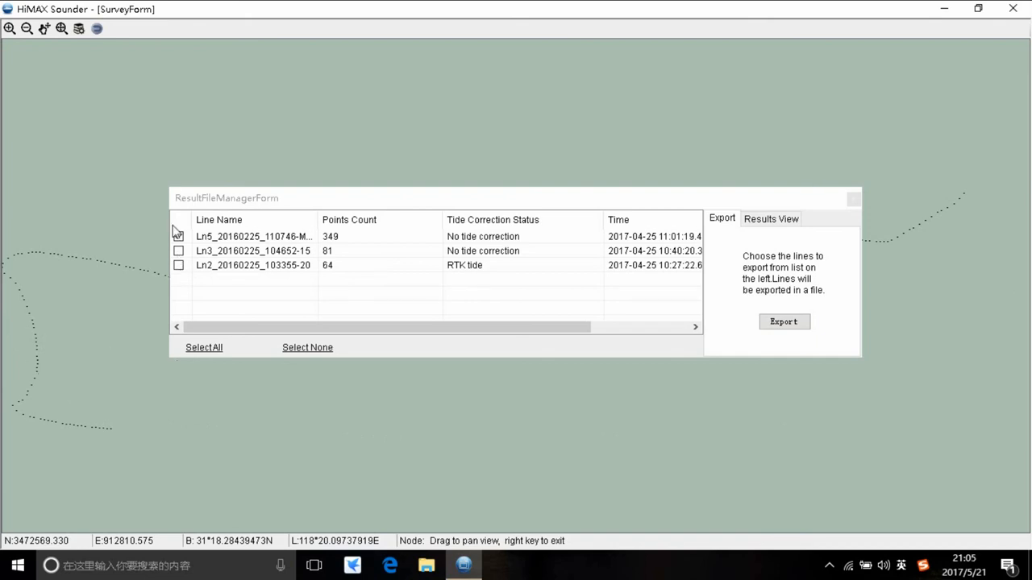
Calculate 2.0 m depth contours for Ln5 in Results View, then pan across the map.
{"action": "left_click", "coordinate": [770, 218]}
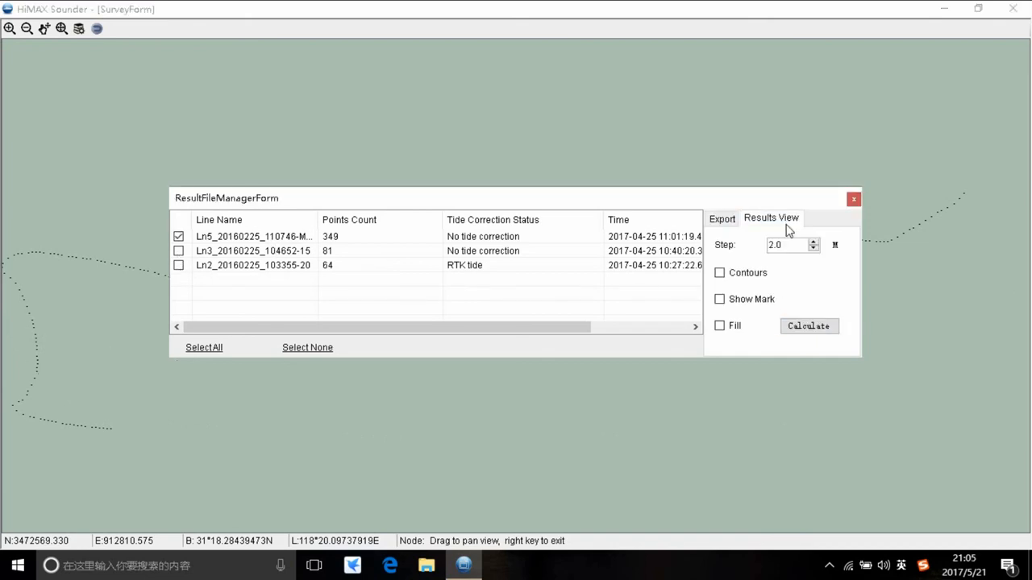
{"action": "left_click", "coordinate": [719, 273]}
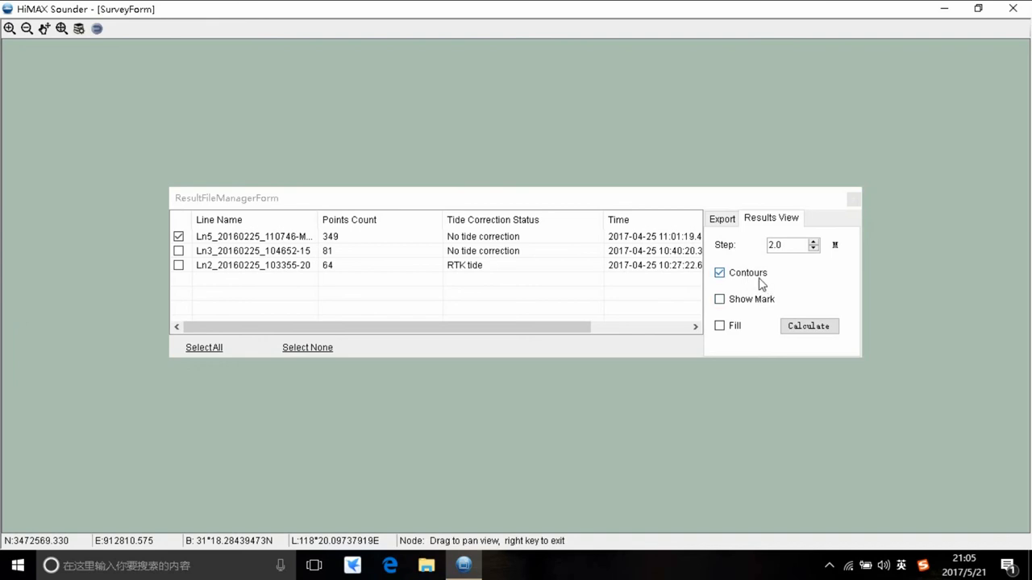
{"action": "mouse_move", "coordinate": [736, 232]}
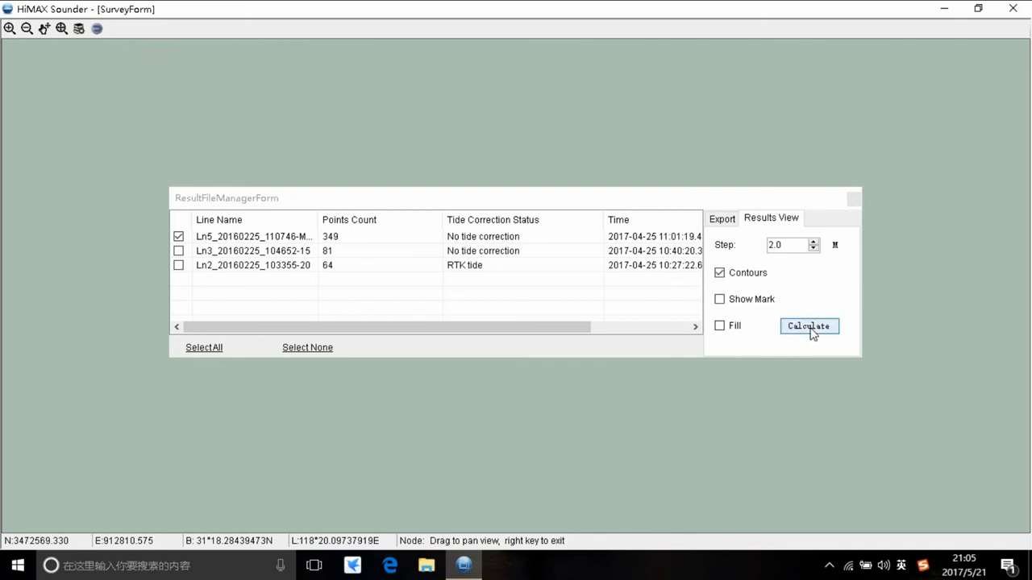
{"action": "left_click", "coordinate": [808, 326]}
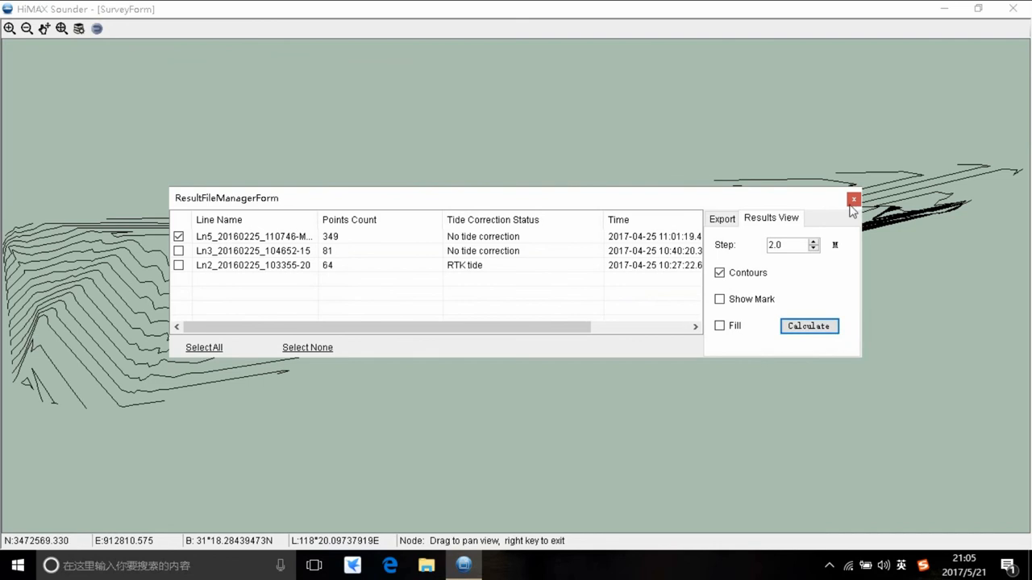
{"action": "left_click", "coordinate": [853, 199]}
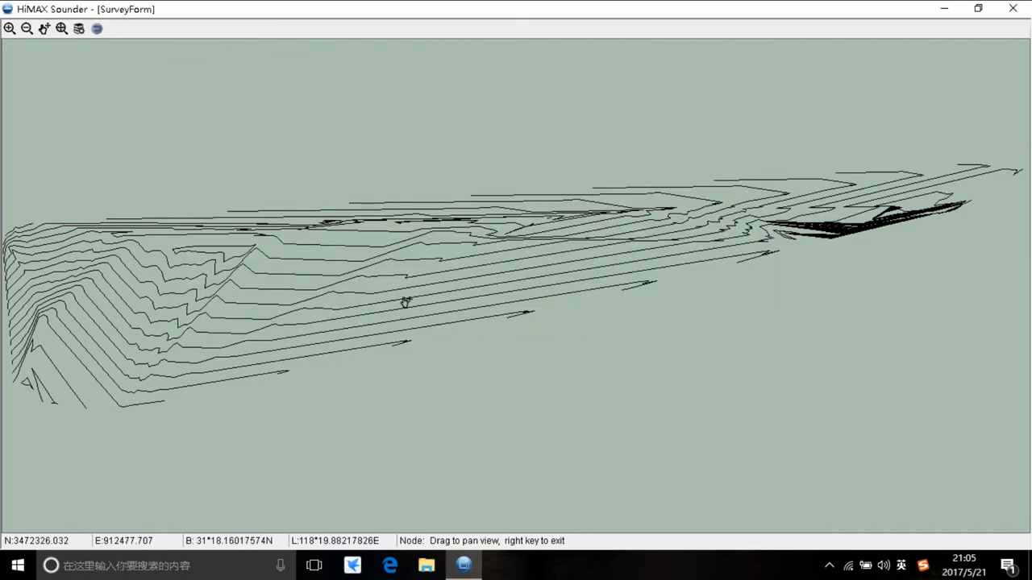
{"action": "left_click_drag", "start_coordinate": [406, 302], "coordinate": [506, 278]}
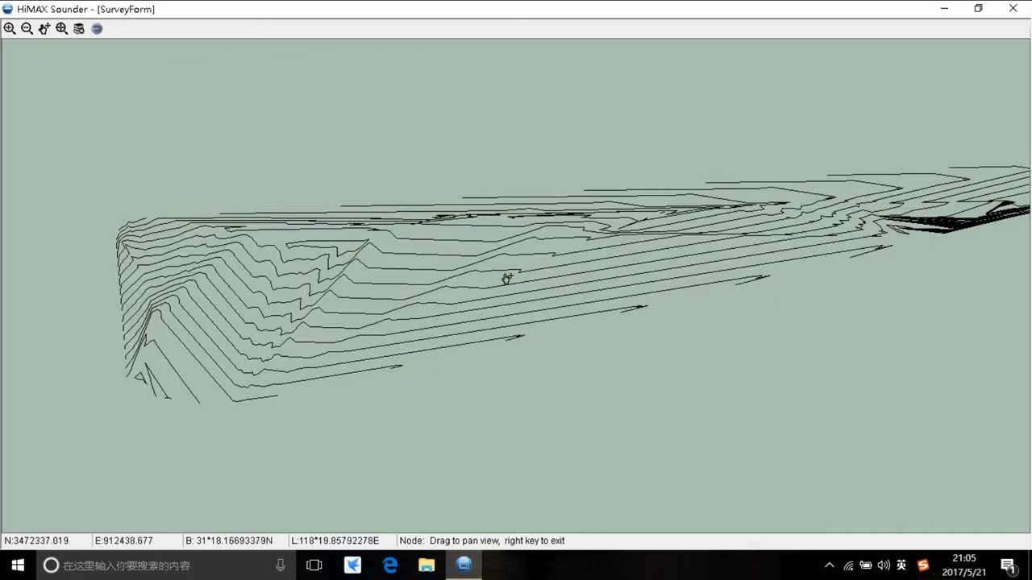
{"action": "left_click_drag", "start_coordinate": [507, 278], "coordinate": [343, 416]}
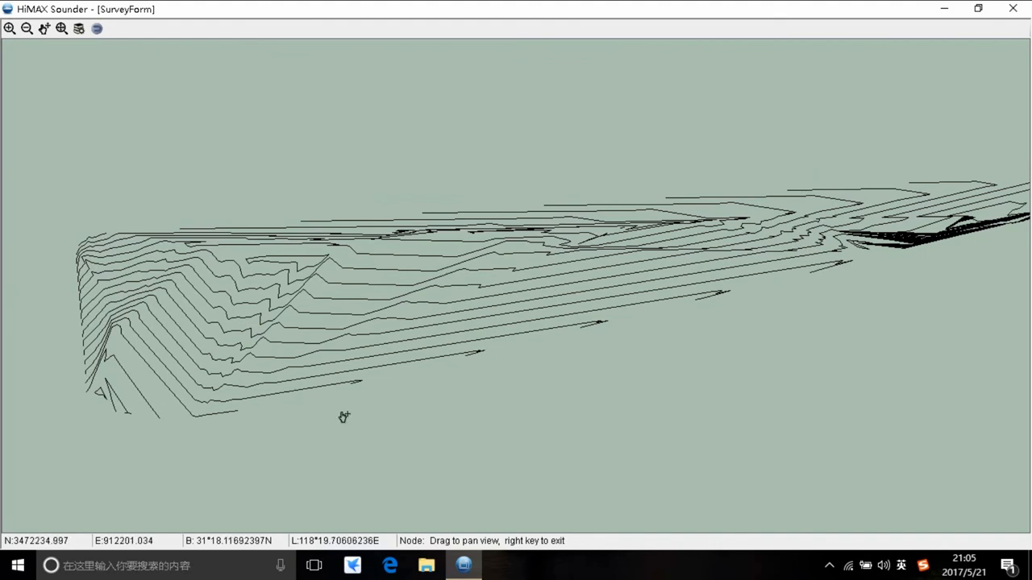
{"action": "mouse_move", "coordinate": [544, 273]}
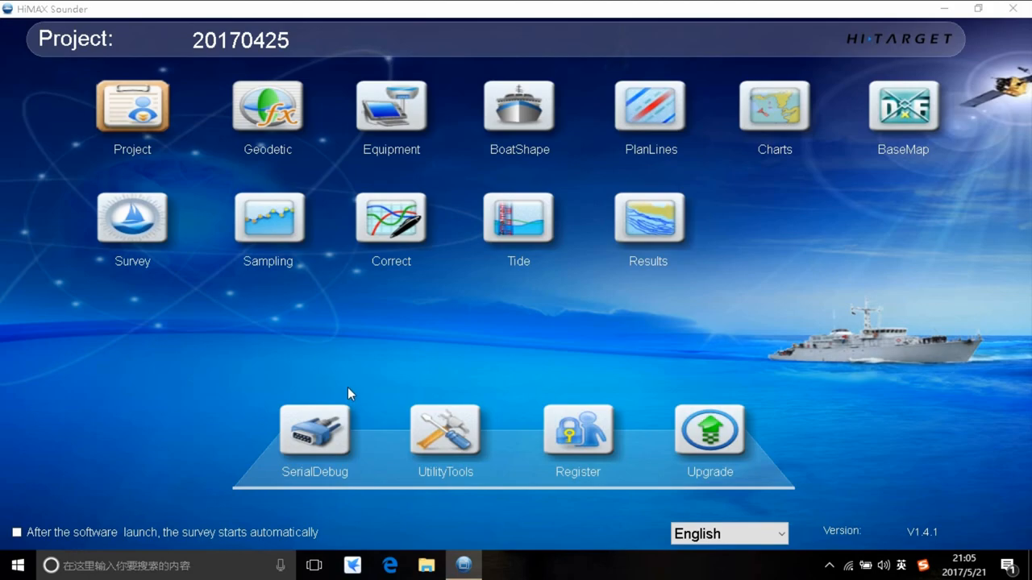
{"action": "mouse_move", "coordinate": [310, 448]}
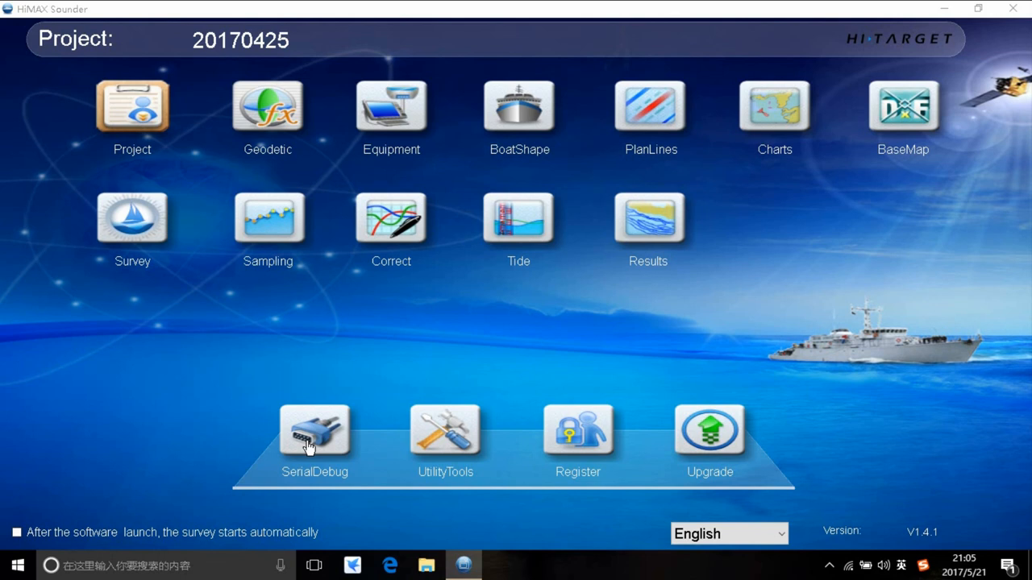
{"action": "mouse_move", "coordinate": [451, 456]}
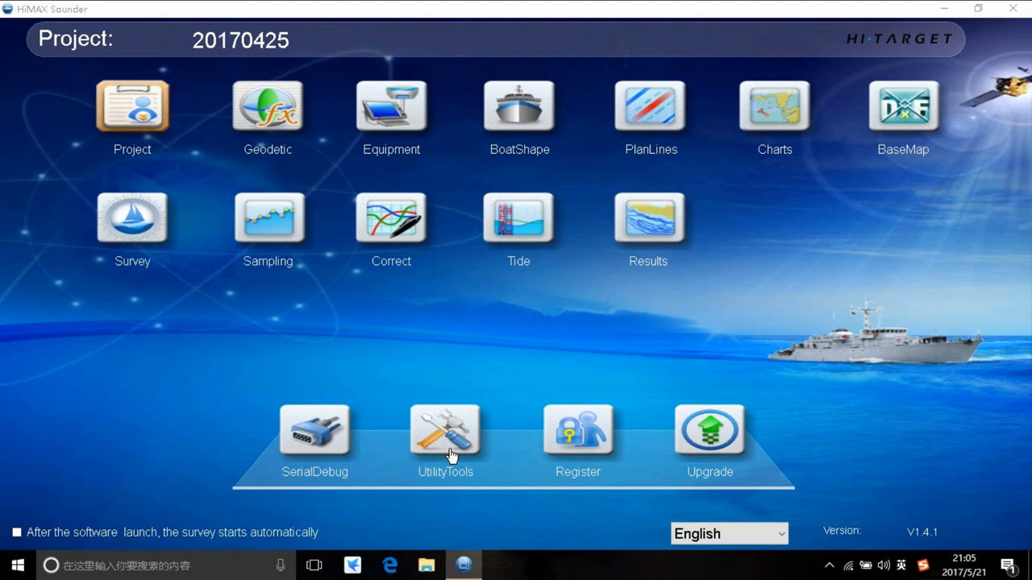
Open UtilityTools from the home screen to reach the Bursa-wolf coordinate calculator.
{"action": "left_click", "coordinate": [445, 432]}
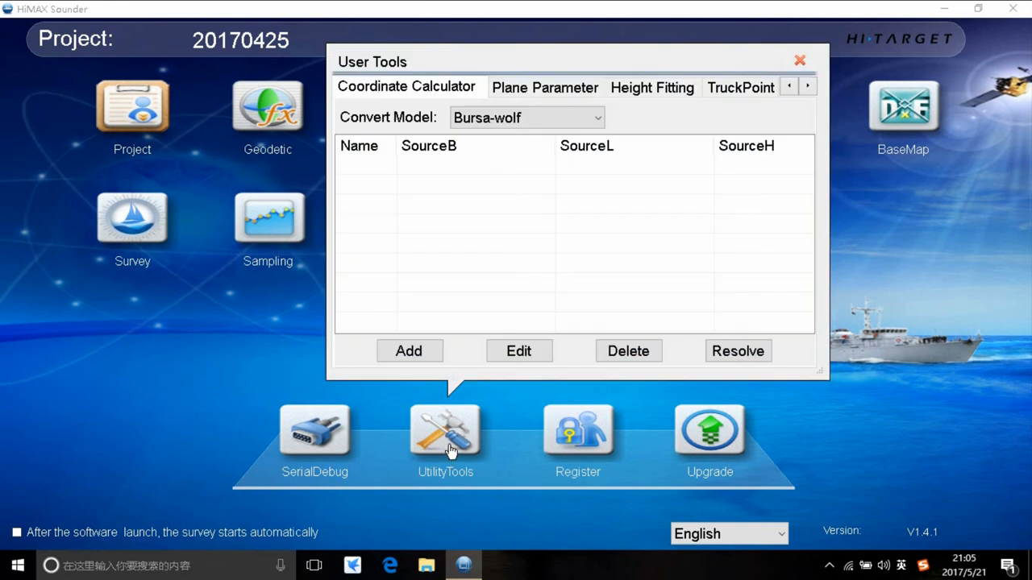
{"action": "mouse_move", "coordinate": [464, 111]}
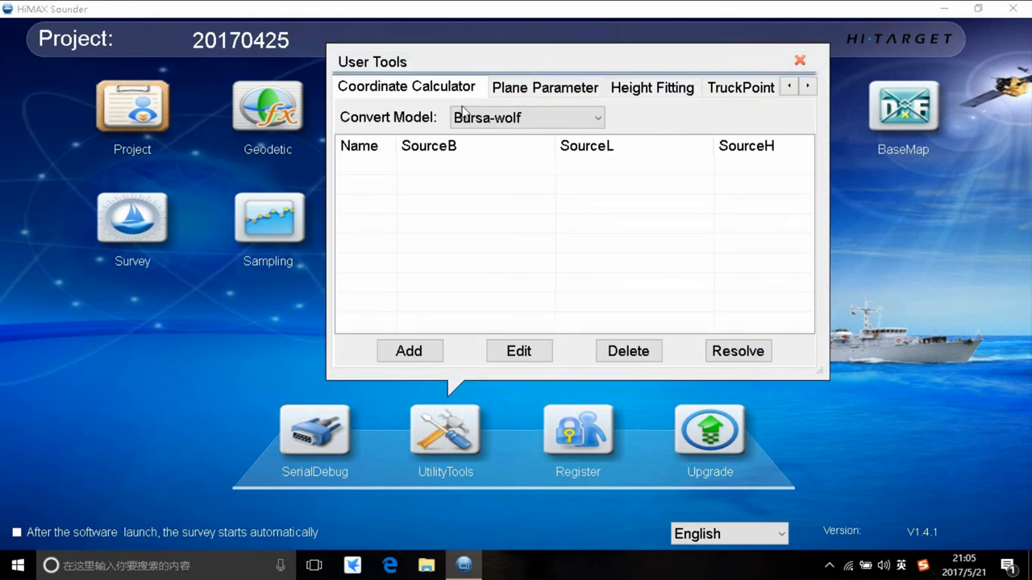
{"action": "left_click", "coordinate": [545, 87]}
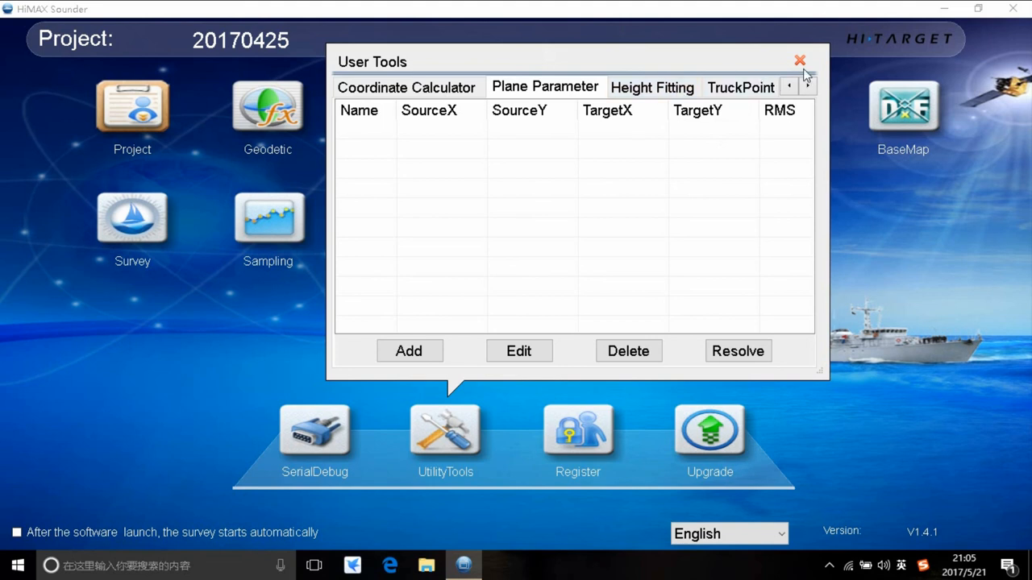
{"action": "left_click", "coordinate": [799, 60]}
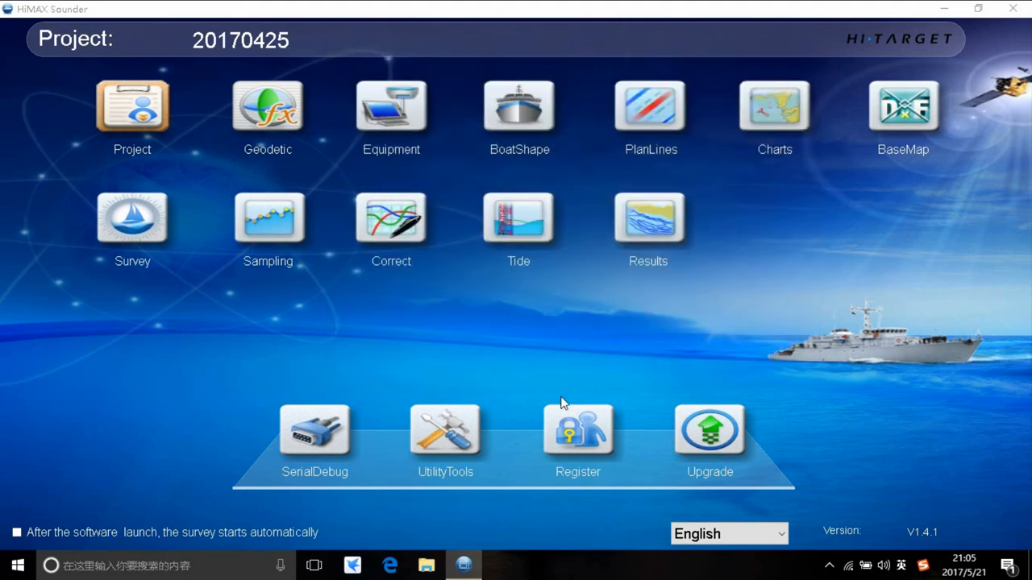
{"action": "mouse_move", "coordinate": [564, 423]}
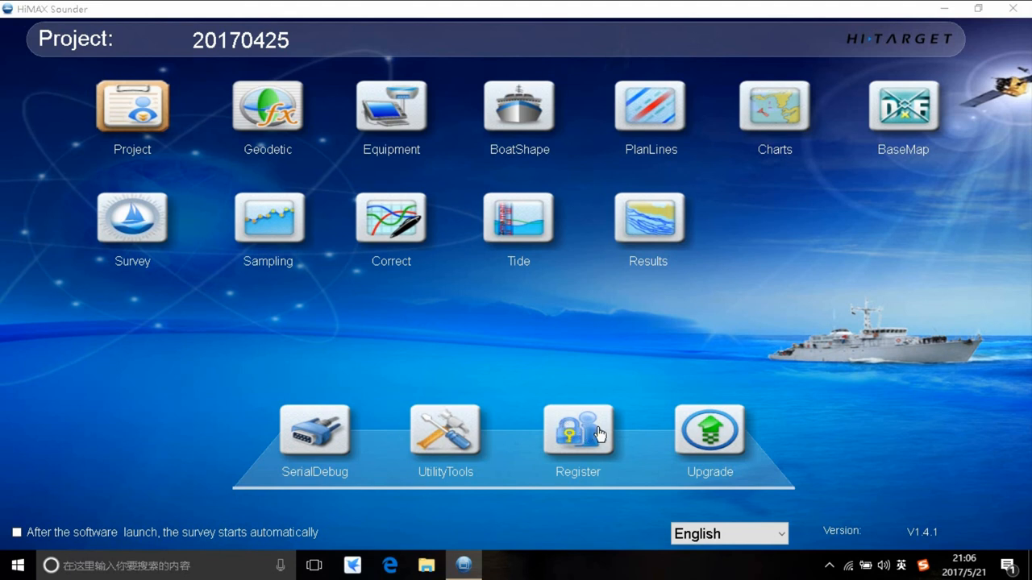
{"action": "mouse_move", "coordinate": [614, 441]}
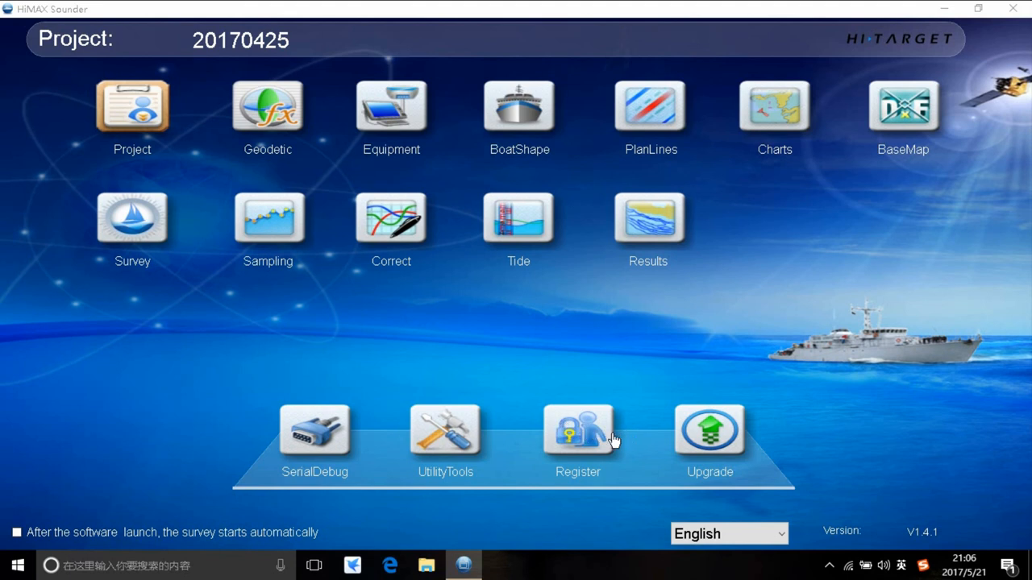
{"action": "mouse_move", "coordinate": [725, 450]}
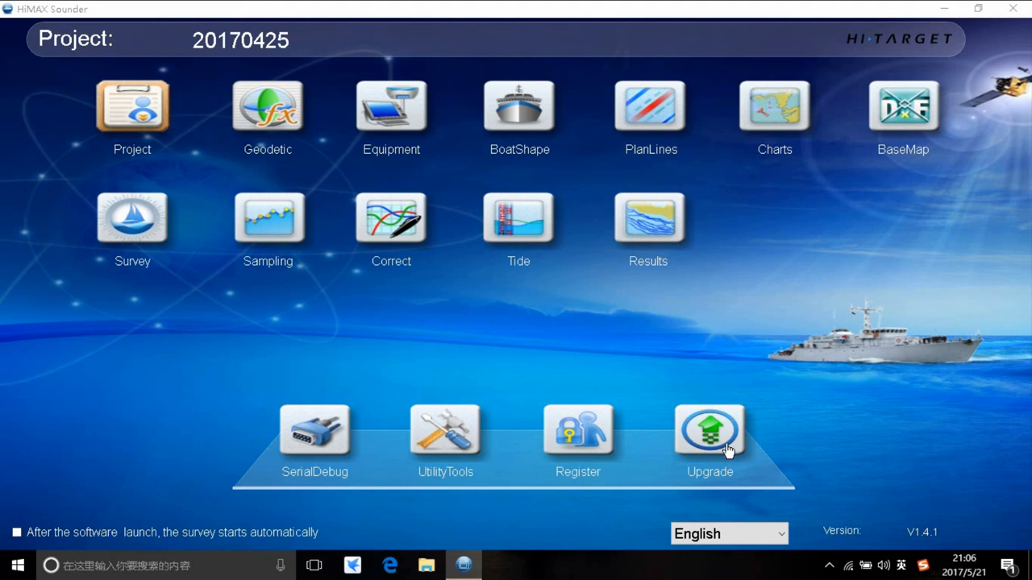
{"action": "mouse_move", "coordinate": [662, 270]}
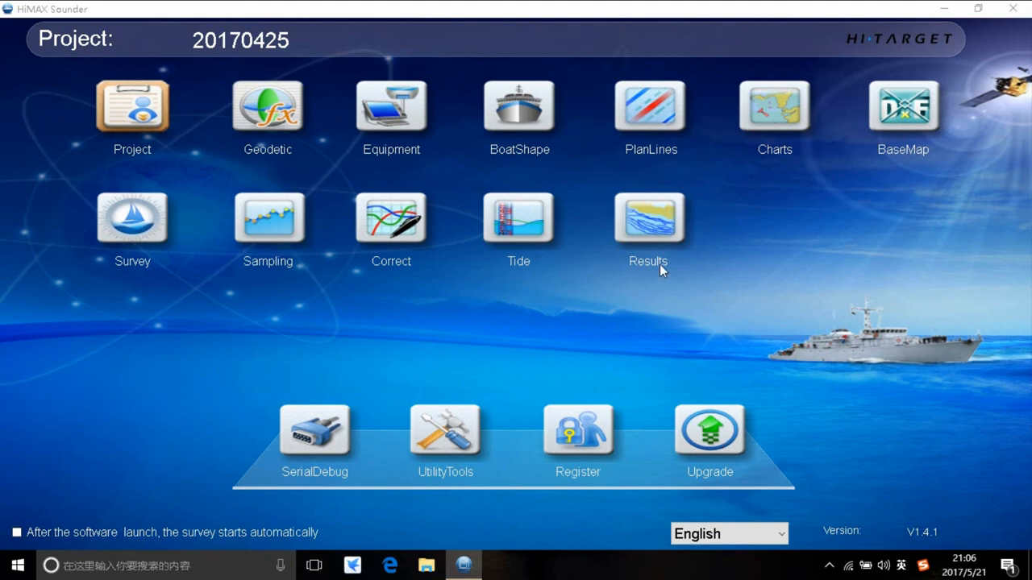
{"action": "mouse_move", "coordinate": [216, 270]}
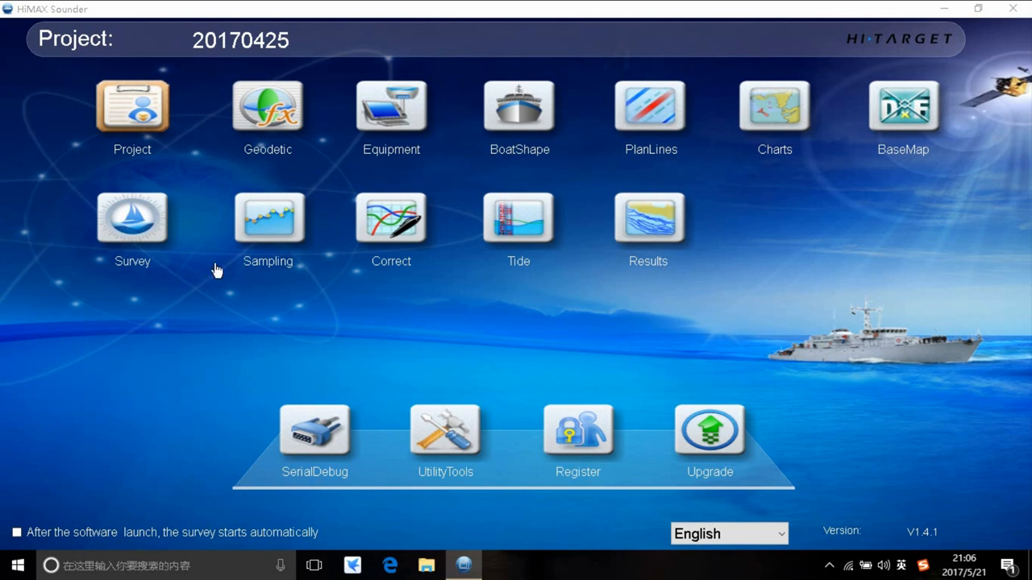